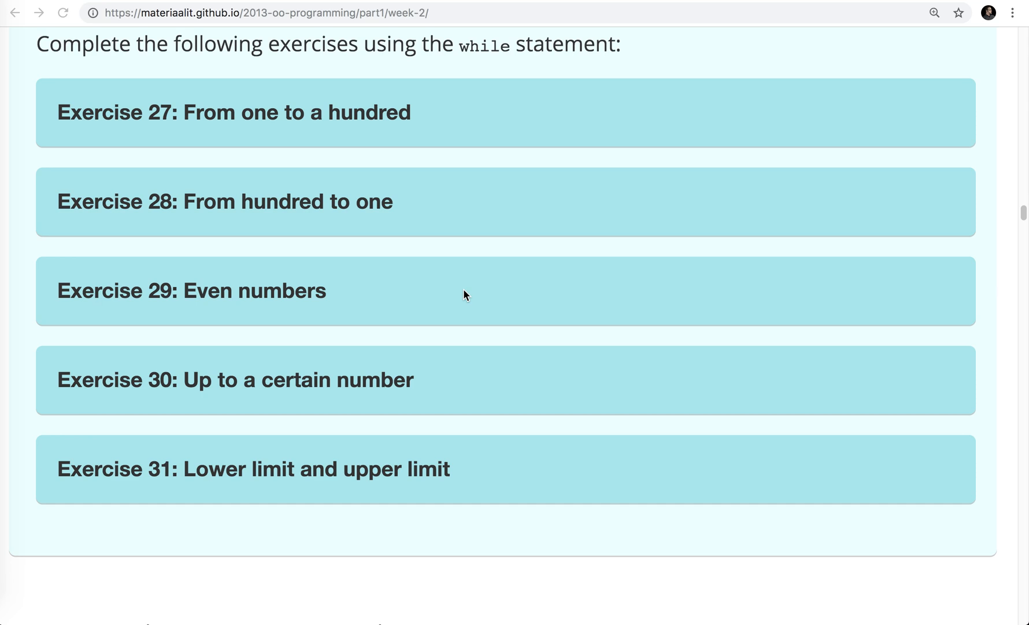
pyautogui.moveTo(234, 120)
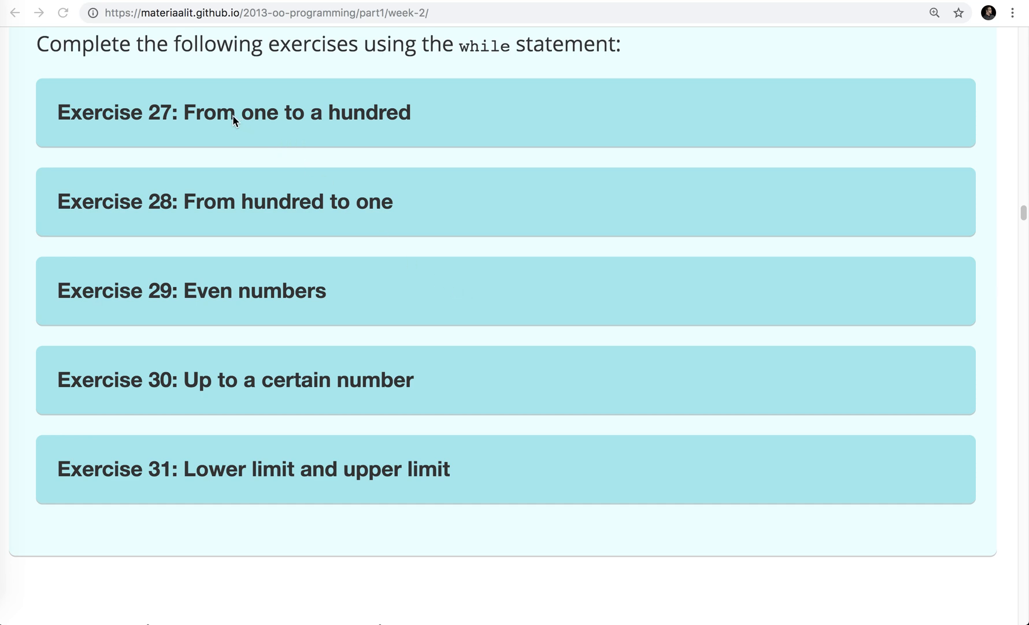
pyautogui.moveTo(207, 105)
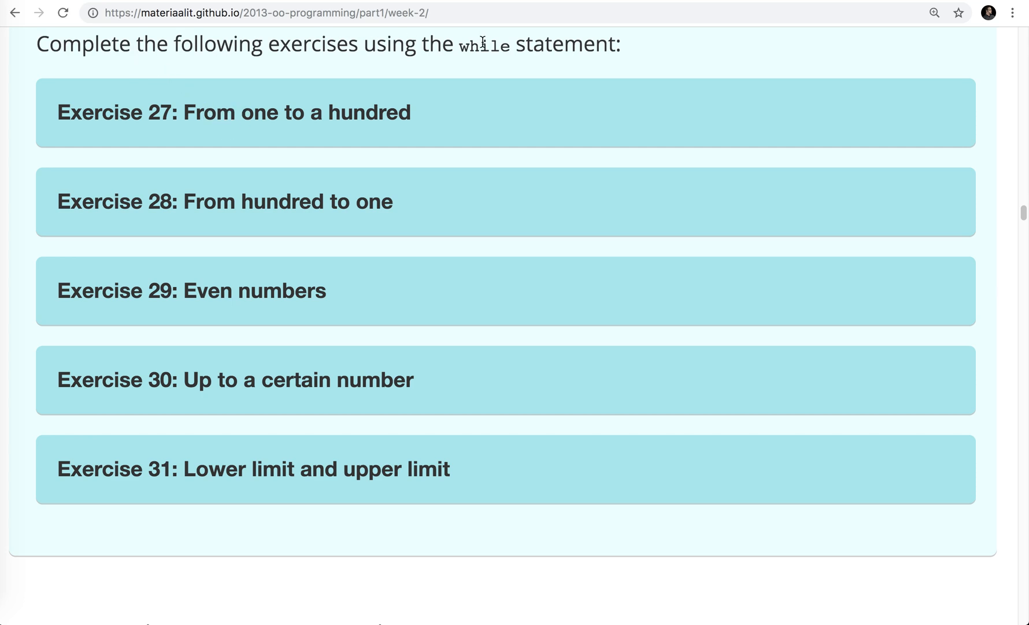
# - Expand the 'Exercise 27: From one to a hundred' description on the week-2 course page
pyautogui.click(233, 112)
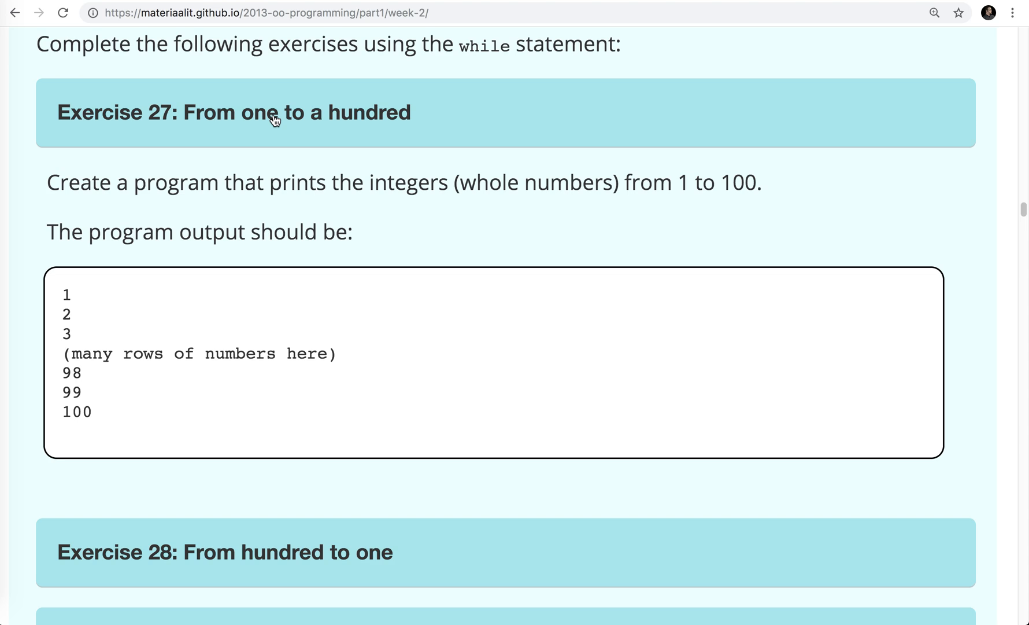
pyautogui.moveTo(71, 388)
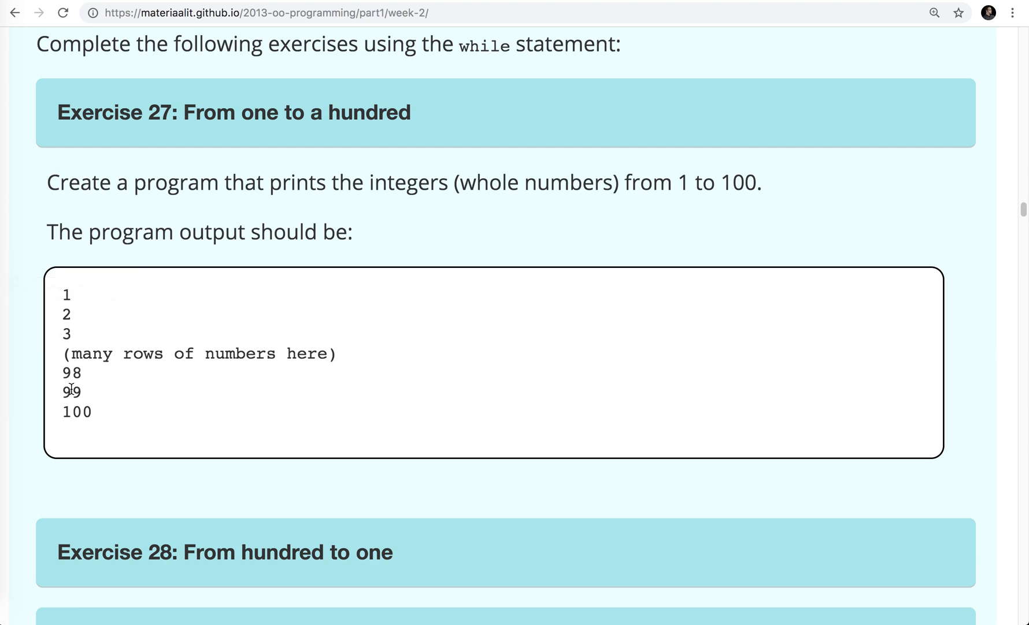
pyautogui.moveTo(572, 245)
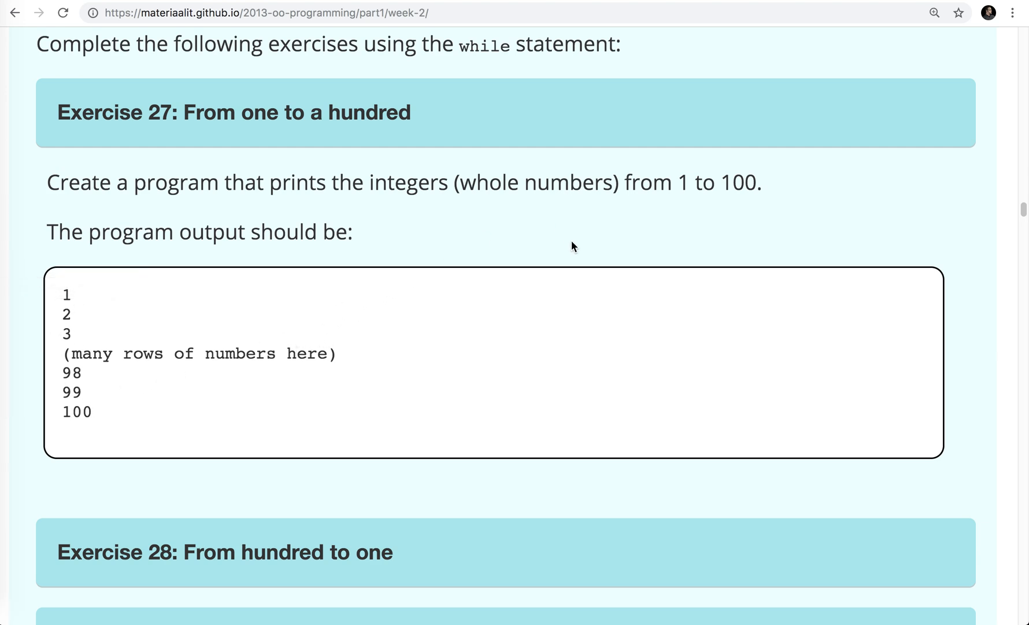
pyautogui.moveTo(650, 184)
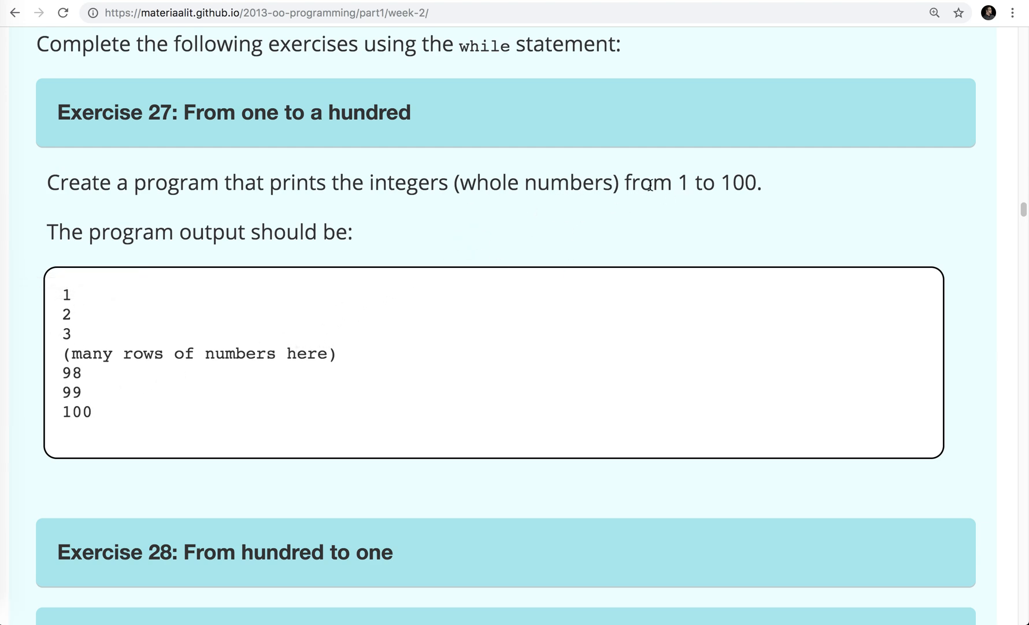
pyautogui.moveTo(713, 211)
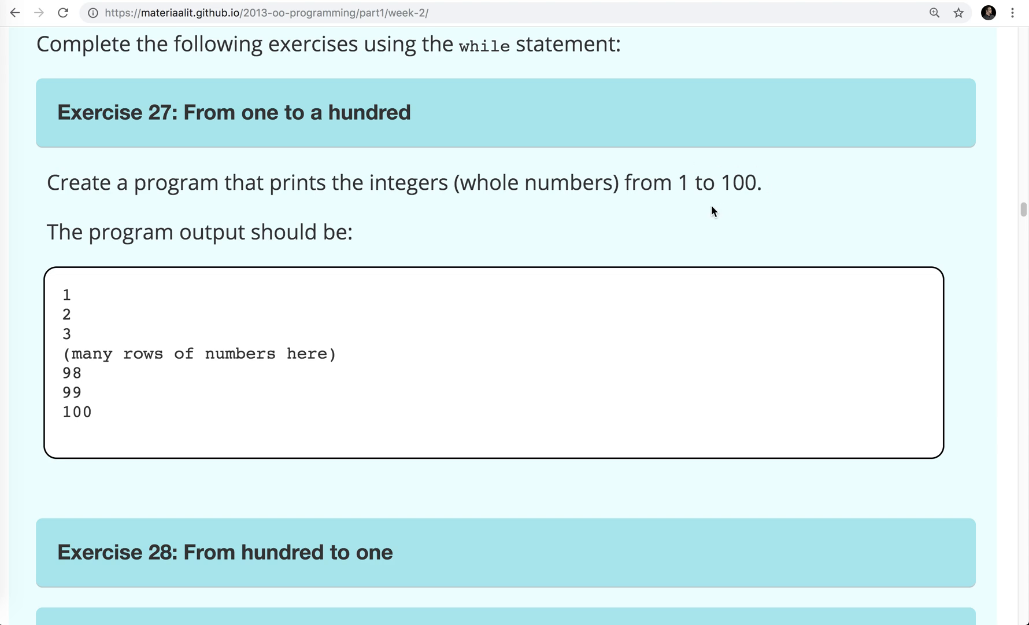
pyautogui.moveTo(678, 185)
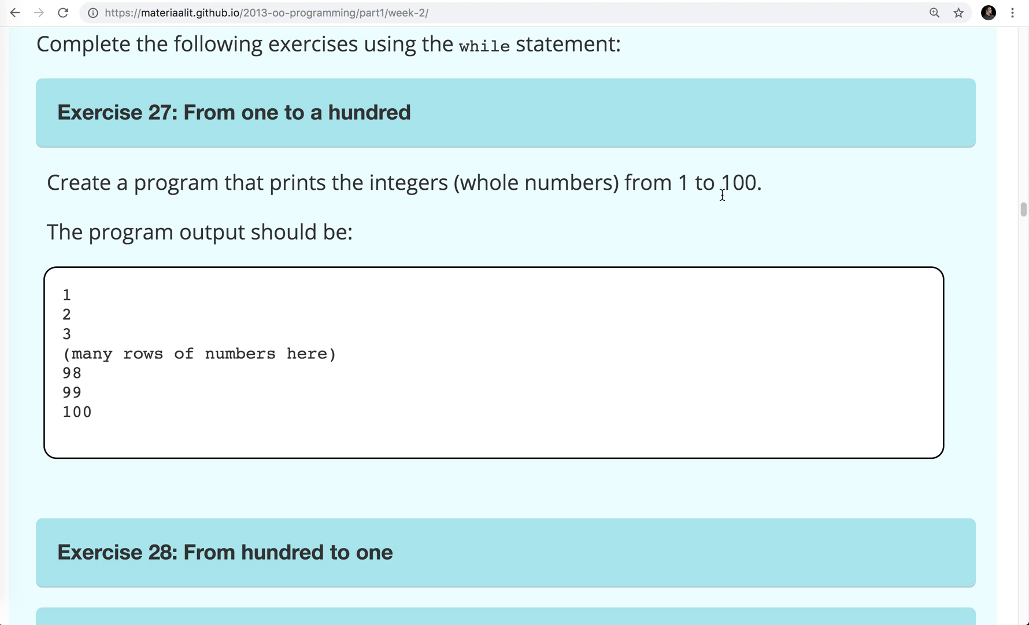
pyautogui.moveTo(730, 195)
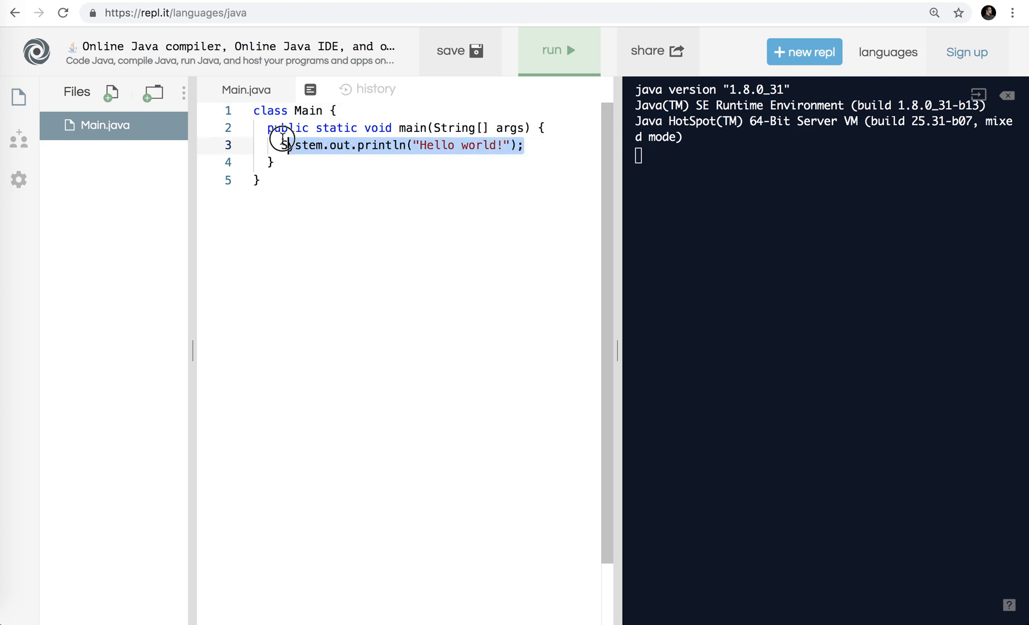
# - Replace the Hello world println in main with the declaration int number = 1;
pyautogui.press('Delete')
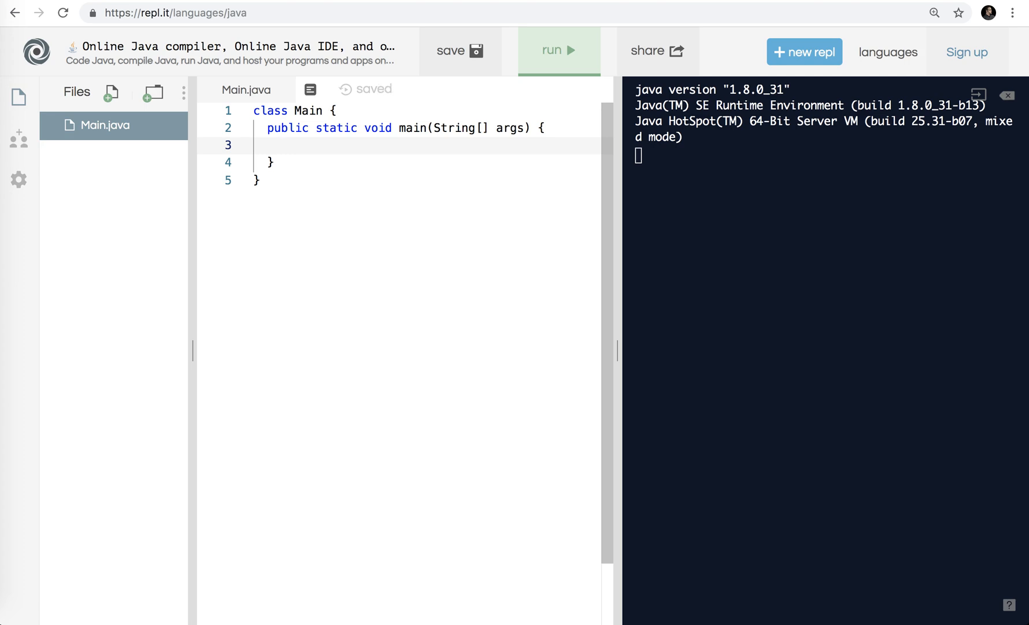
pyautogui.write('int')
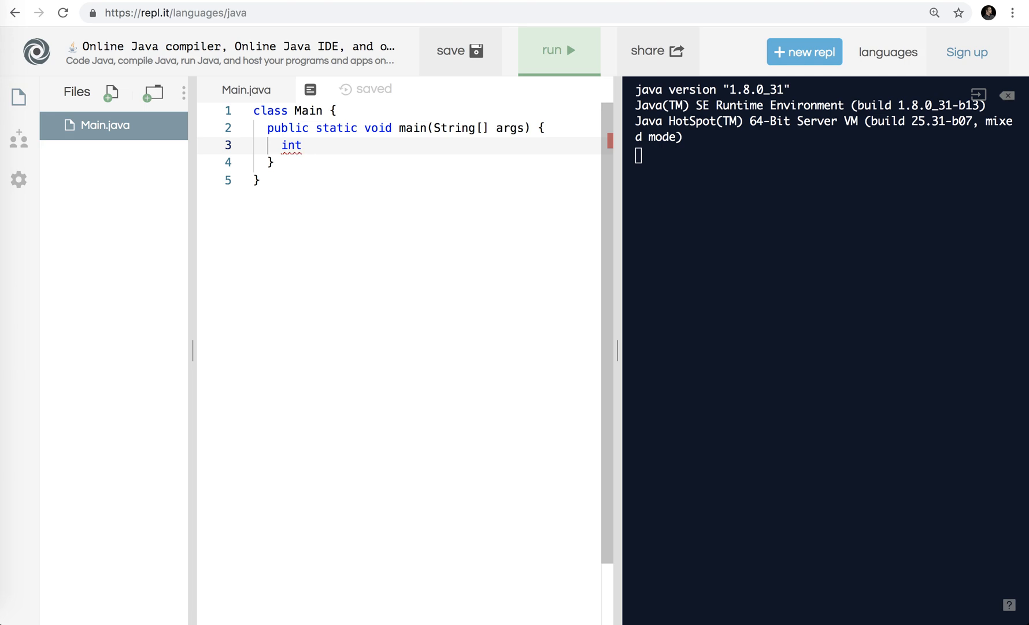
pyautogui.write('n')
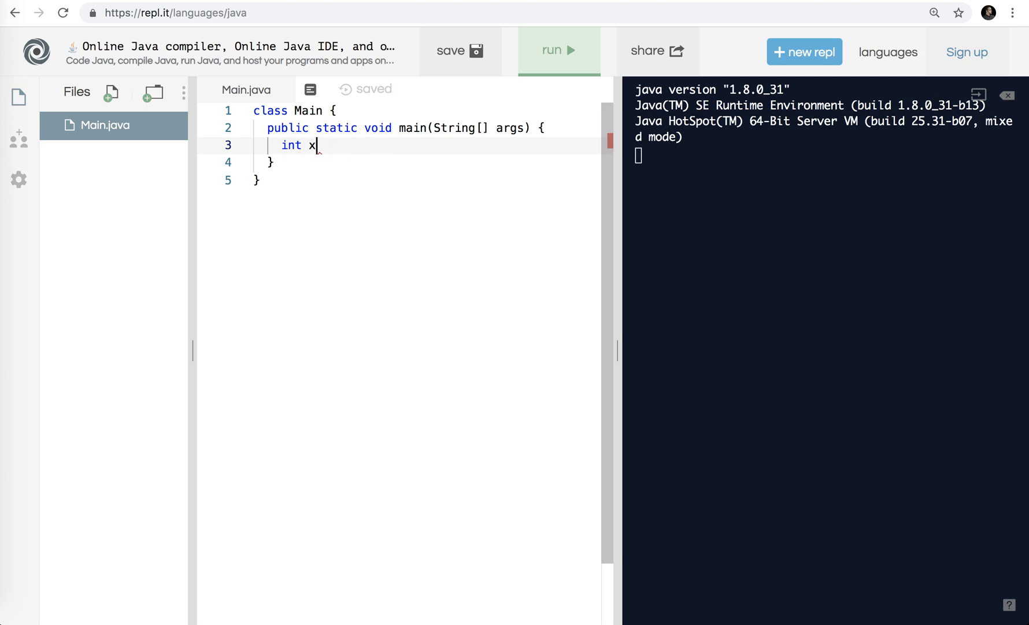
pyautogui.write('numb')
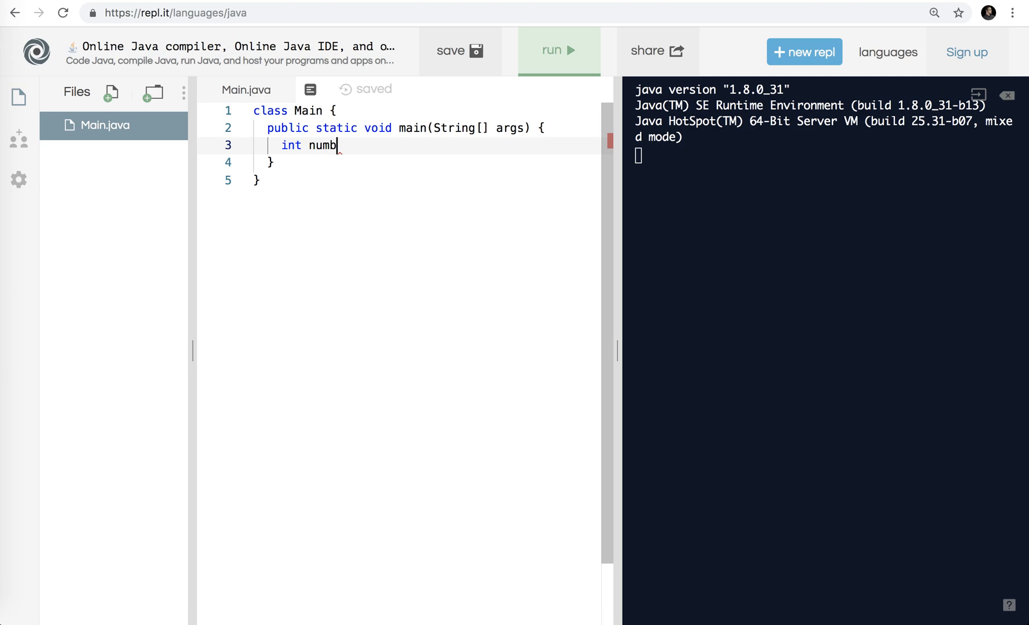
pyautogui.write('er = 1;')
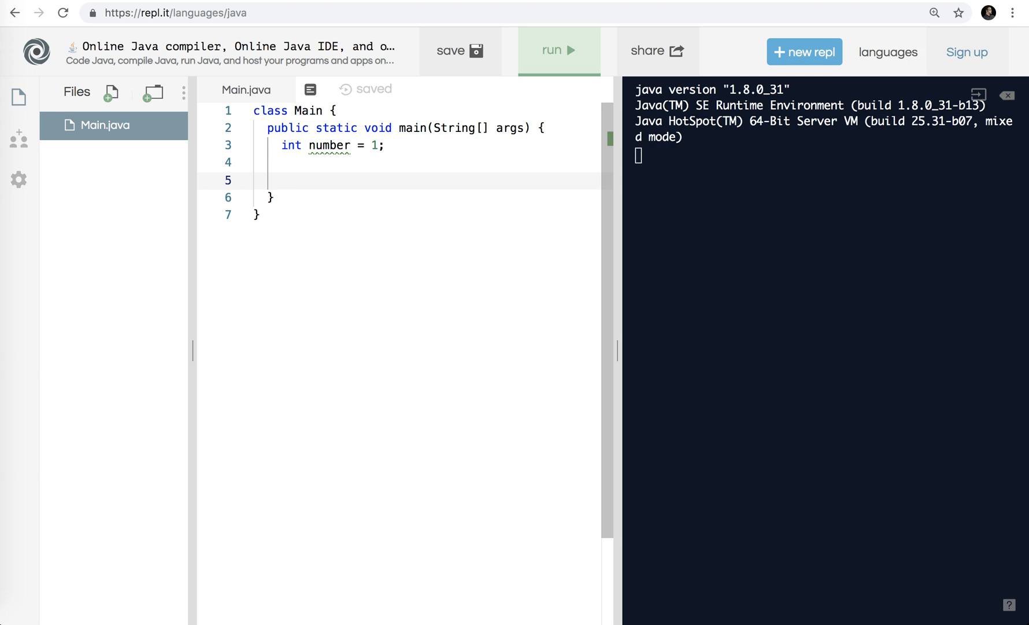
pyautogui.click(282, 180)
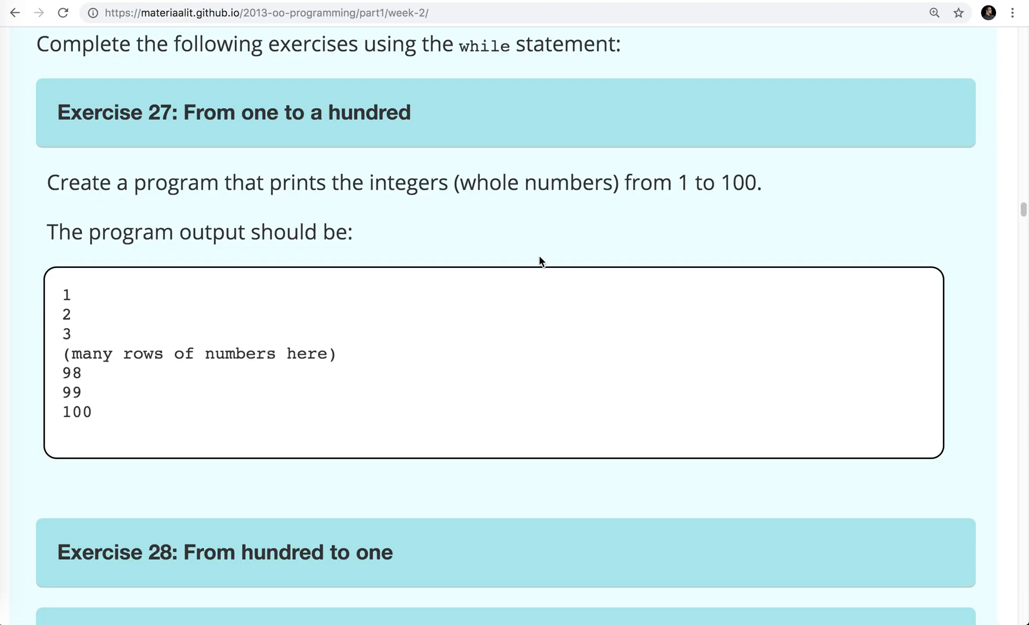
pyautogui.moveTo(740, 192)
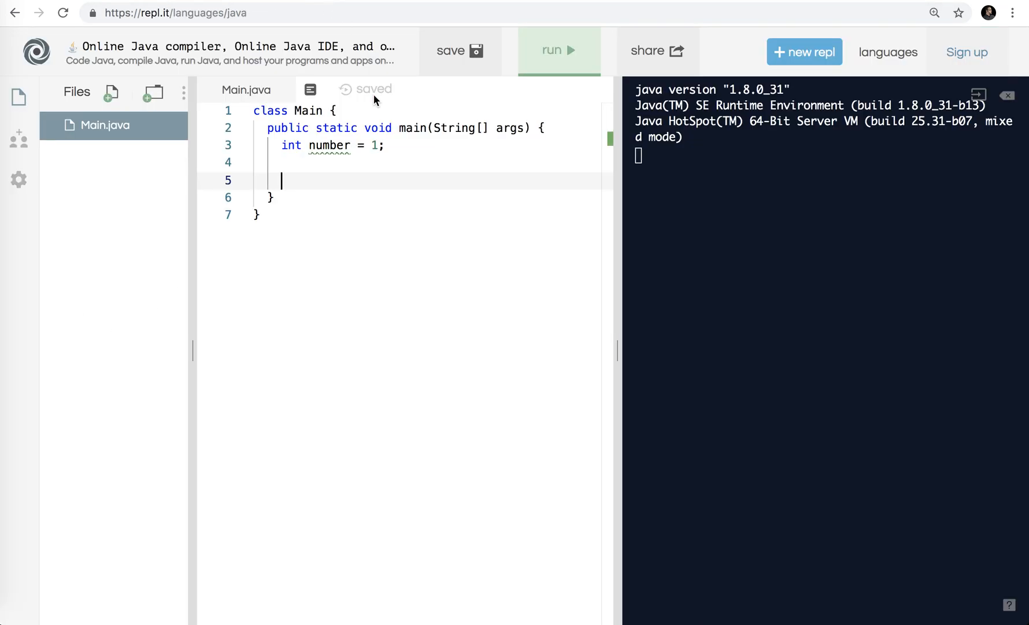
# - Write a while loop running while number <= 100, trying an int max = 100 limit along the way
pyautogui.write('wh')
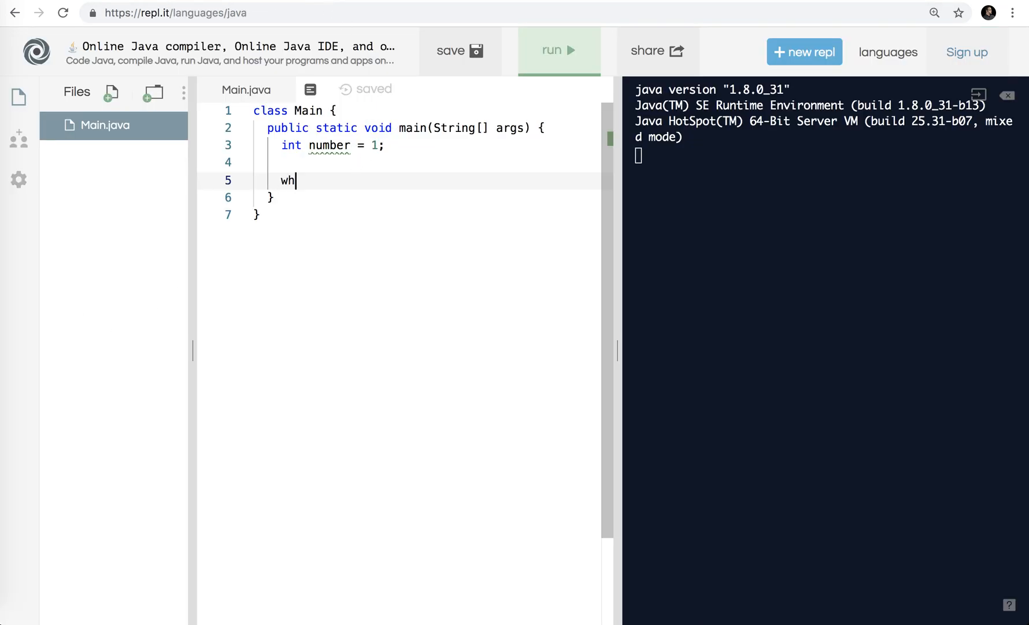
pyautogui.write('ile (number')
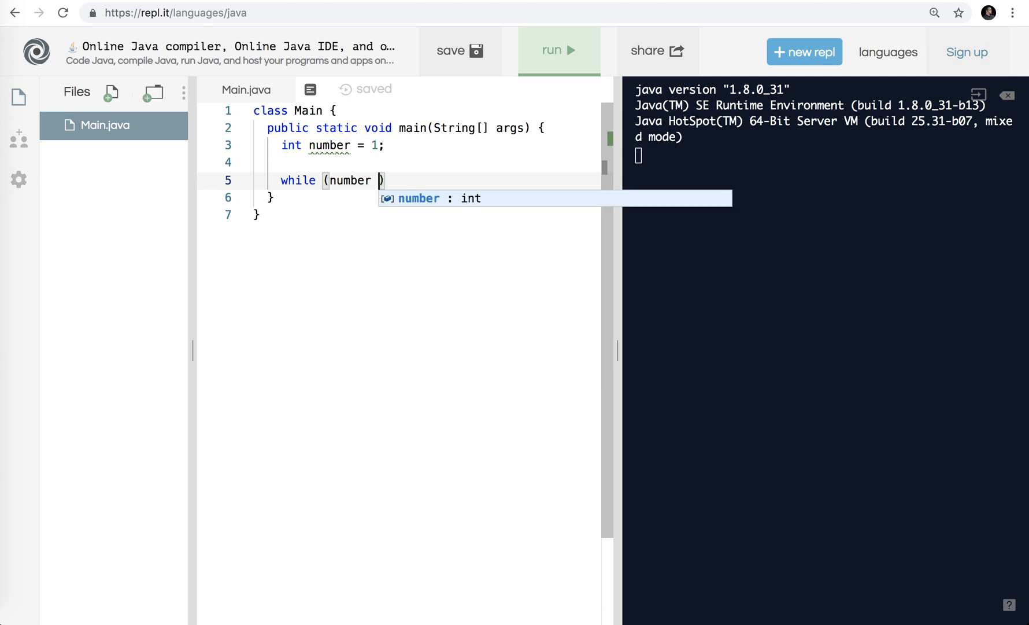
pyautogui.write('<')
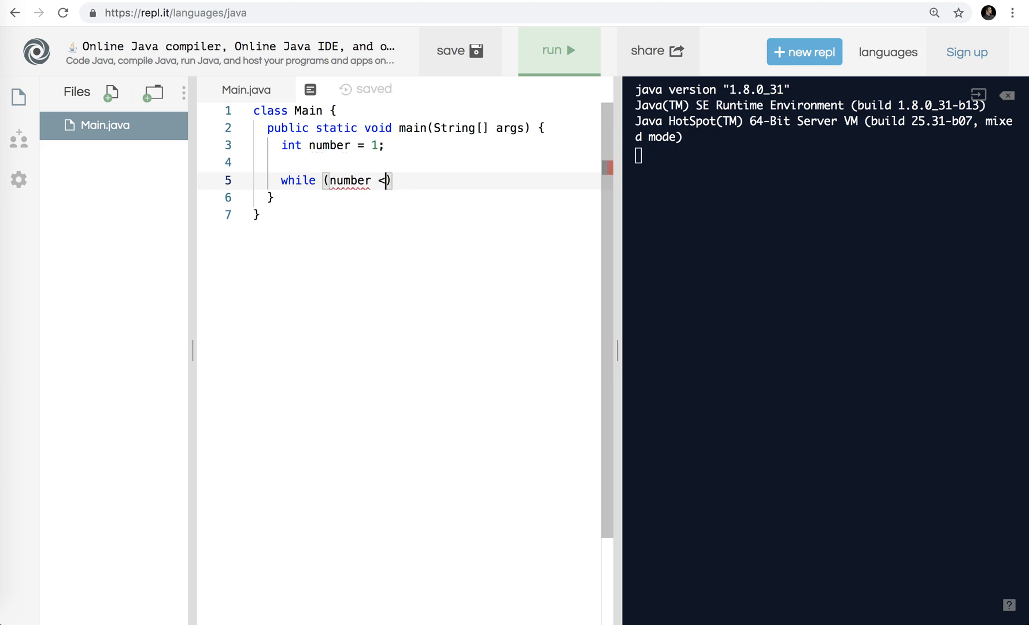
pyautogui.write('=')
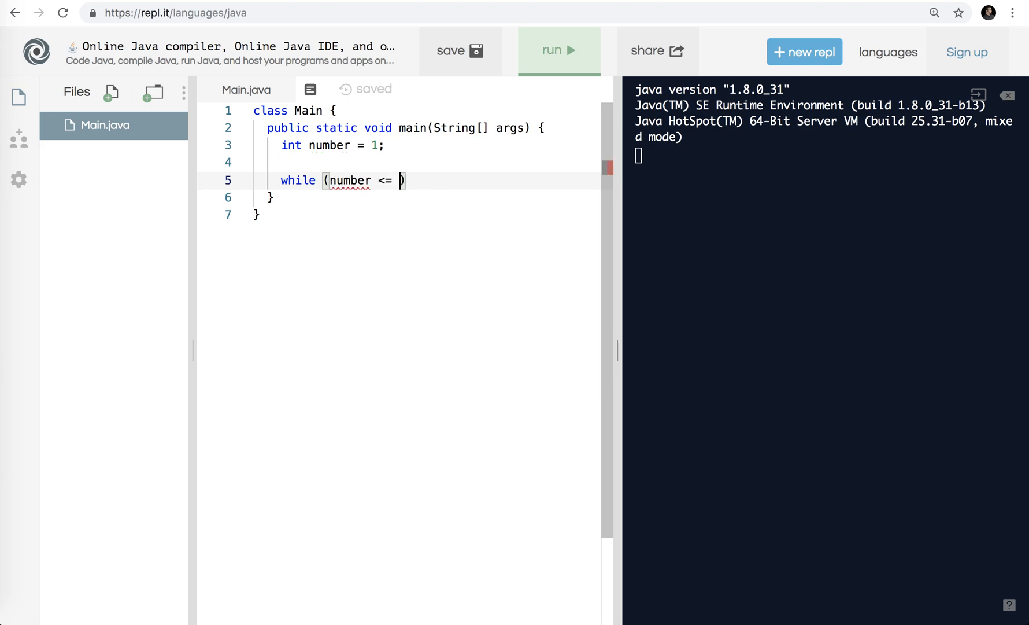
pyautogui.write('100')
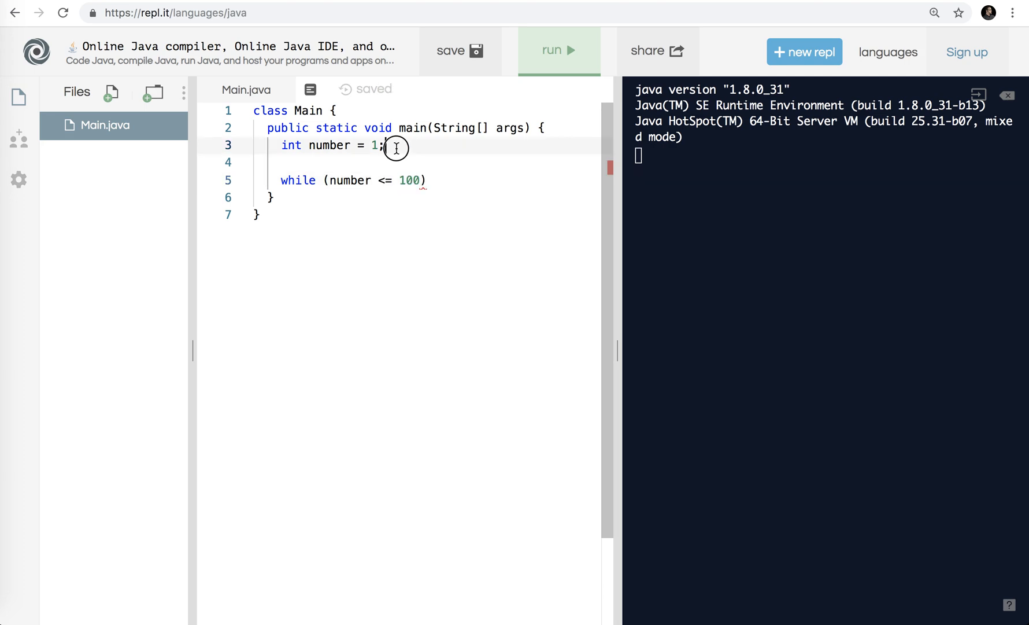
pyautogui.write('int max')
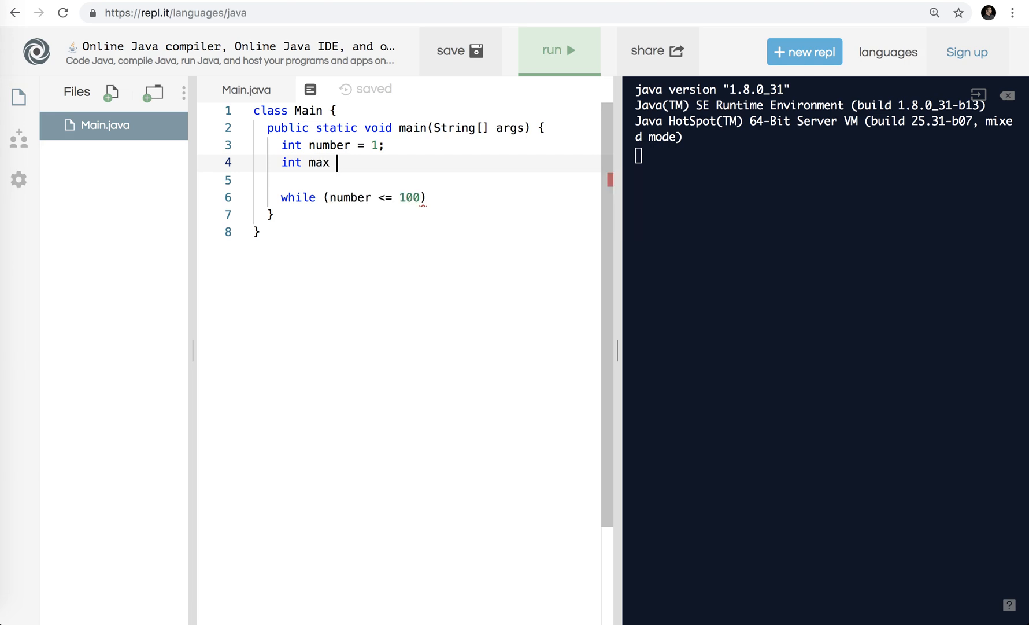
pyautogui.write('= 100;')
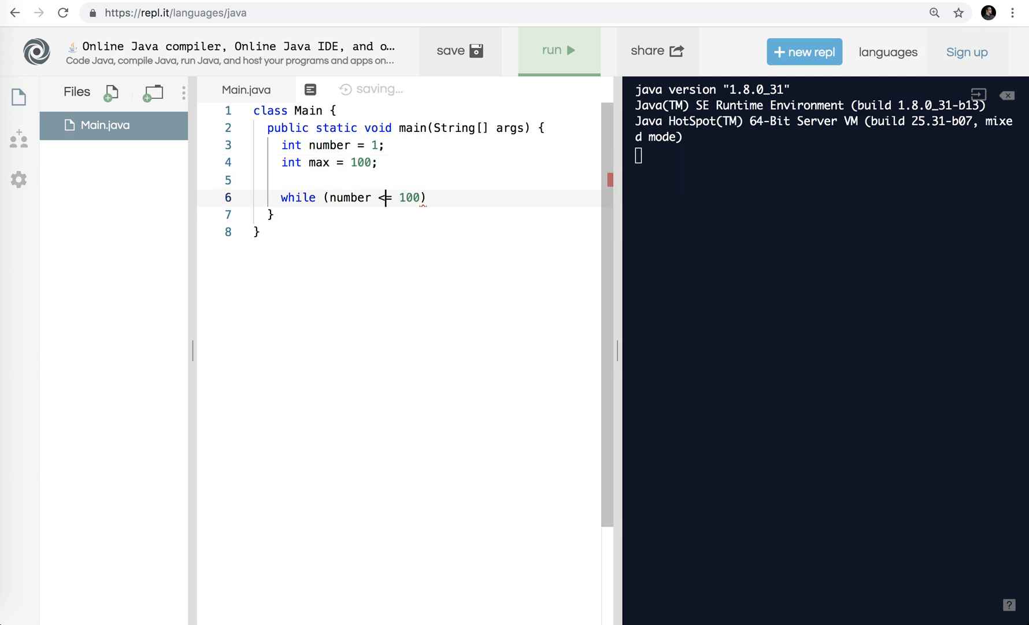
pyautogui.write('max')
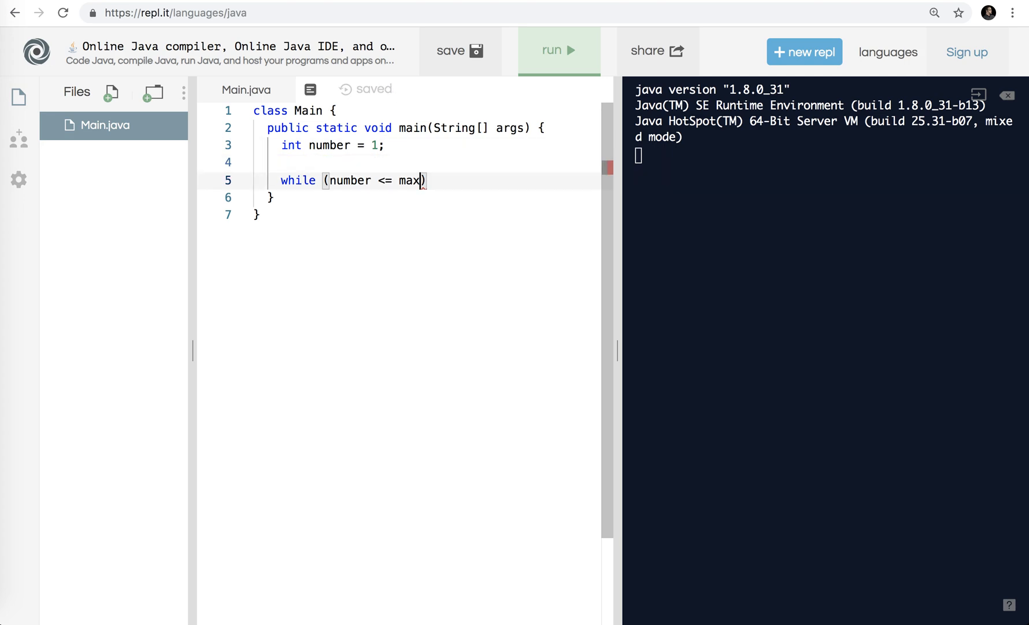
pyautogui.write('100')
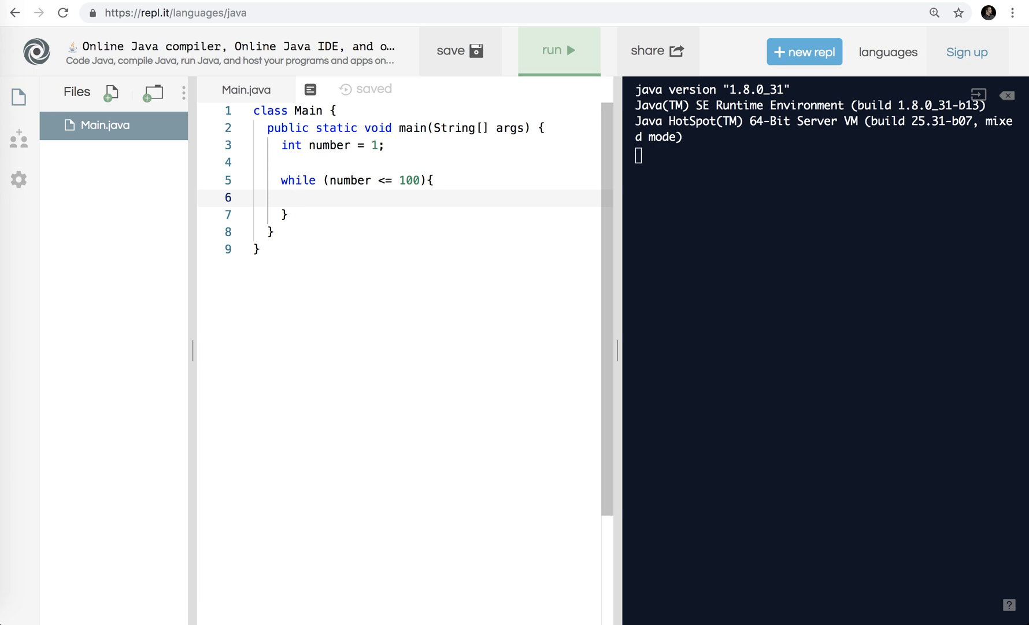
# - Start a System.out.println(number) statement inside the loop body
pyautogui.write('System.out.pirn')
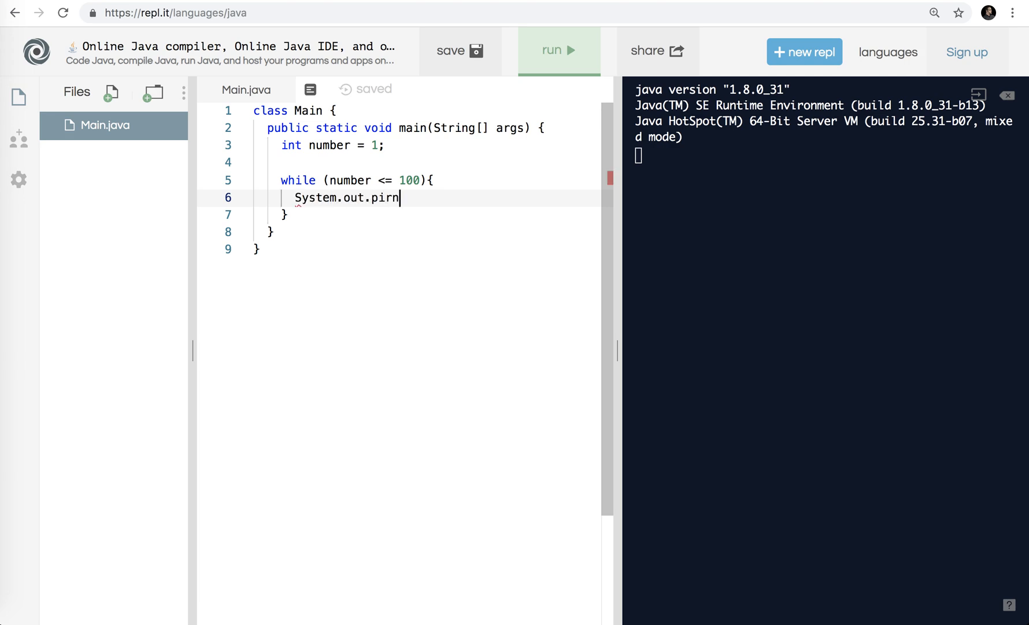
pyautogui.write('tln')
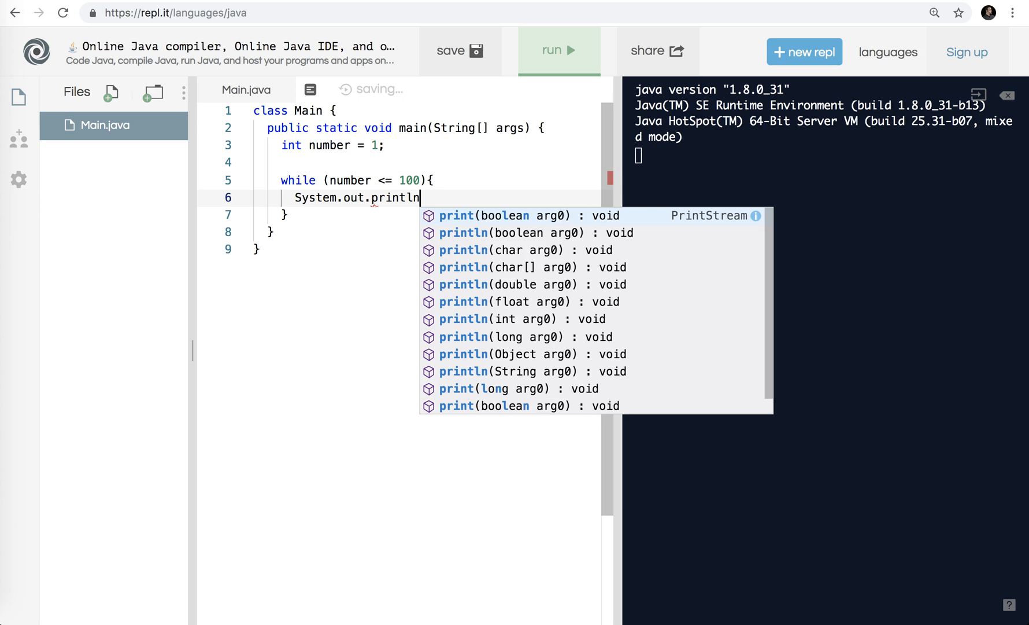
pyautogui.write('(number);')
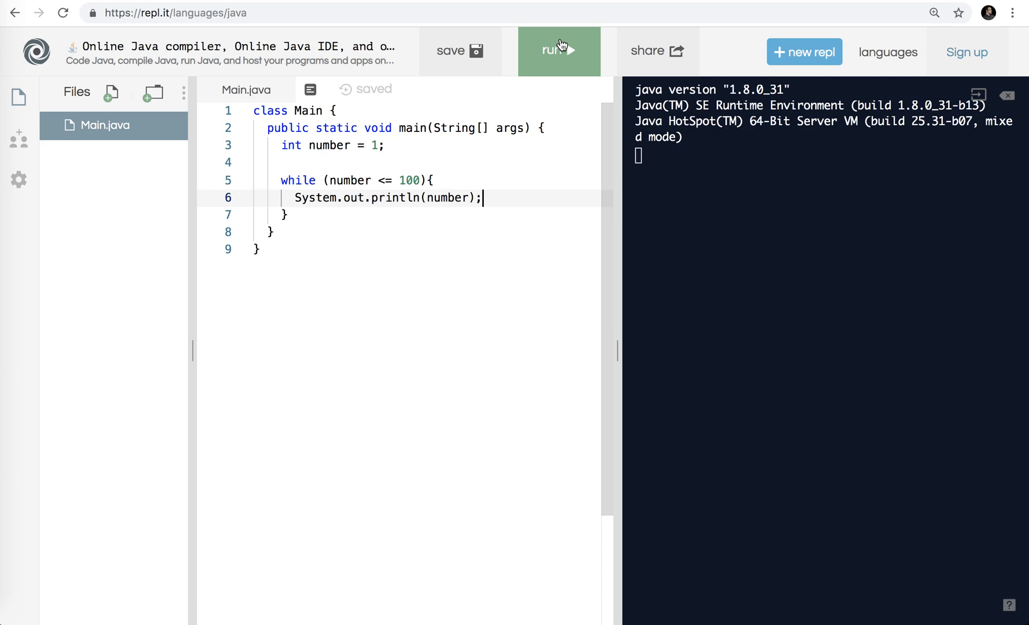
# - Run the loop, stop its endless 1s, and add number++; inside the loop body
pyautogui.click(559, 52)
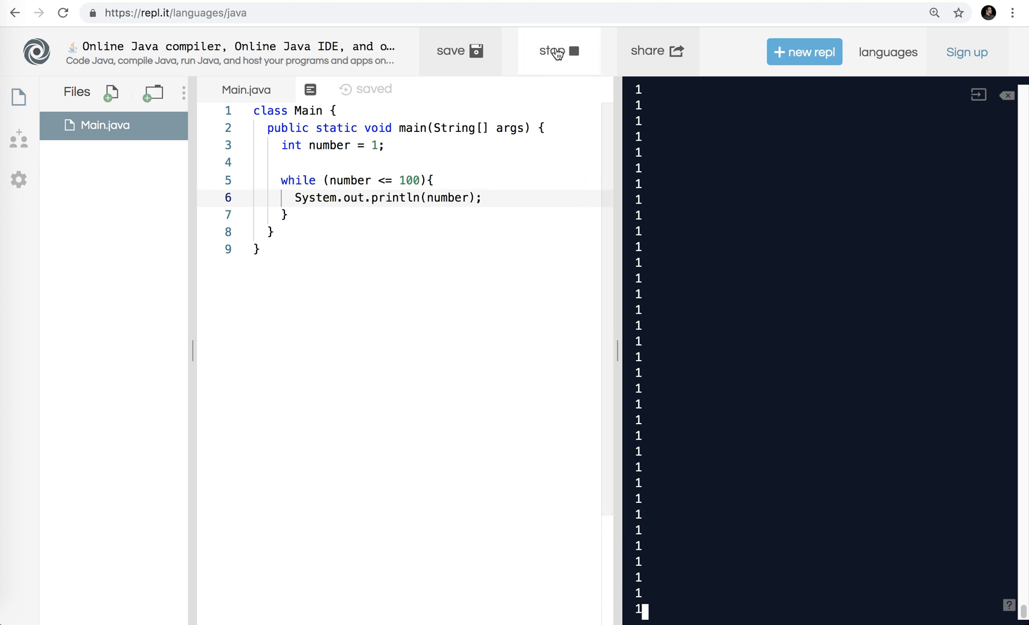
pyautogui.click(558, 51)
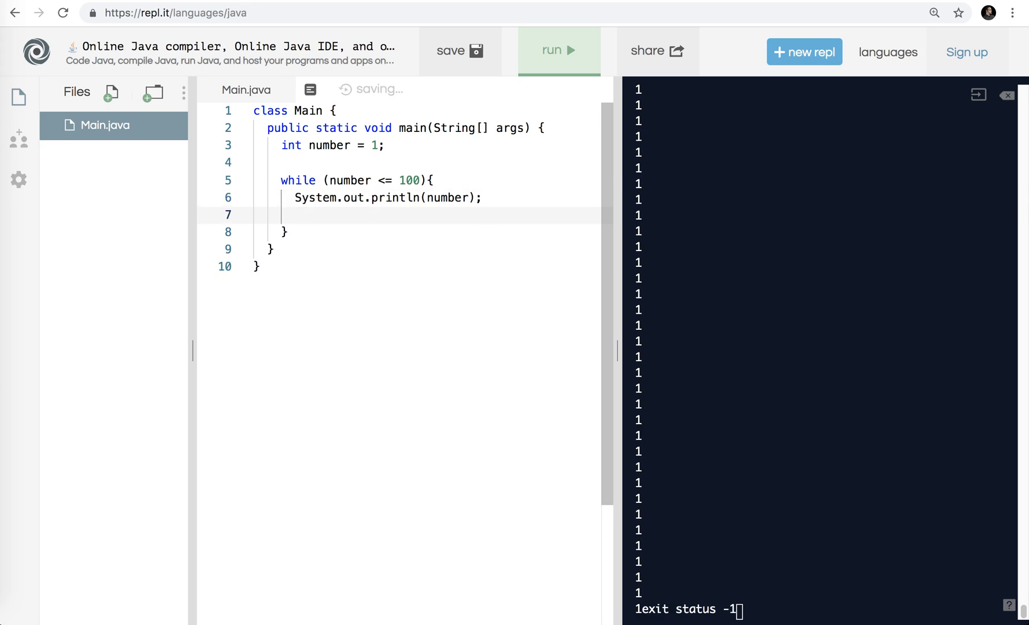
pyautogui.write('number')
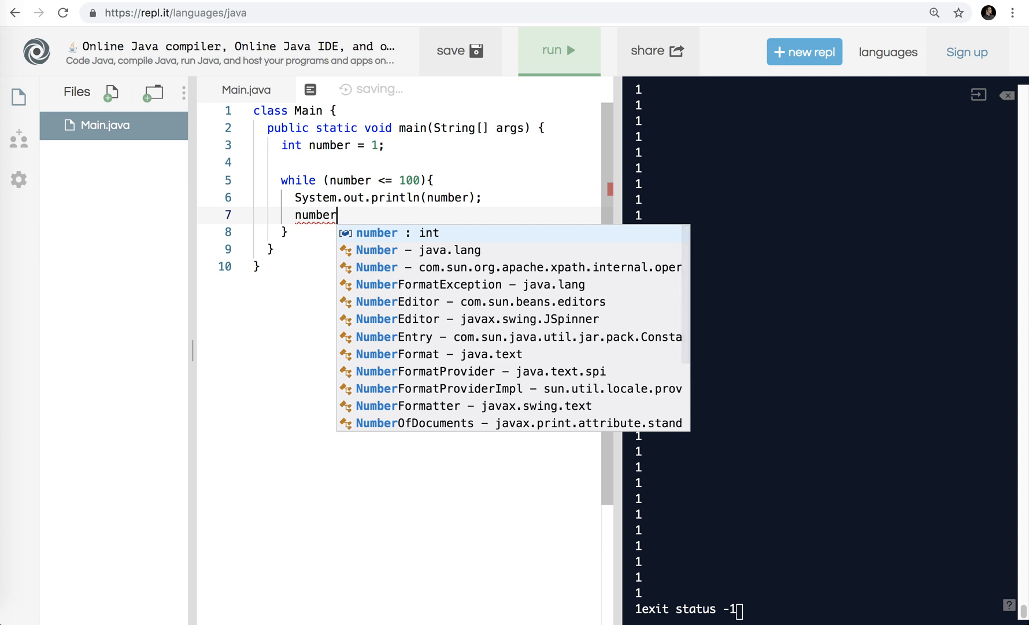
pyautogui.write('++;')
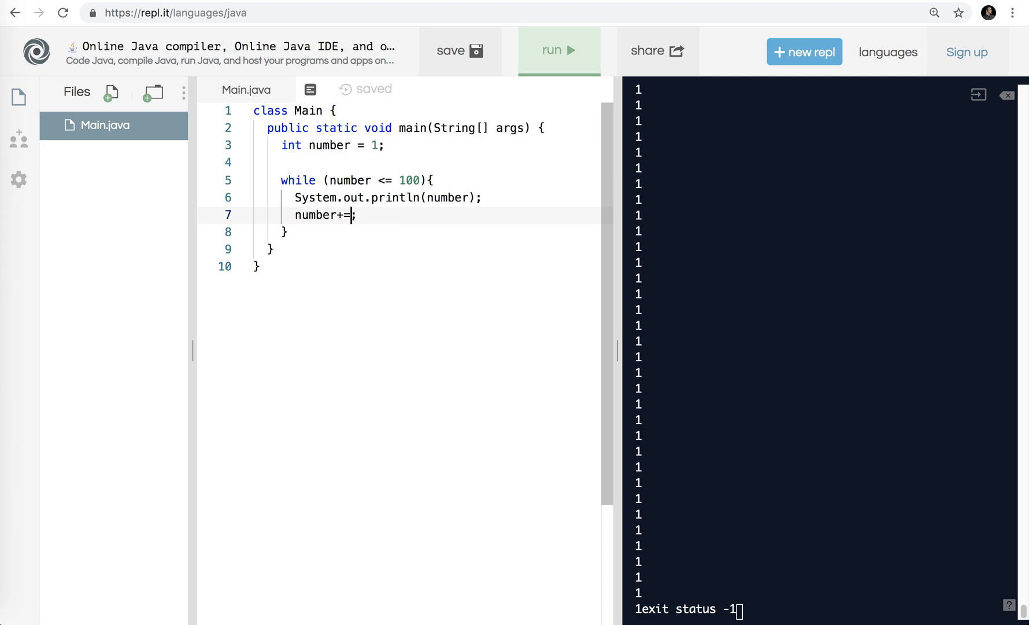
pyautogui.write('+;')
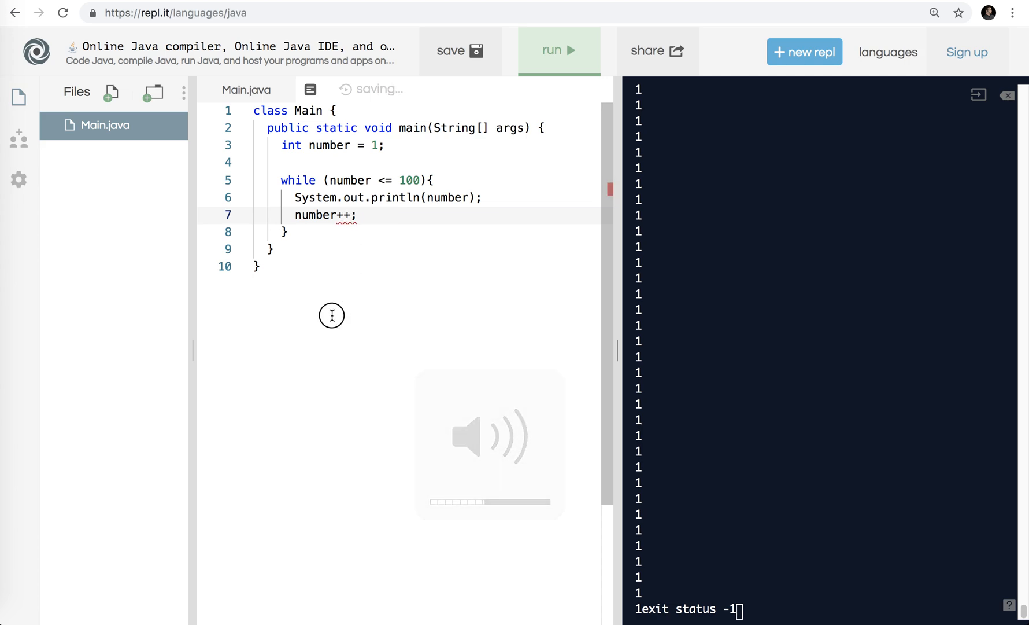
# - Run to print 1–100, then rerun with a strict < limit that ends at 99
pyautogui.click(558, 50)
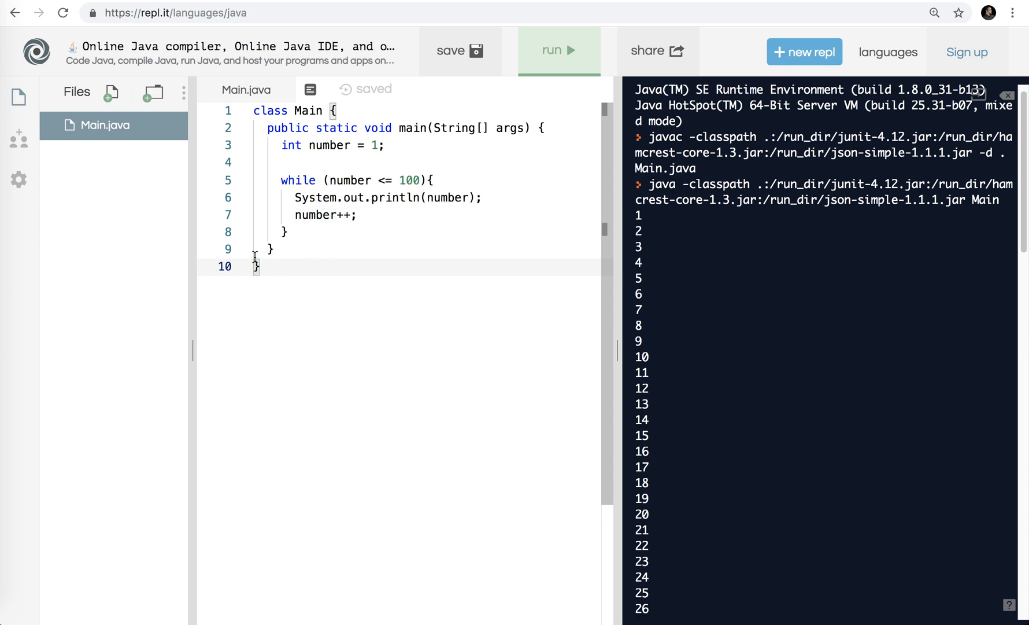
pyautogui.moveTo(355, 186)
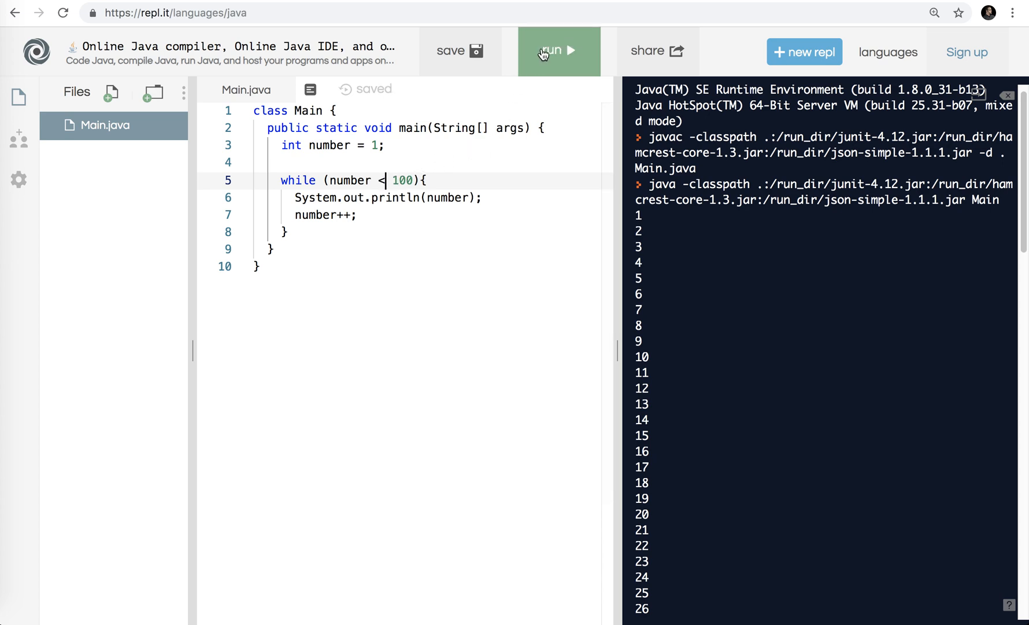
pyautogui.click(558, 50)
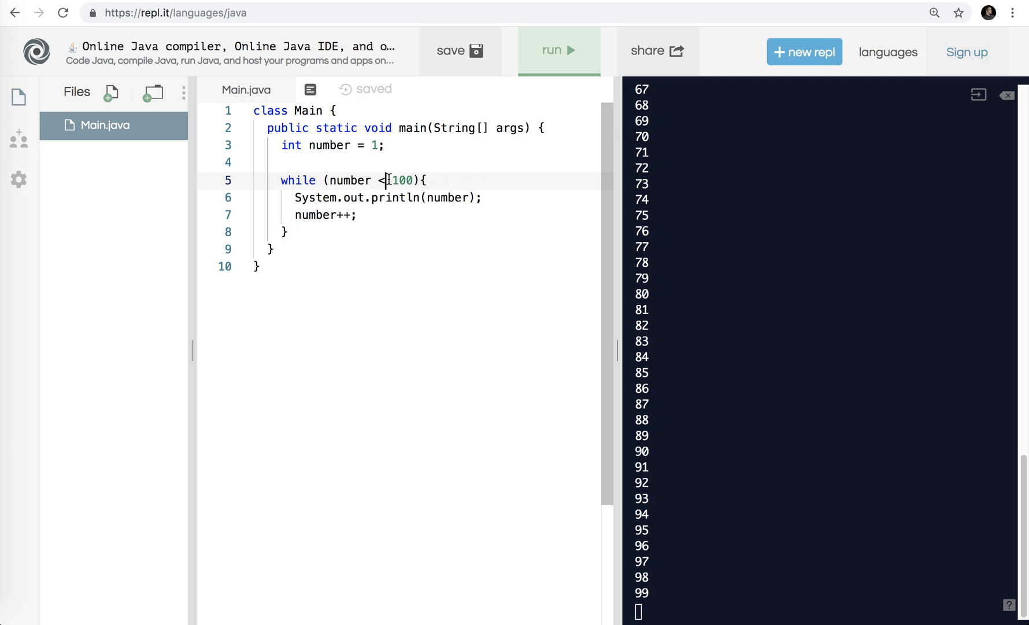
pyautogui.click(558, 50)
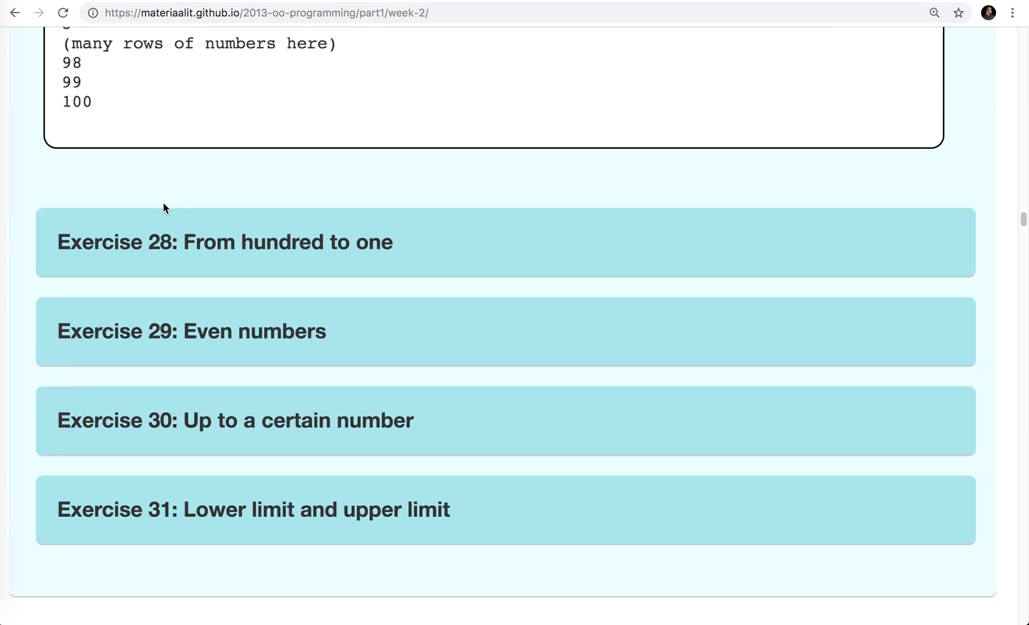
# - Expand the 'Exercise 28: From hundred to one' instructions further down the week-2 page
pyautogui.scroll(-3)
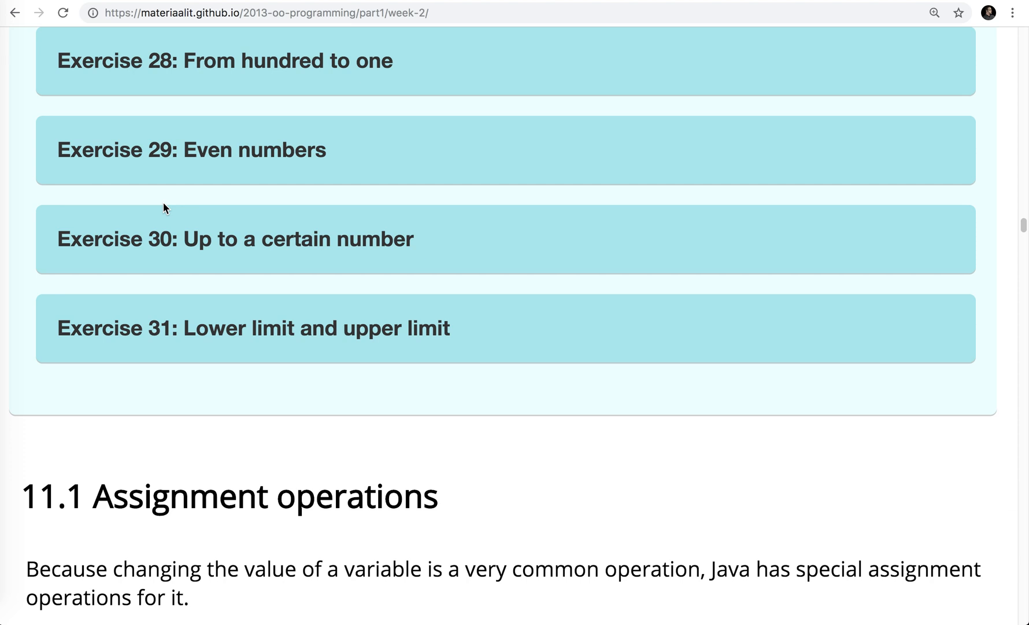
pyautogui.click(223, 60)
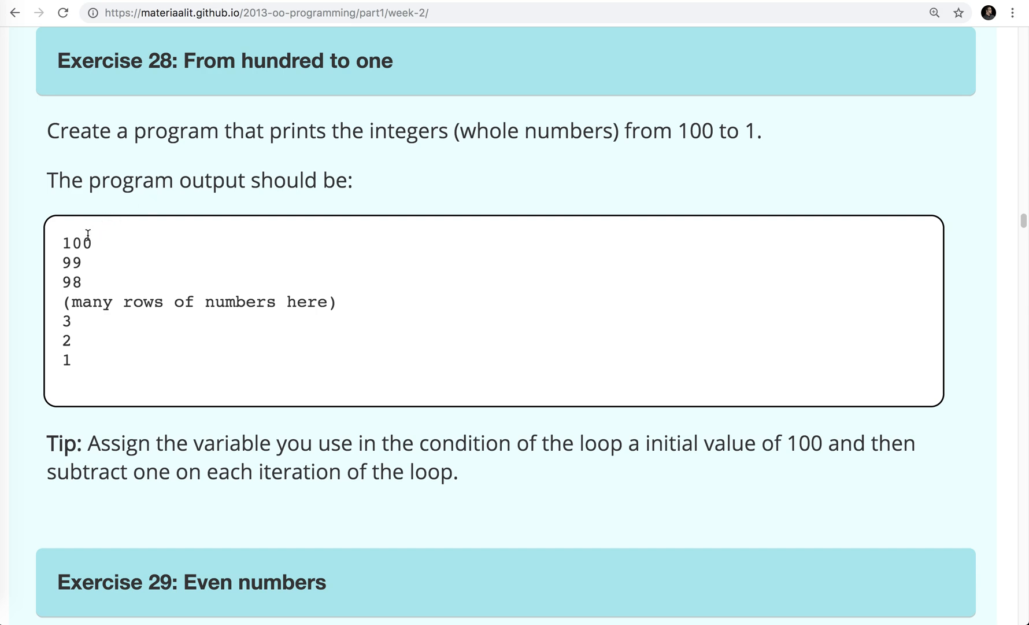
pyautogui.moveTo(77, 240)
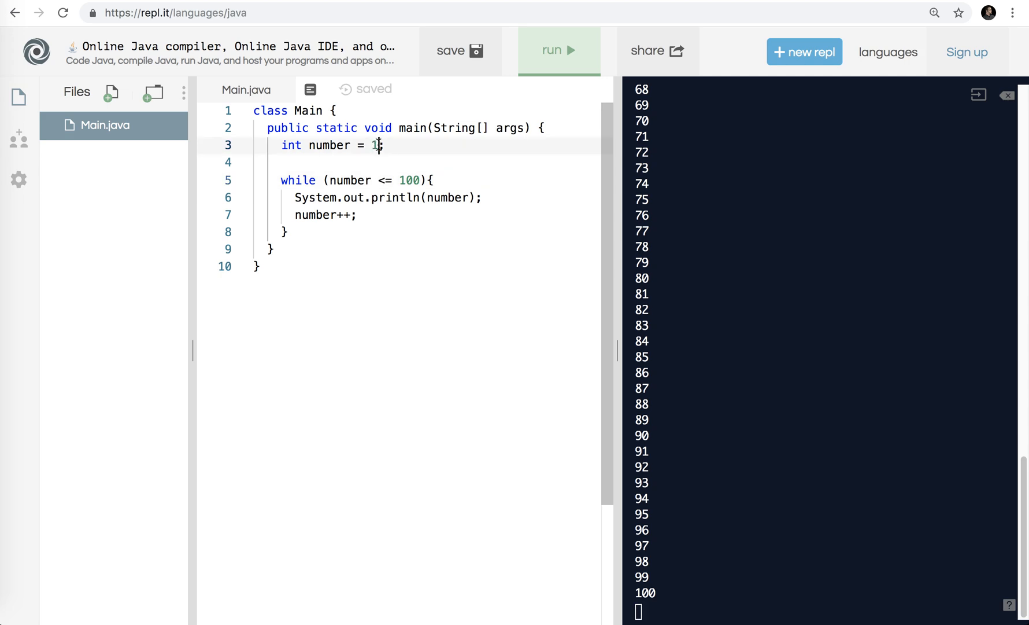
# - Start number at 100 and change the loop condition to number >= 1 with a decrement
pyautogui.write('00')
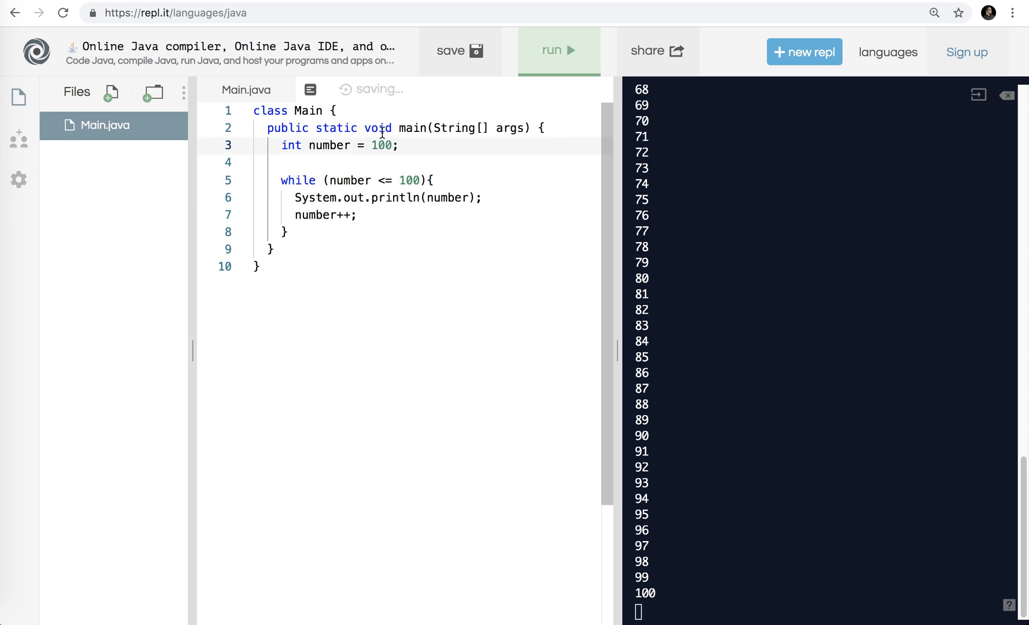
pyautogui.moveTo(392, 204)
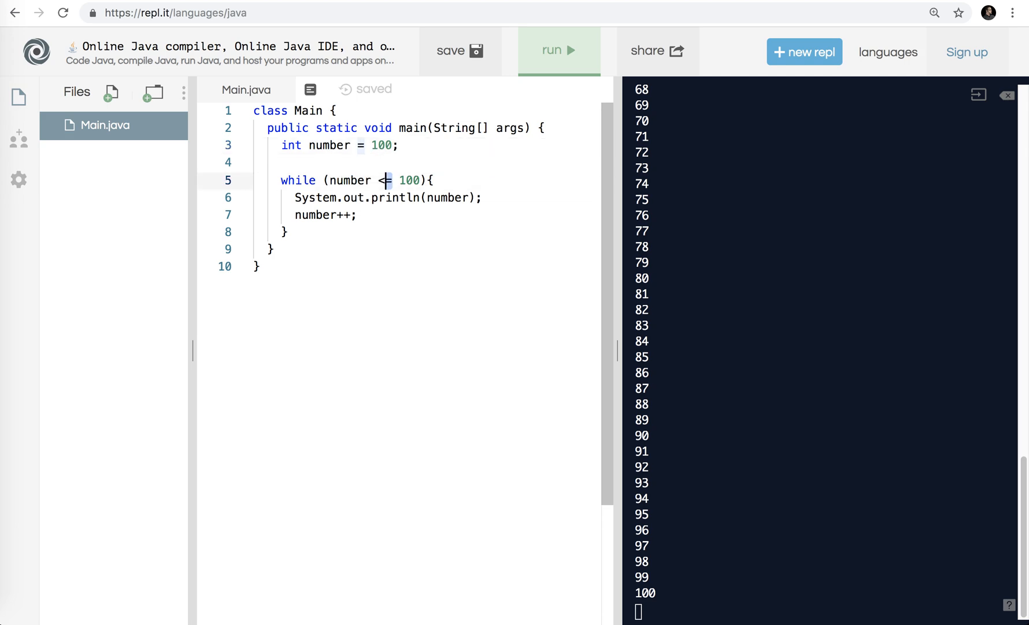
pyautogui.write('>')
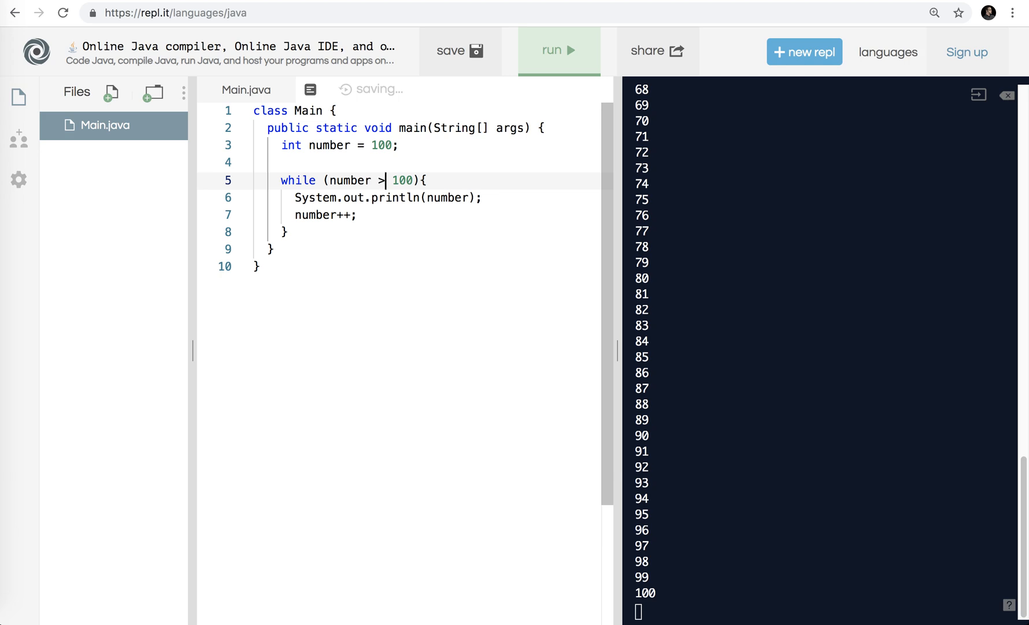
pyautogui.write('=')
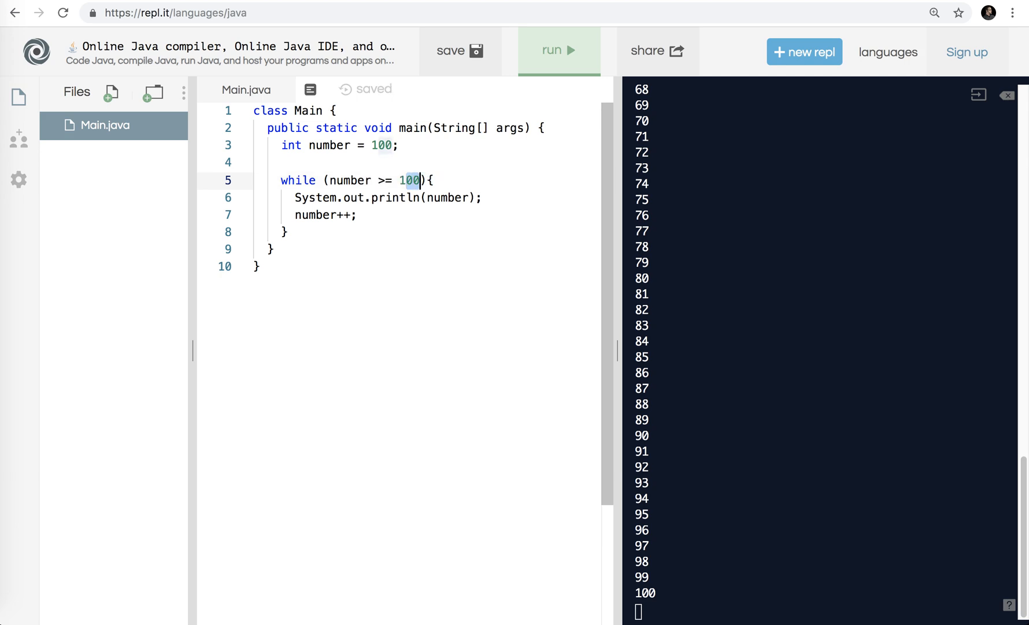
pyautogui.write('1')
pyautogui.click(428, 214)
pyautogui.write('--')
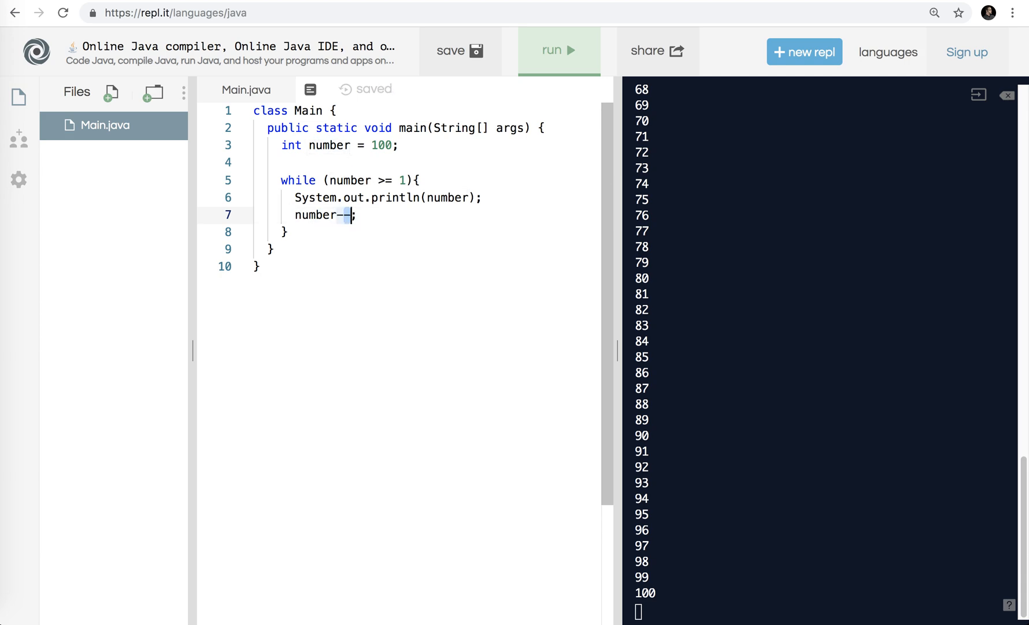
pyautogui.write('=1')
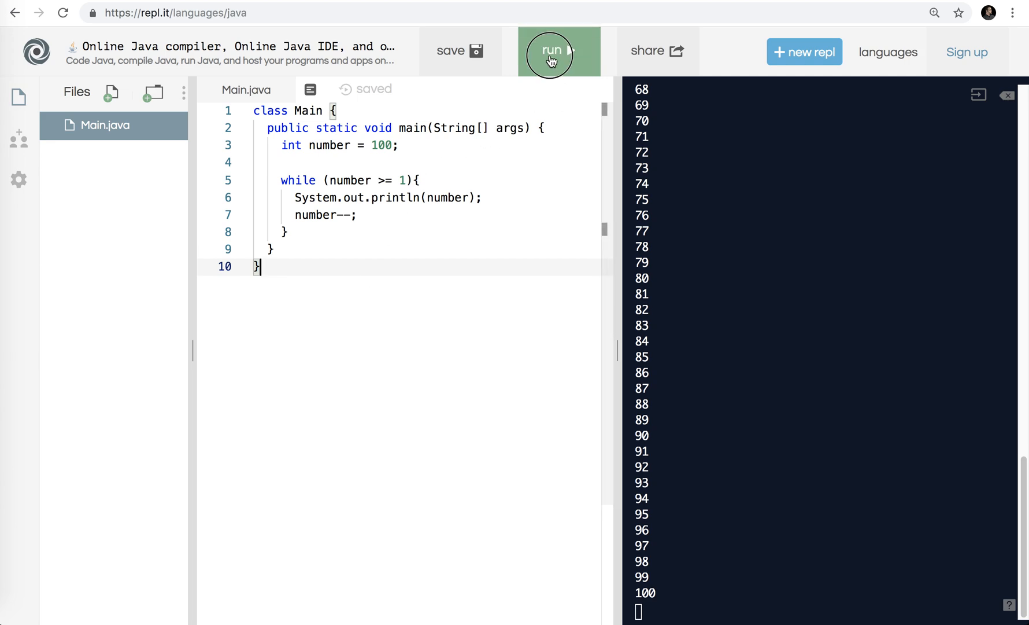
# - Run the count-down program so the console prints 100 down to 1
pyautogui.click(551, 51)
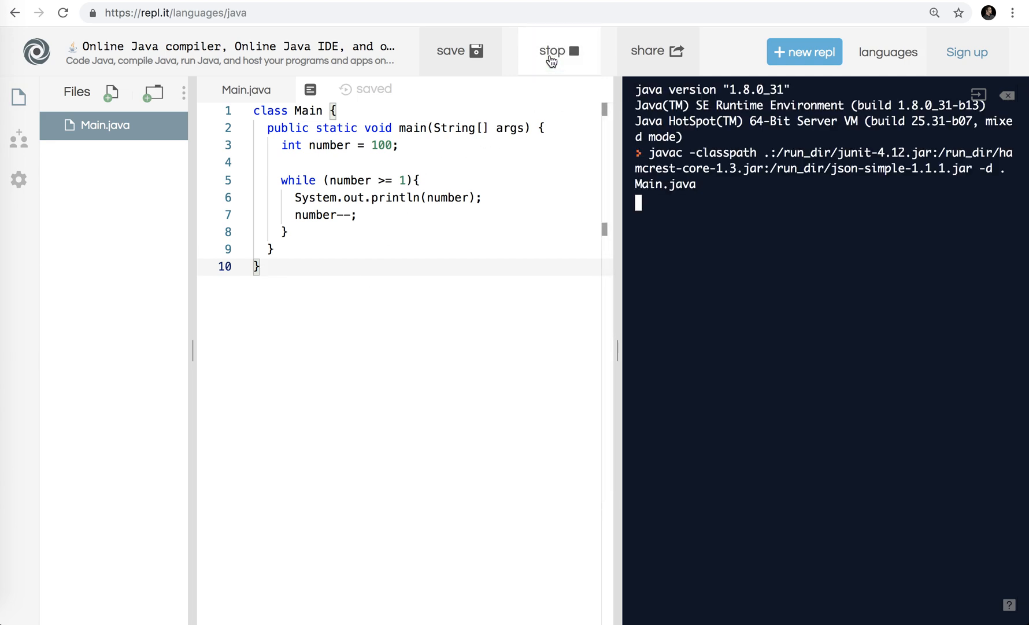
pyautogui.click(558, 50)
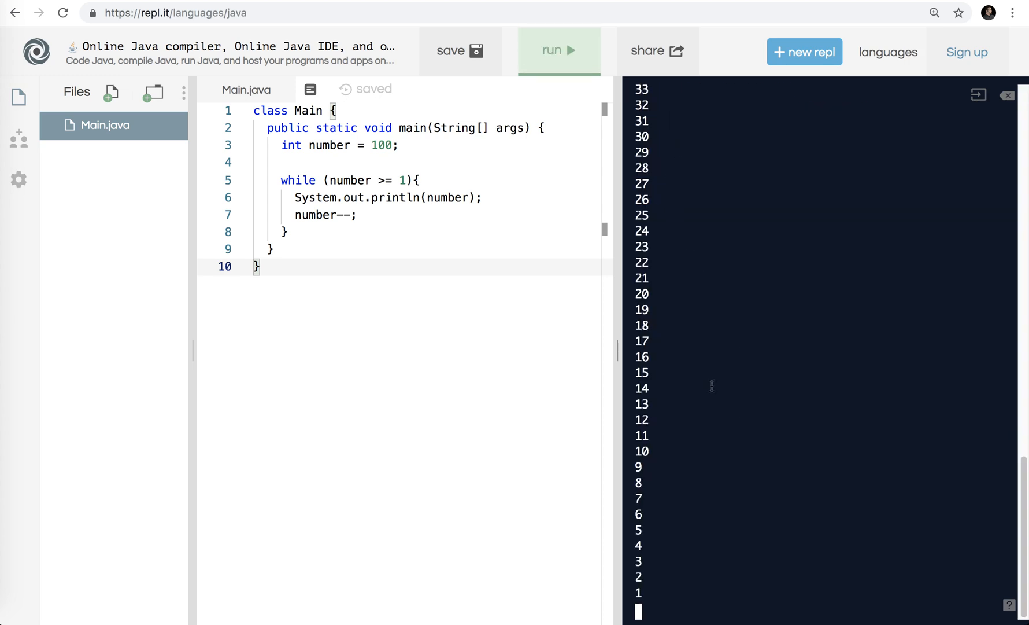
pyautogui.click(558, 50)
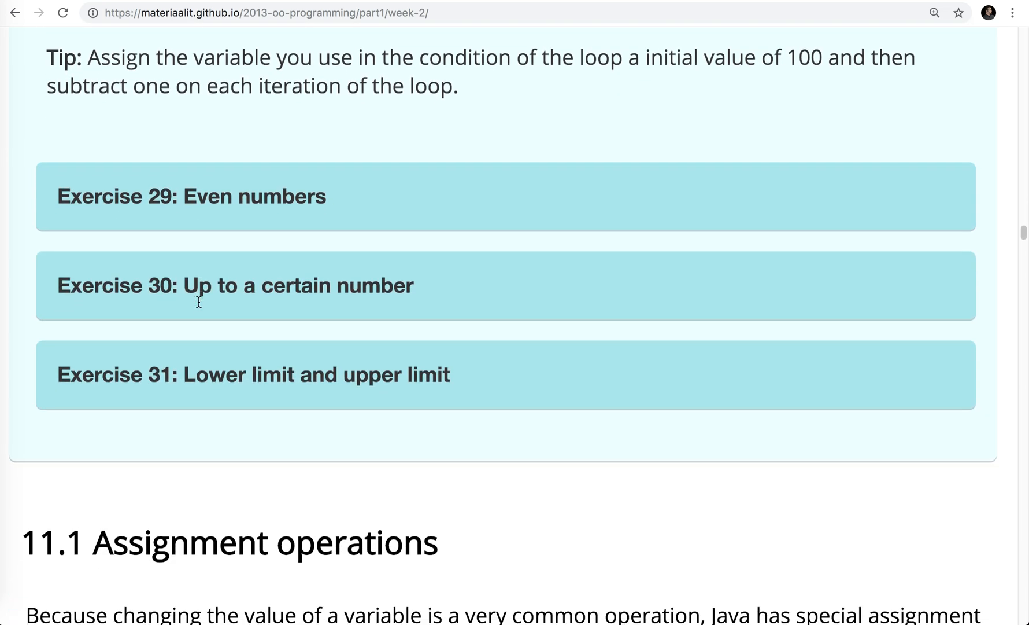
# - Expand 'Exercise 29: Even numbers' and scroll to its expected output
pyautogui.click(191, 195)
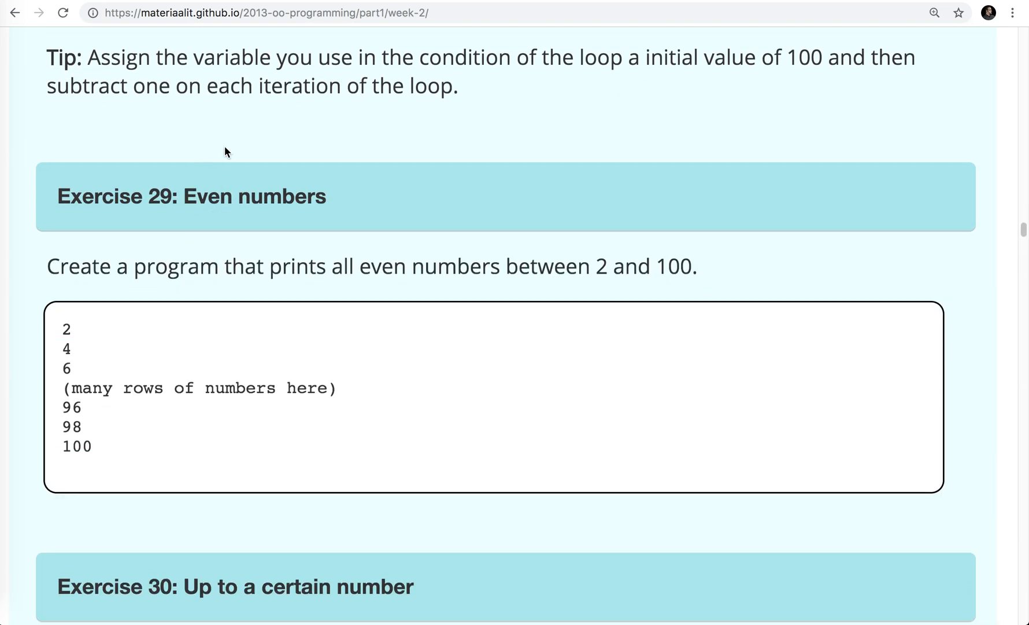
pyautogui.scroll(-3)
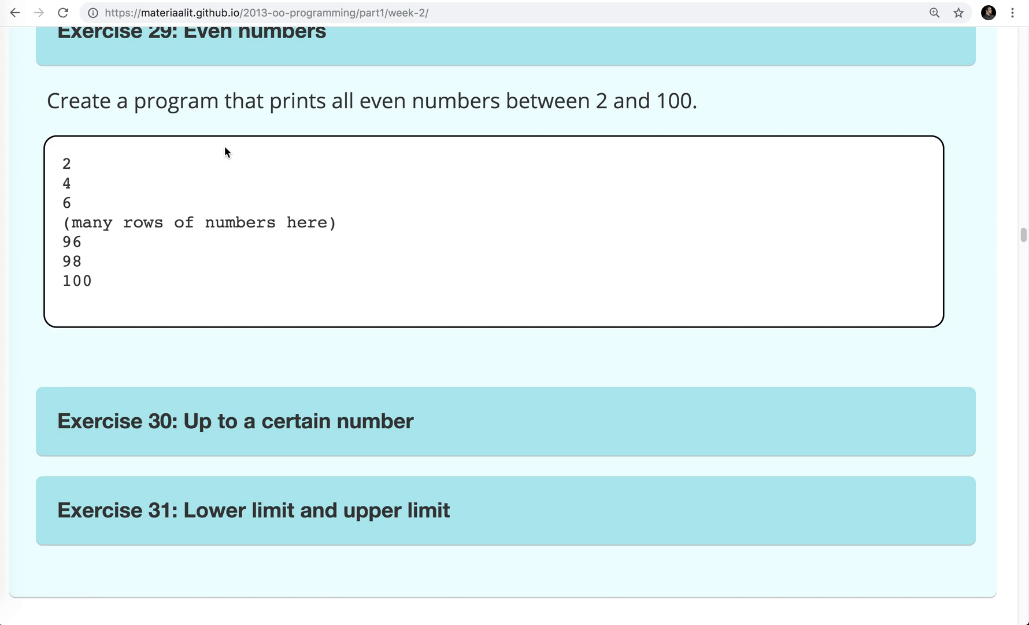
pyautogui.scroll(-3)
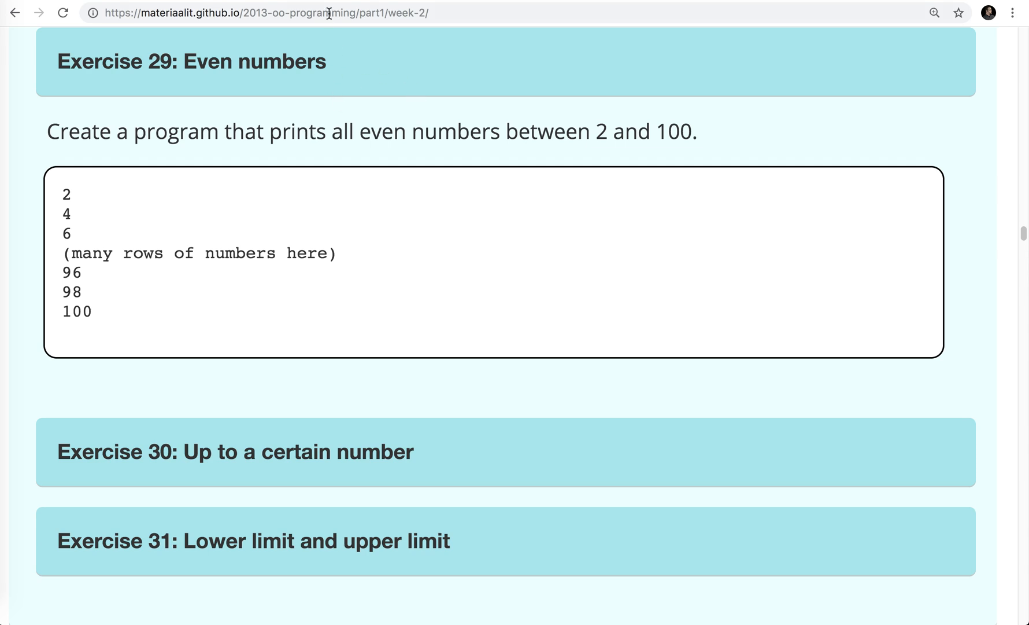
pyautogui.moveTo(282, 113)
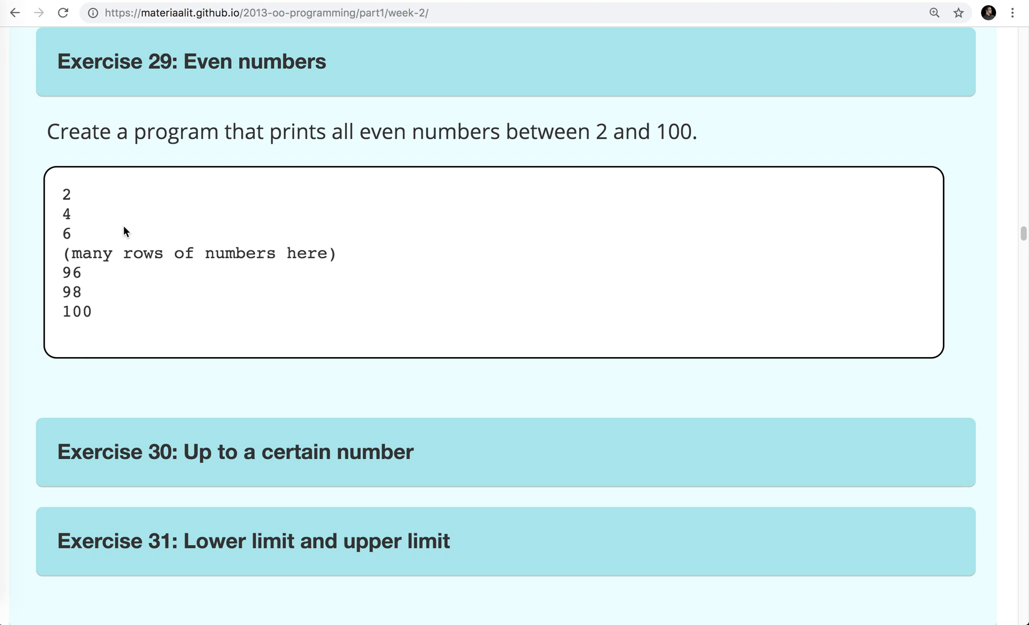
pyautogui.moveTo(267, 6)
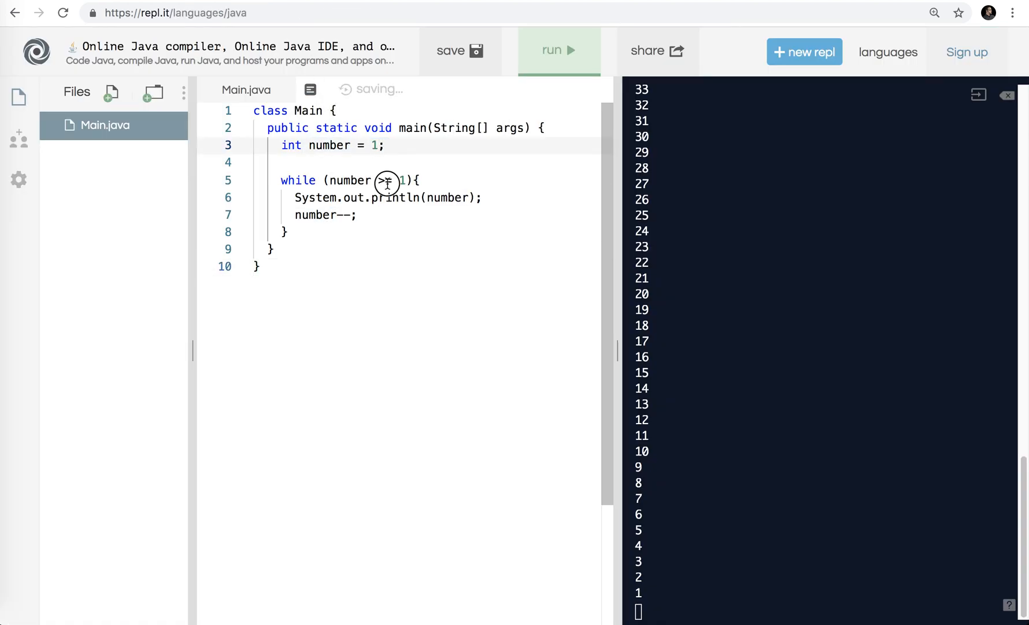
# - Restore the loop to number <= 100 with number++ and run it to print 1 upward
pyautogui.write('=')
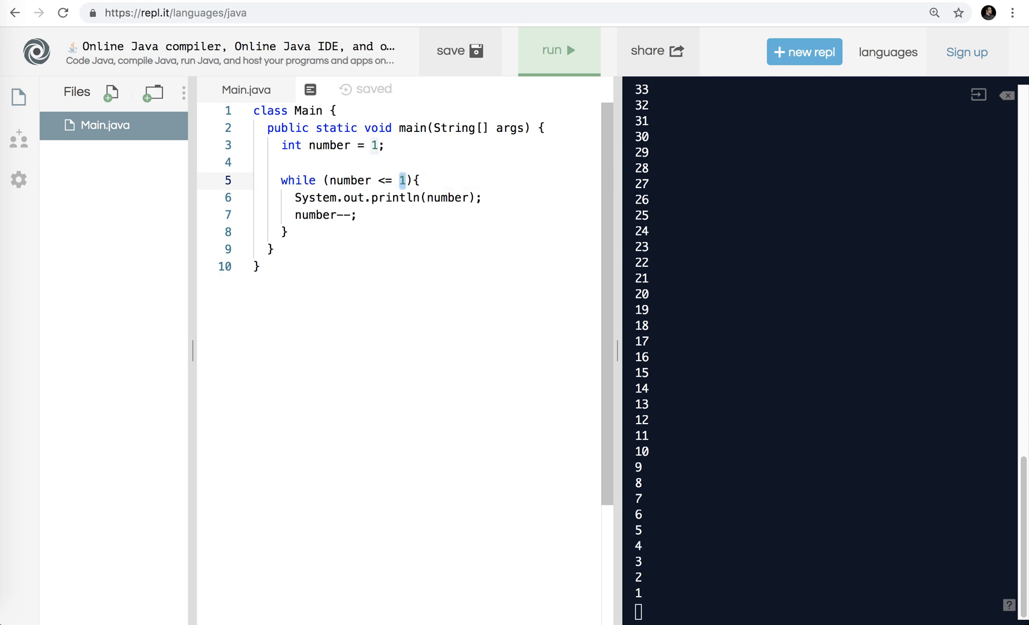
pyautogui.write('00')
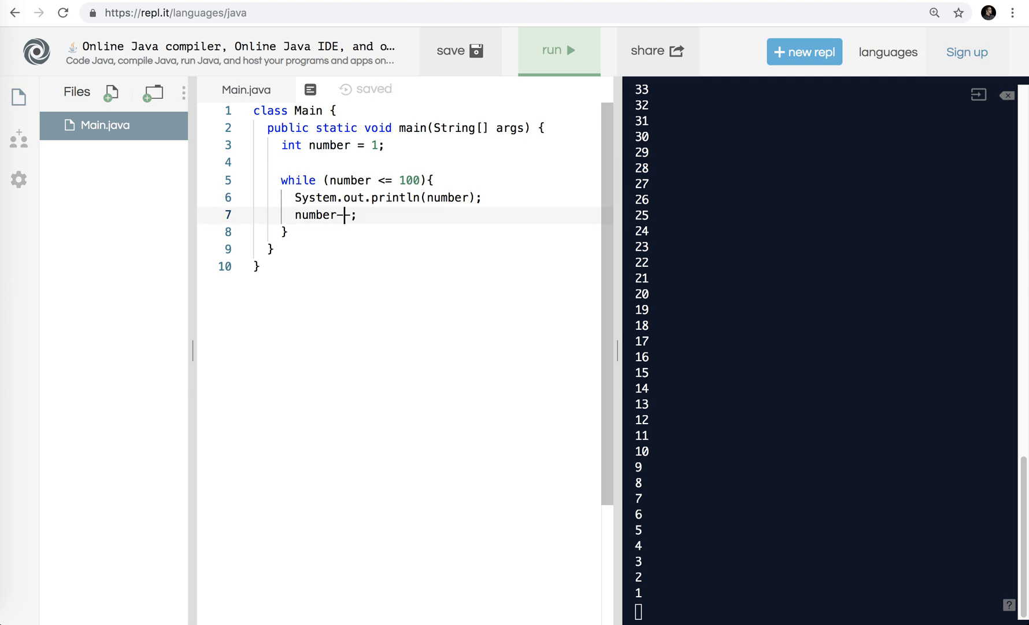
pyautogui.press('Backspace')
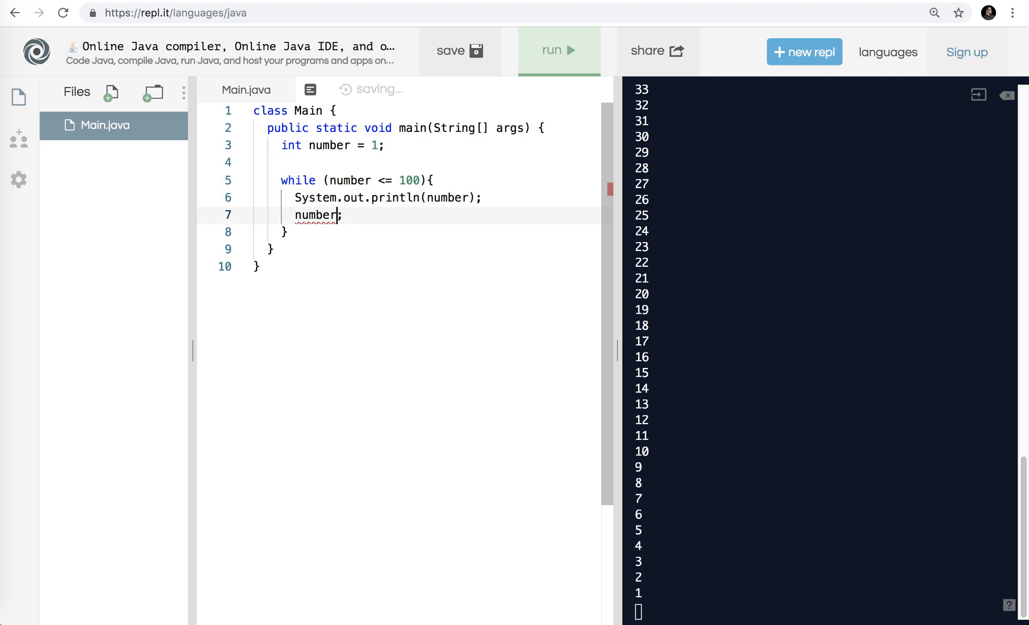
pyautogui.write('++')
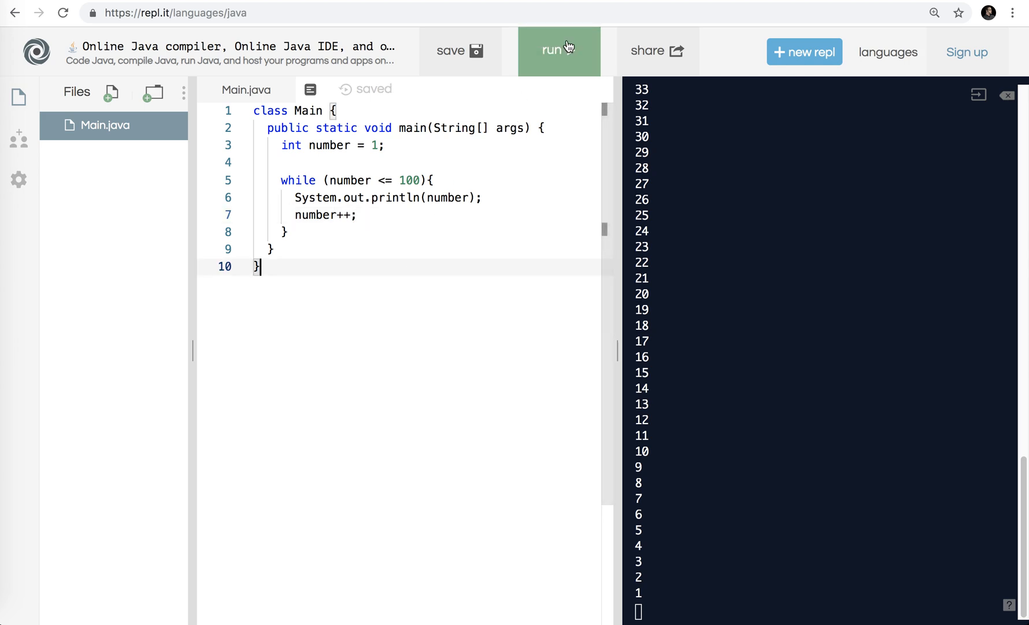
pyautogui.click(558, 51)
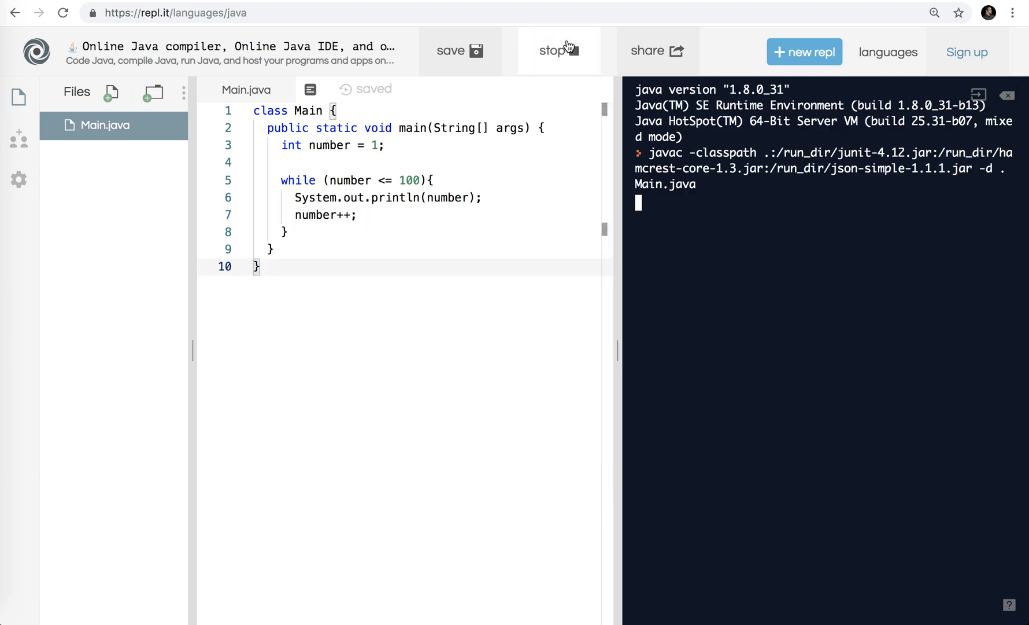
pyautogui.click(559, 51)
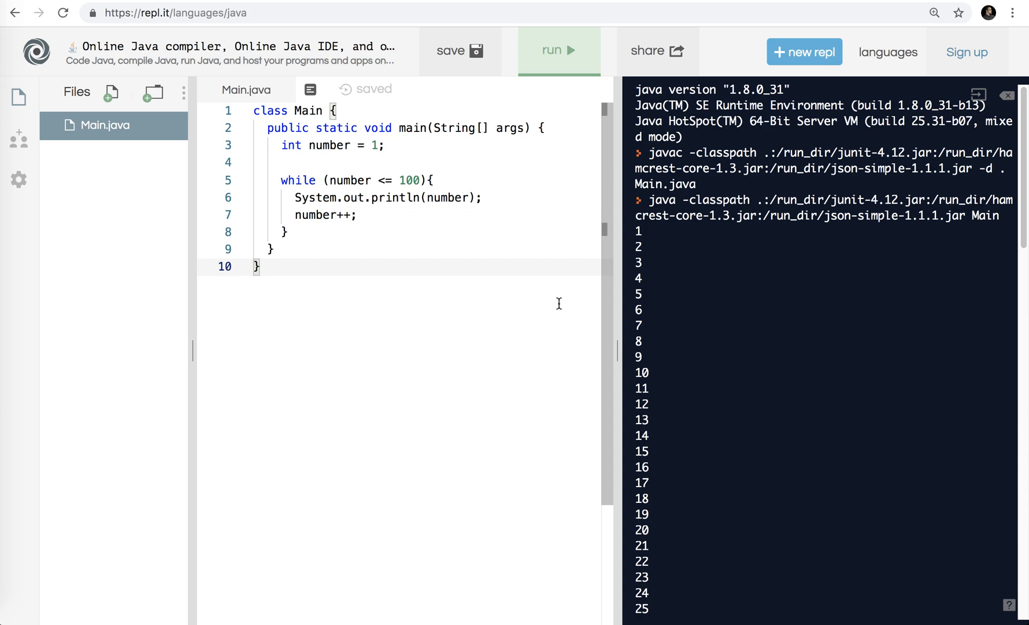
pyautogui.moveTo(379, 218)
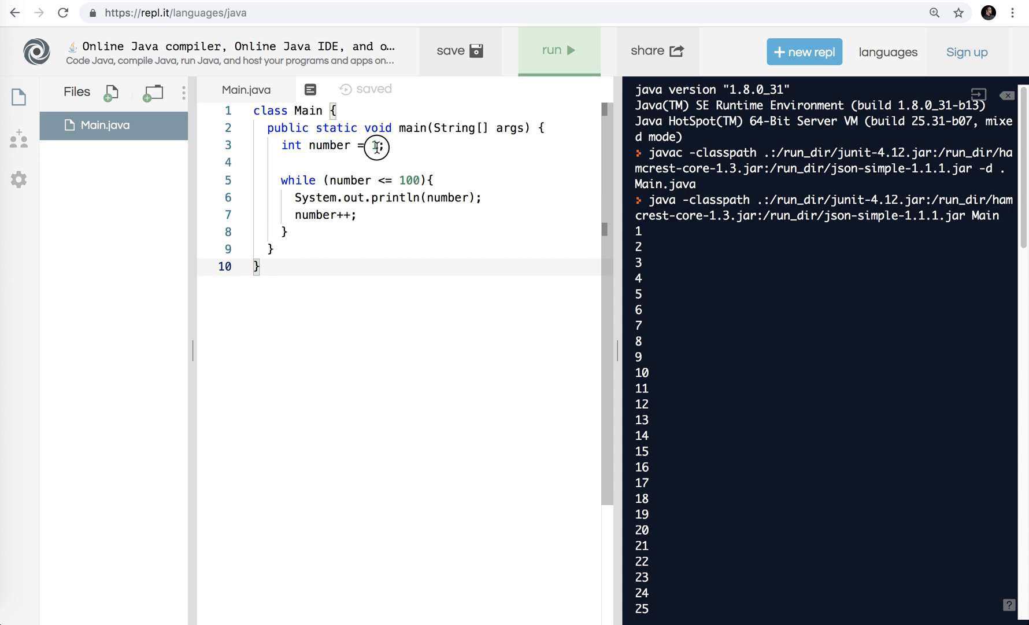
# - Start number at 2 and add a second number++; line inside the loop
pyautogui.write('2')
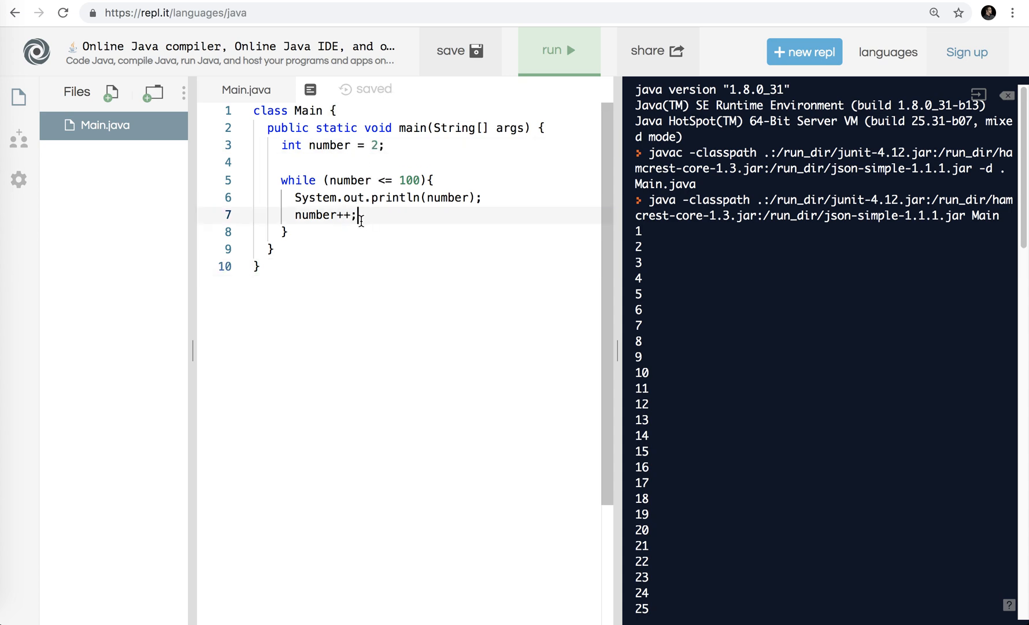
pyautogui.write('number')
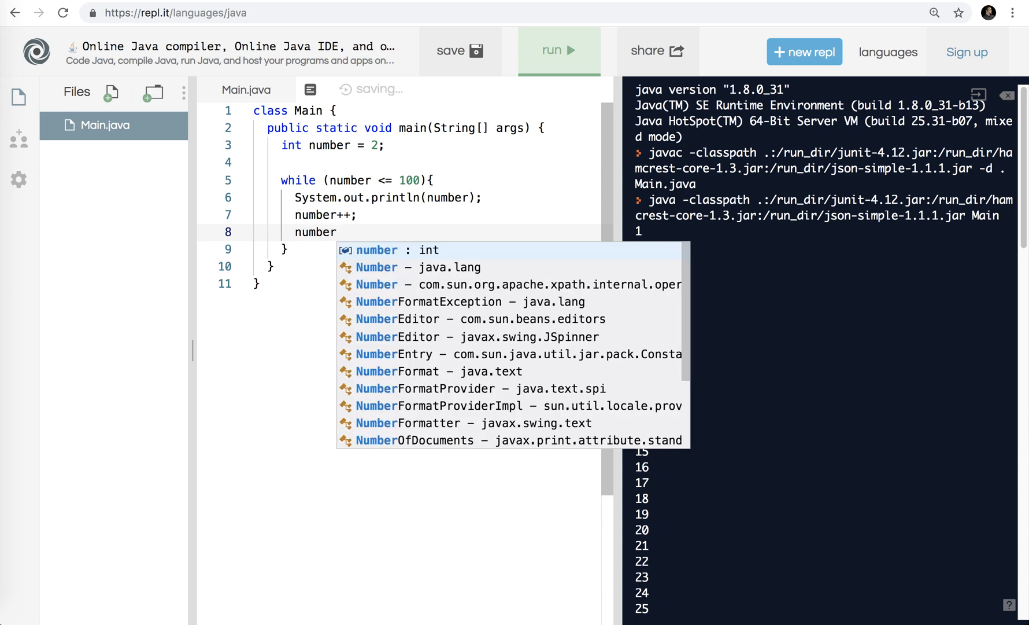
pyautogui.write('++;')
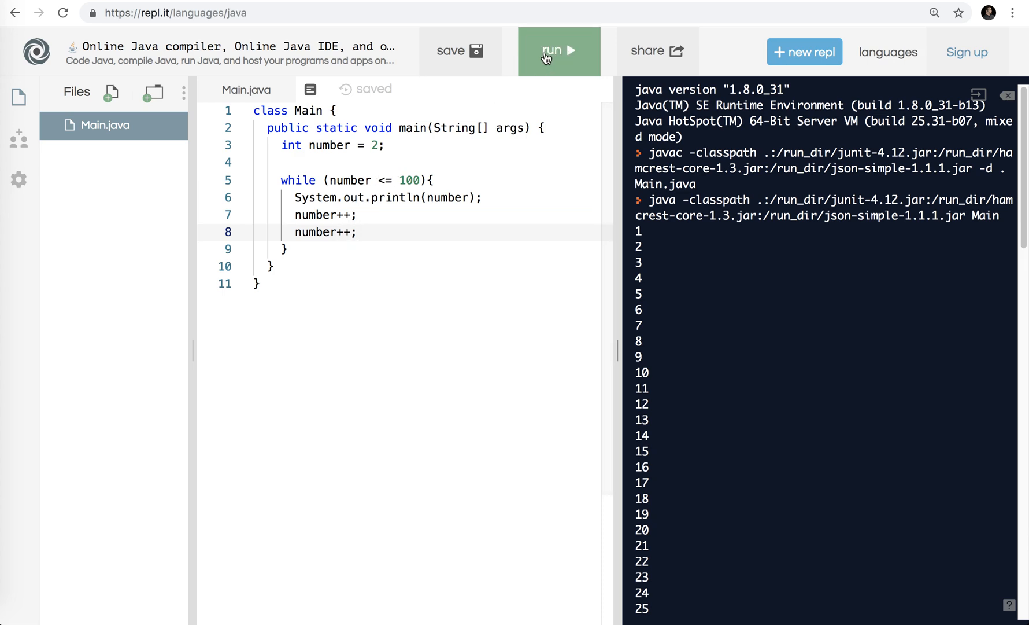
# - Run to print the even numbers, then return to the duplicated increment line to remove it
pyautogui.click(558, 51)
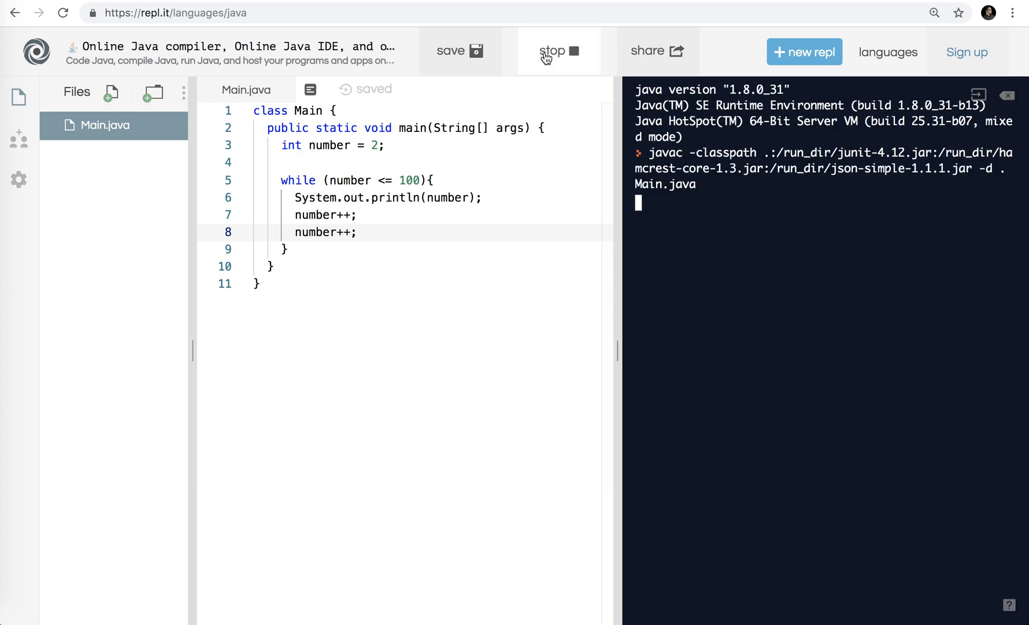
pyautogui.click(558, 52)
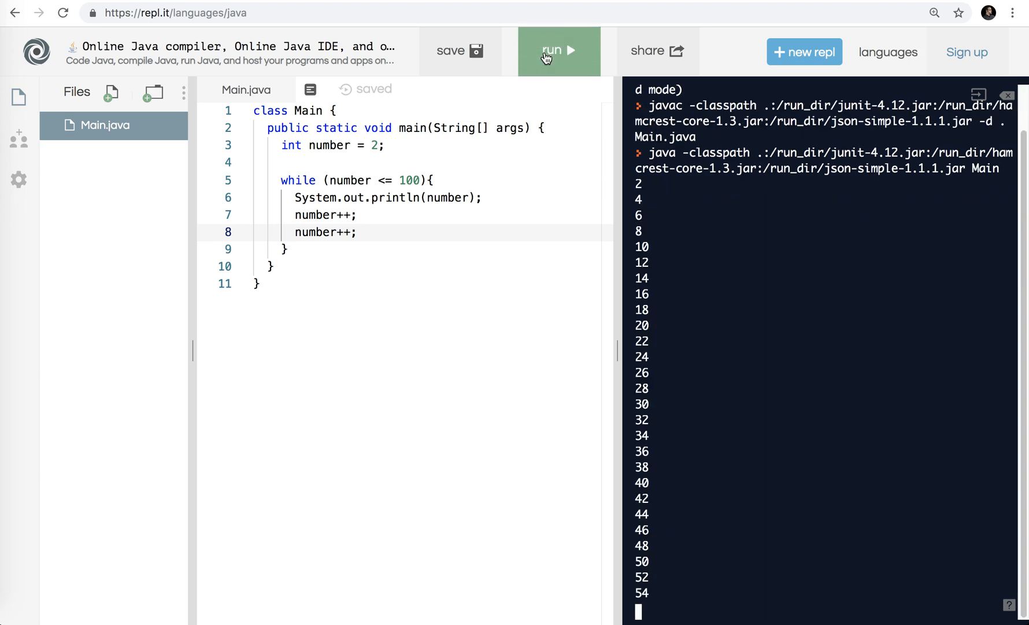
pyautogui.click(558, 50)
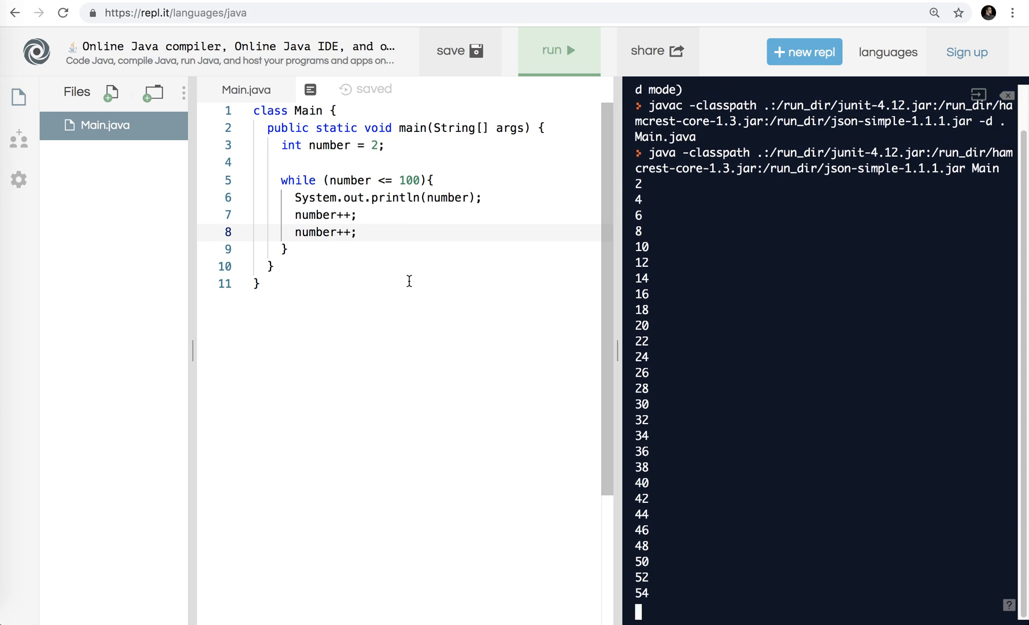
pyautogui.click(358, 232)
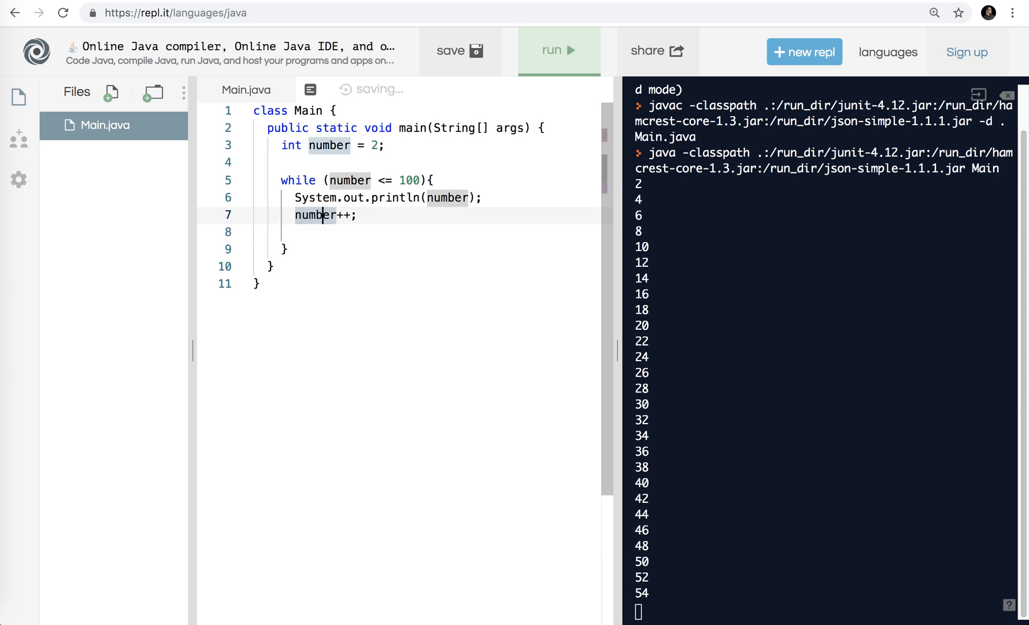
# - Change the increment to number+=2 and rerun, confirming even numbers print from 2
pyautogui.write('+=2')
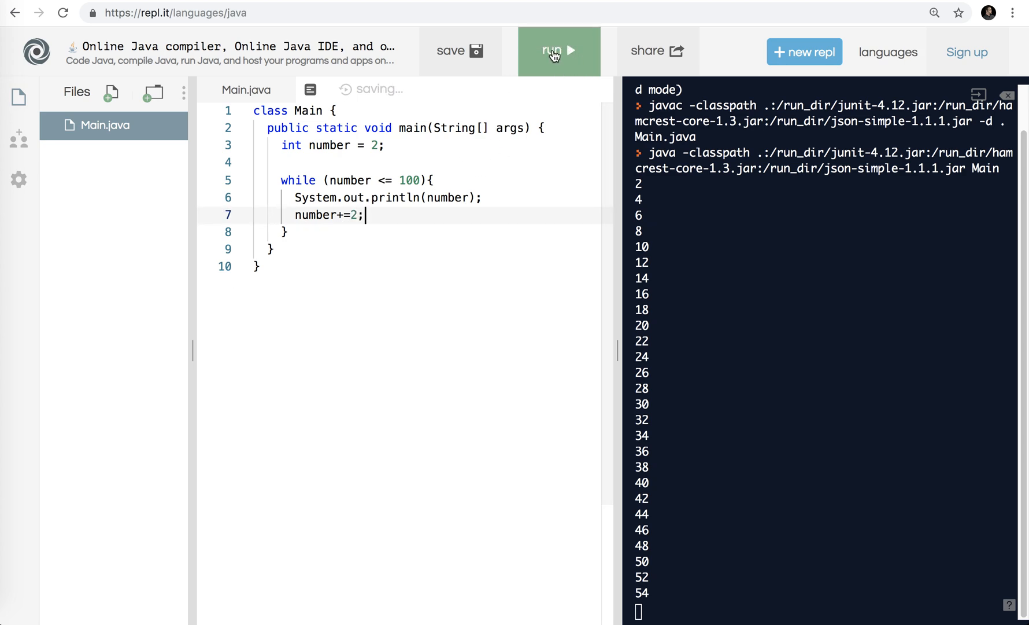
pyautogui.click(559, 51)
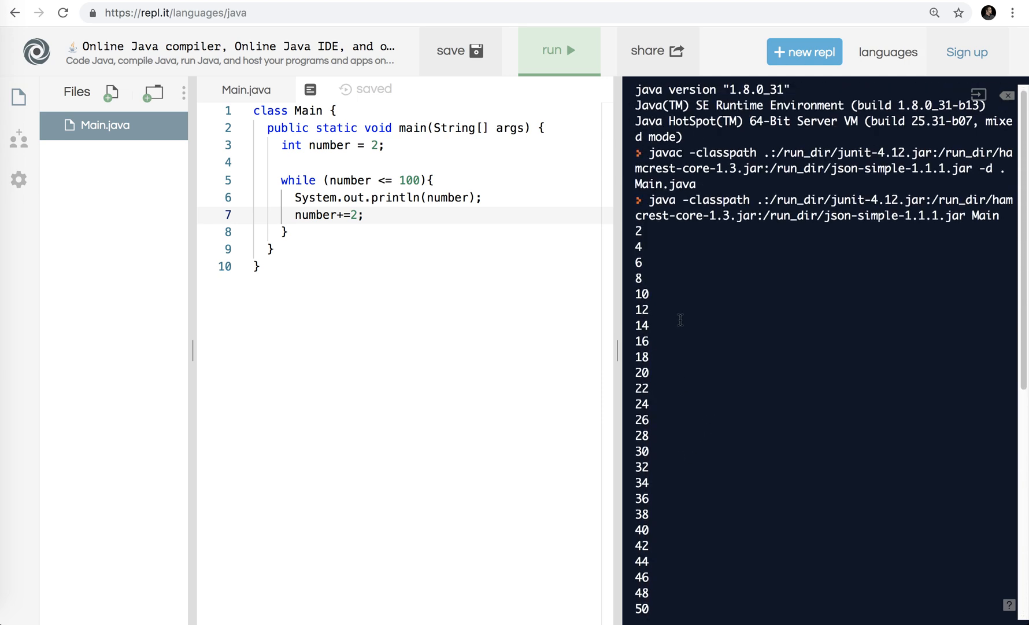
pyautogui.scroll(-3)
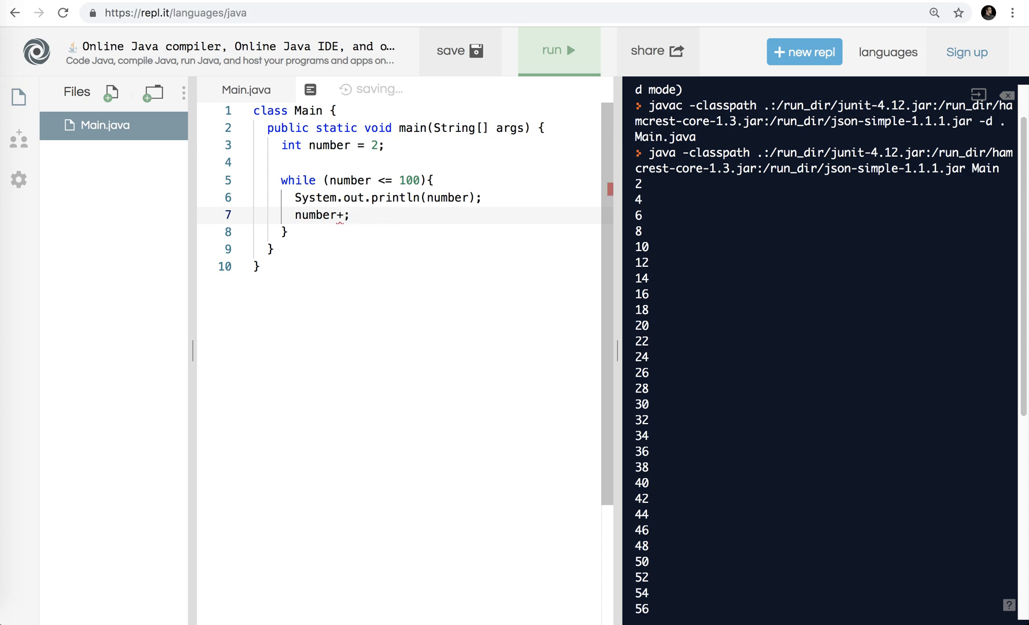
# - Restore number++ and wrap the println in if (number % 2 == 0) { … }
pyautogui.write('+')
pyautogui.write('if number')
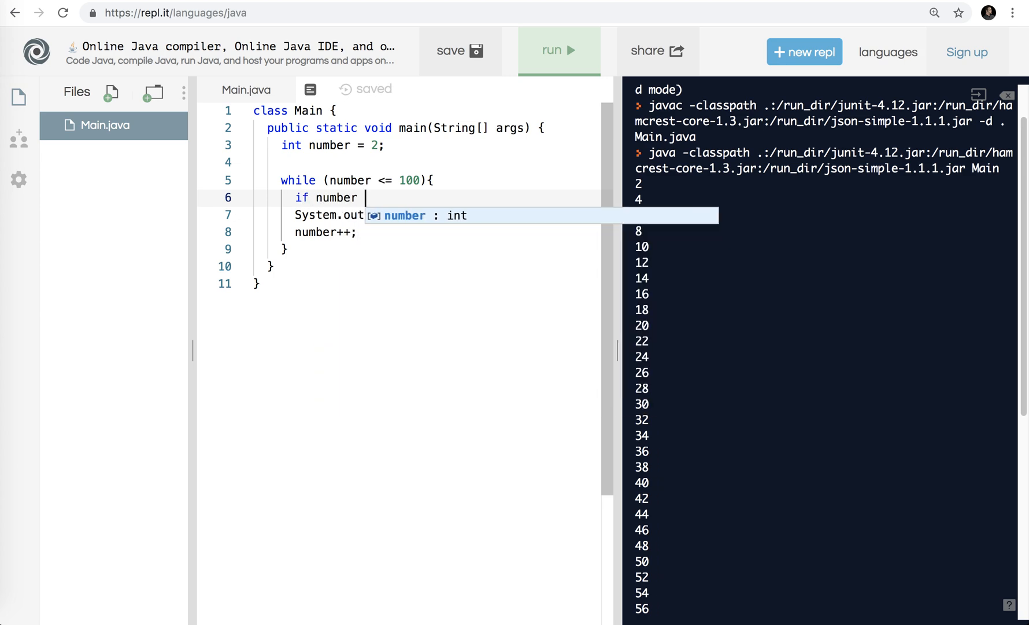
pyautogui.write('% 2')
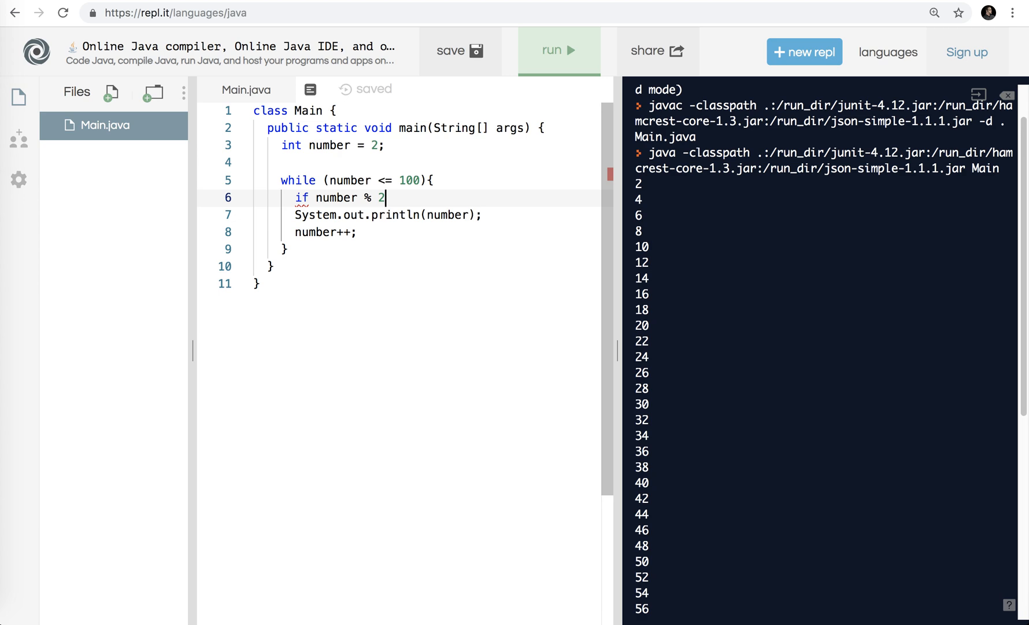
pyautogui.write('== 0')
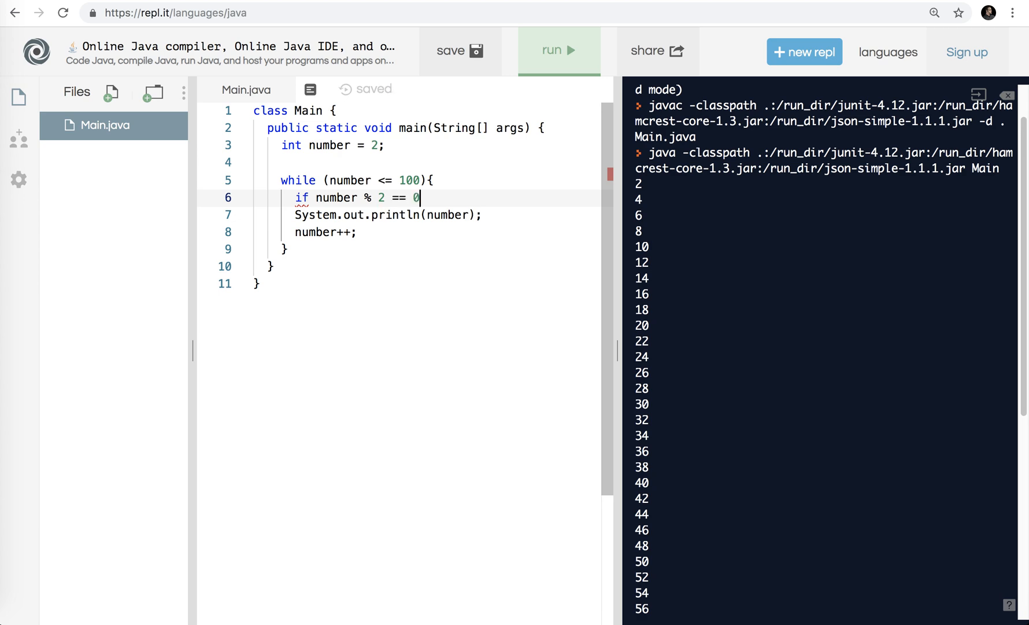
pyautogui.write('{')
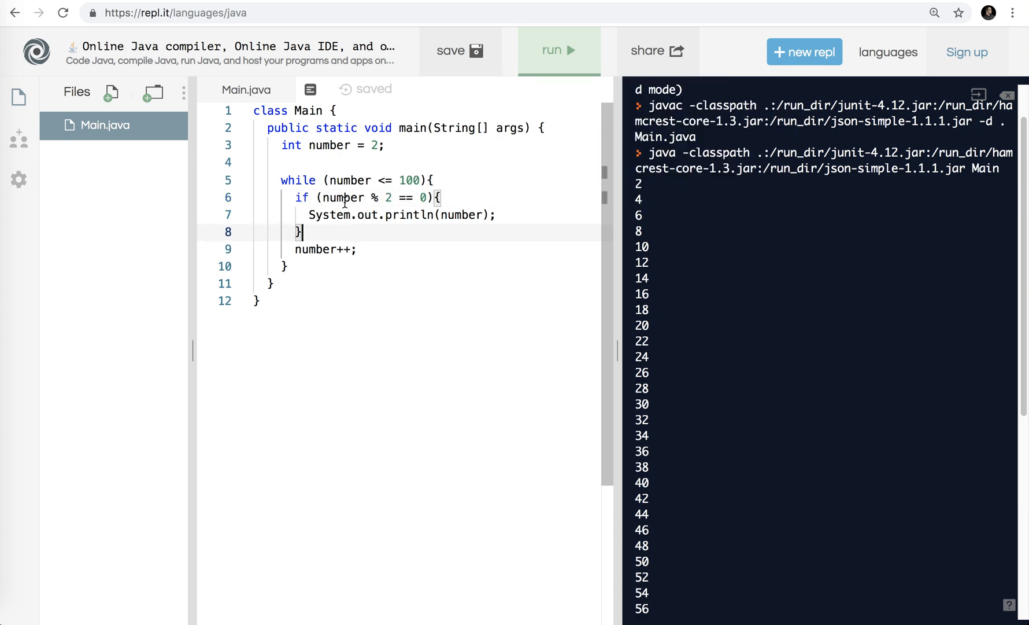
# - Start number at 1 and rerun the even-check loop to see its output
pyautogui.click(381, 145)
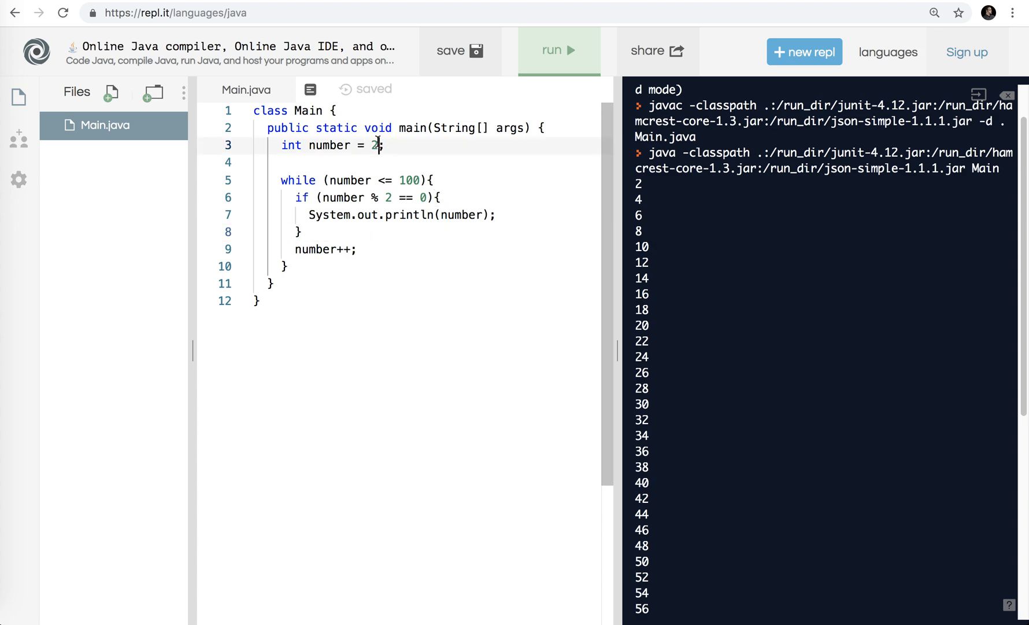
pyautogui.write('1')
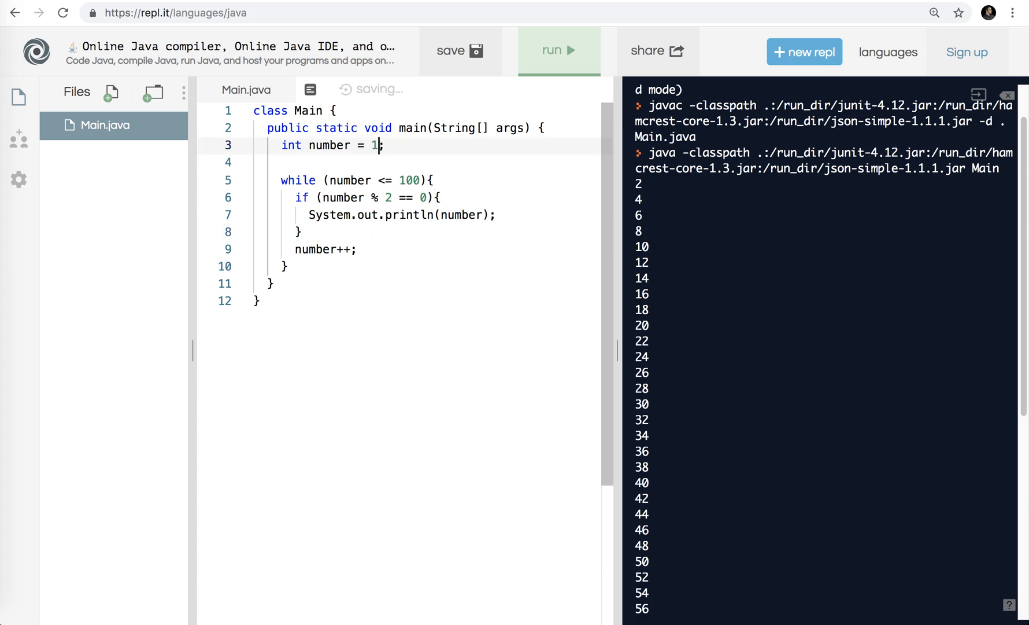
pyautogui.click(558, 50)
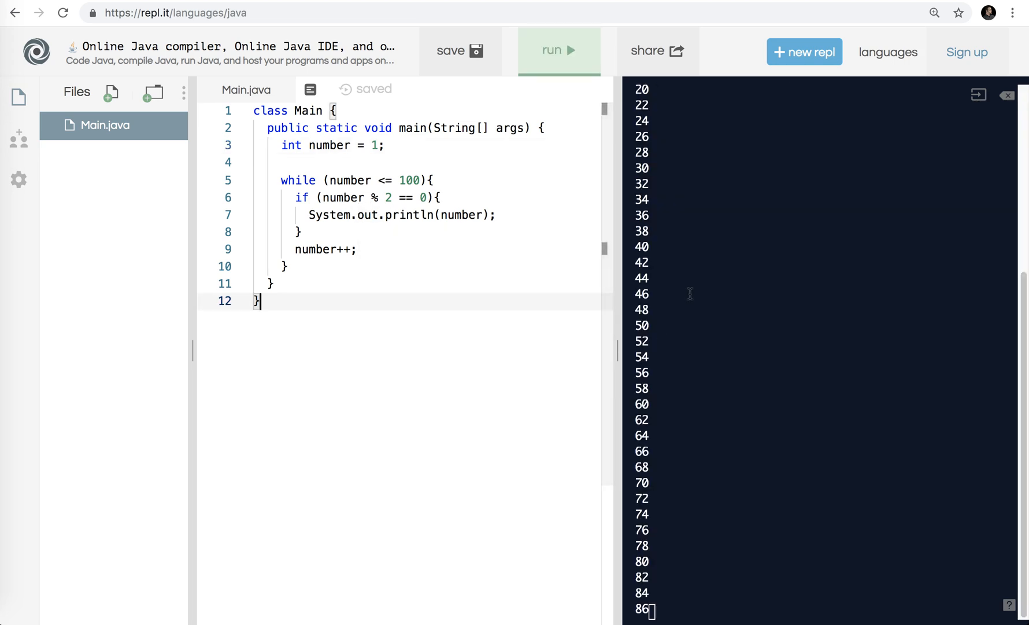
pyautogui.click(559, 50)
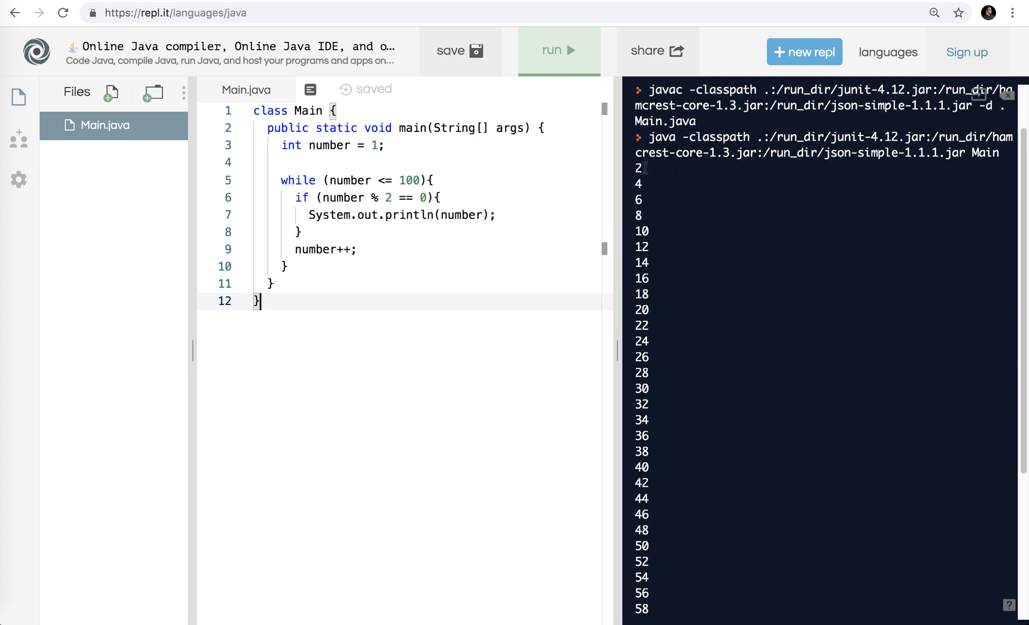
pyautogui.scroll(-3)
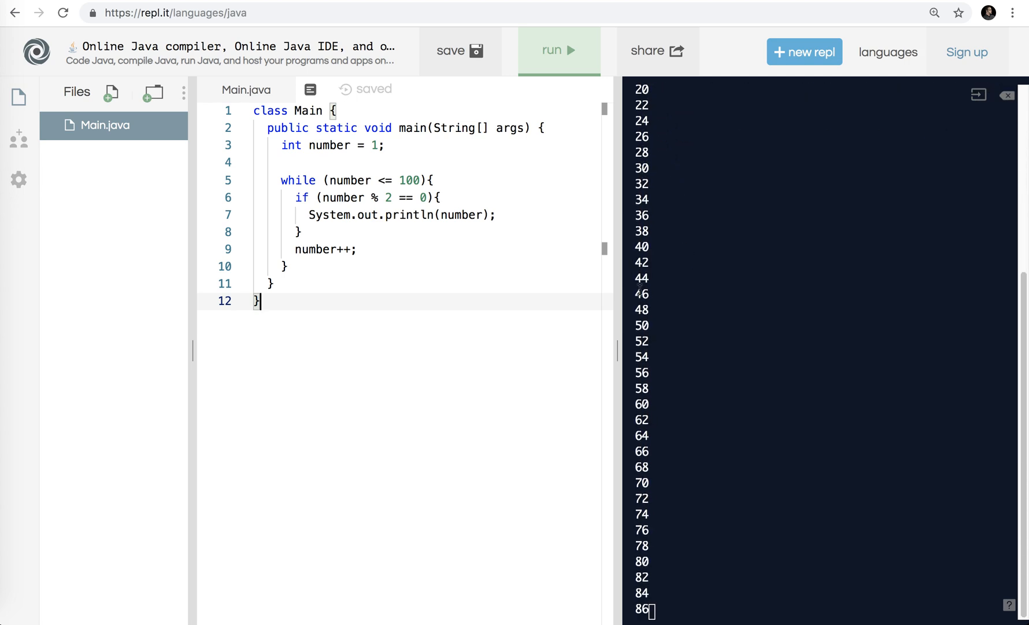
pyautogui.moveTo(616, 412)
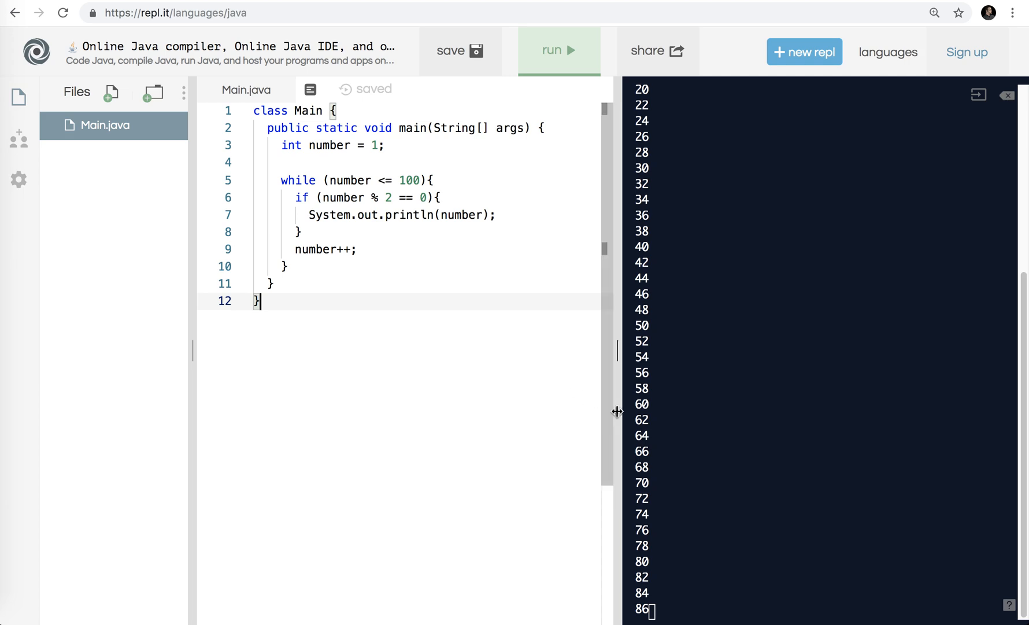
# - Rerun the program a few times, confirming only even numbers print, then return to Exercise 29
pyautogui.click(558, 49)
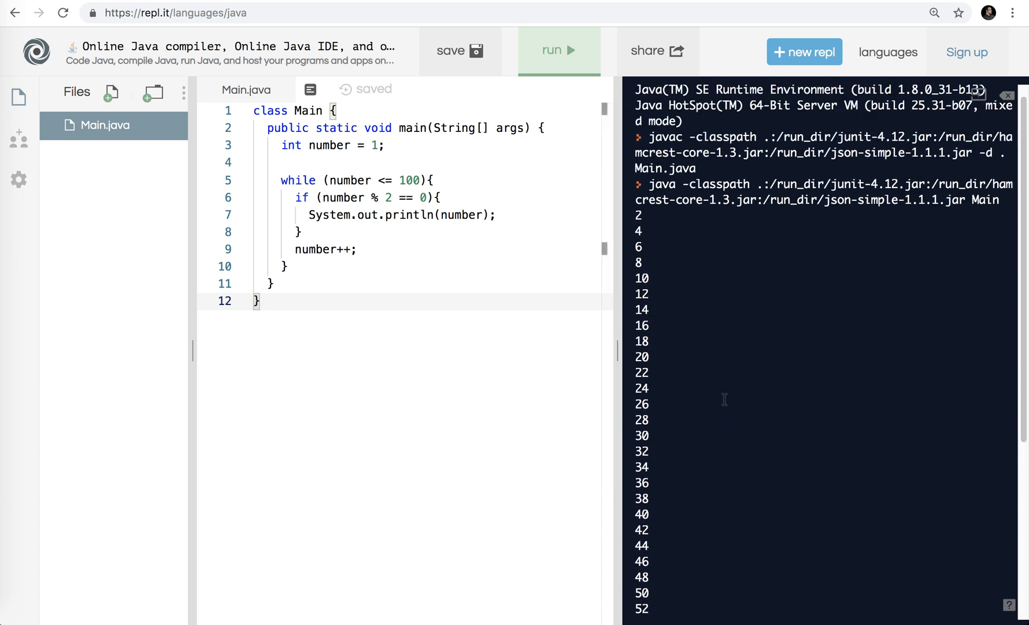
pyautogui.click(559, 50)
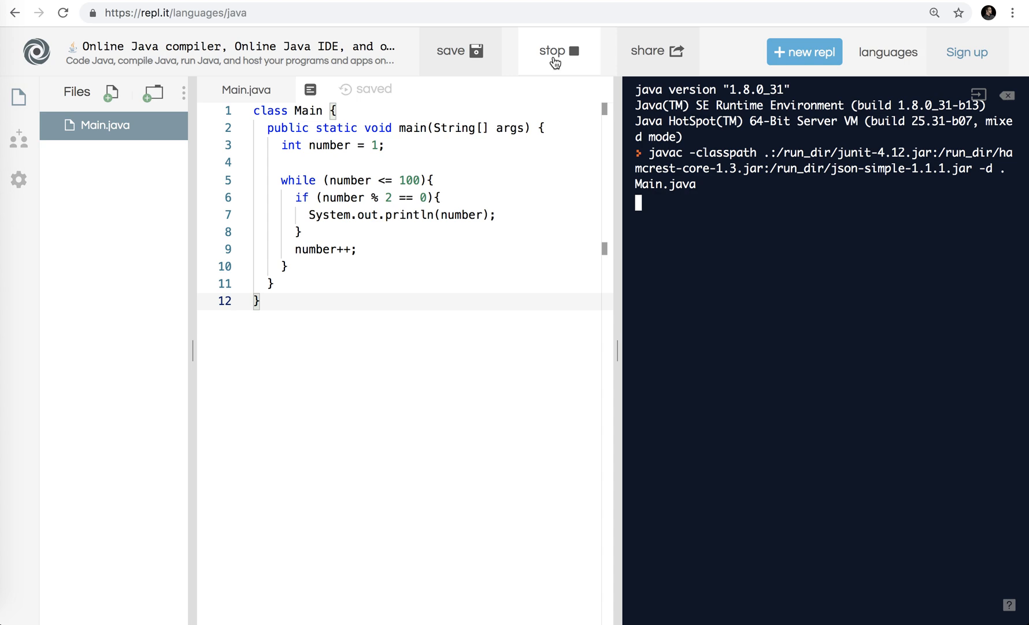
pyautogui.click(558, 50)
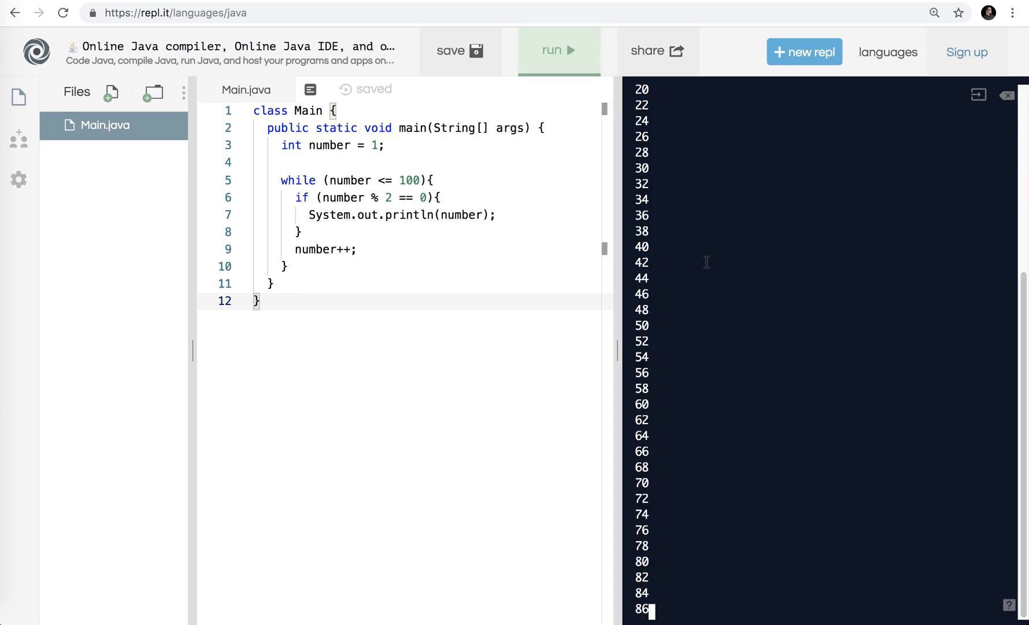
pyautogui.moveTo(779, 398)
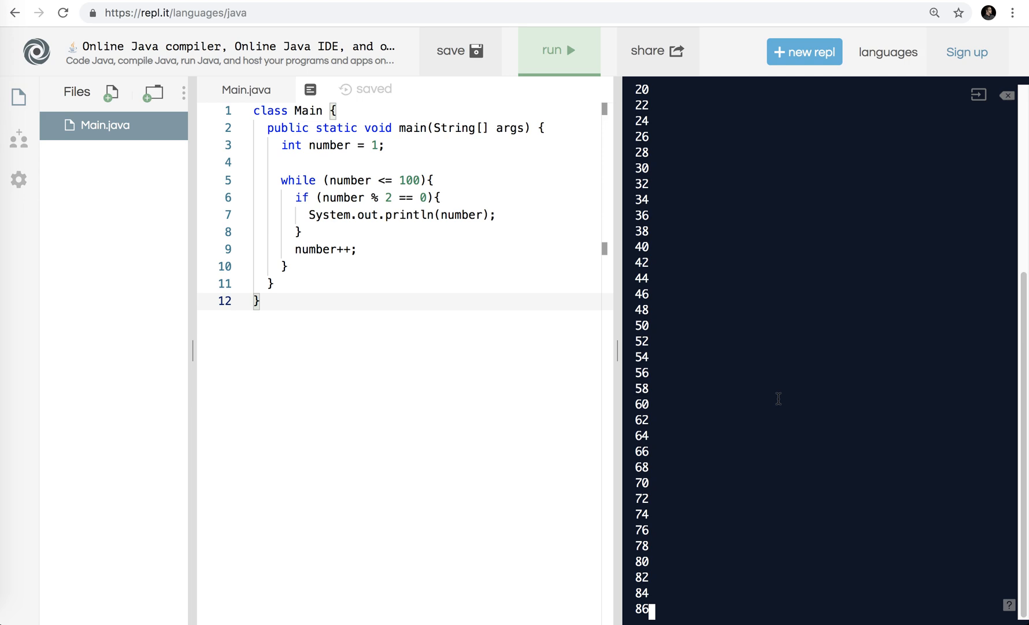
pyautogui.click(557, 50)
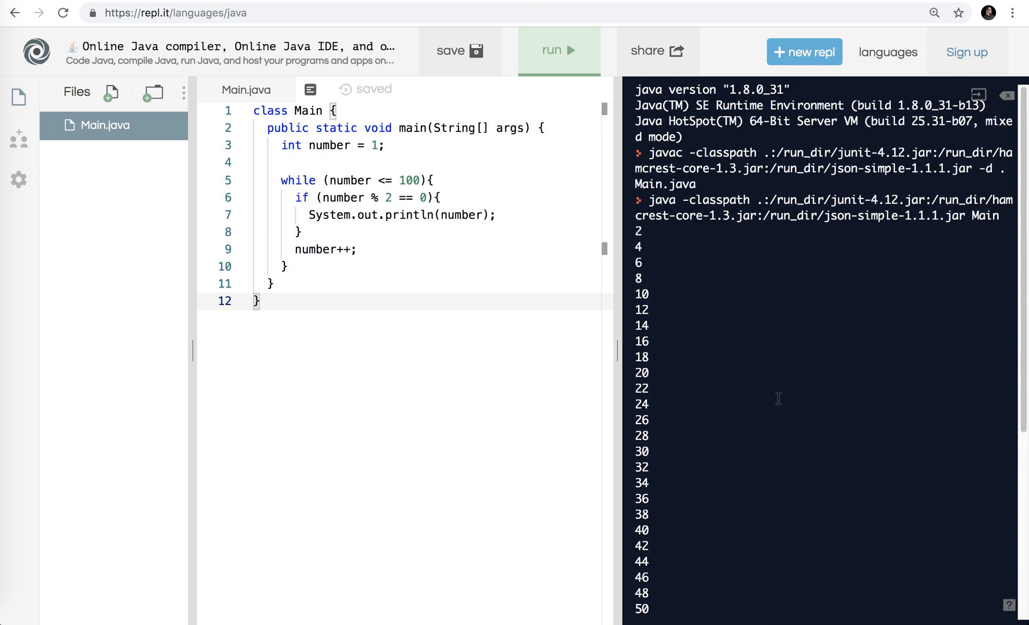
pyautogui.scroll(-3)
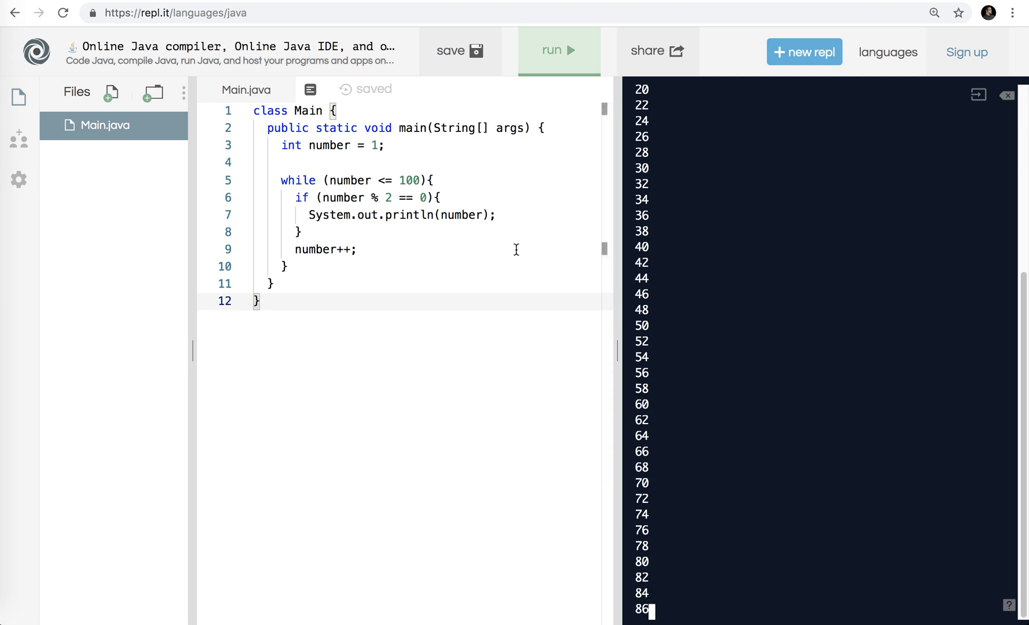
pyautogui.moveTo(403, 243)
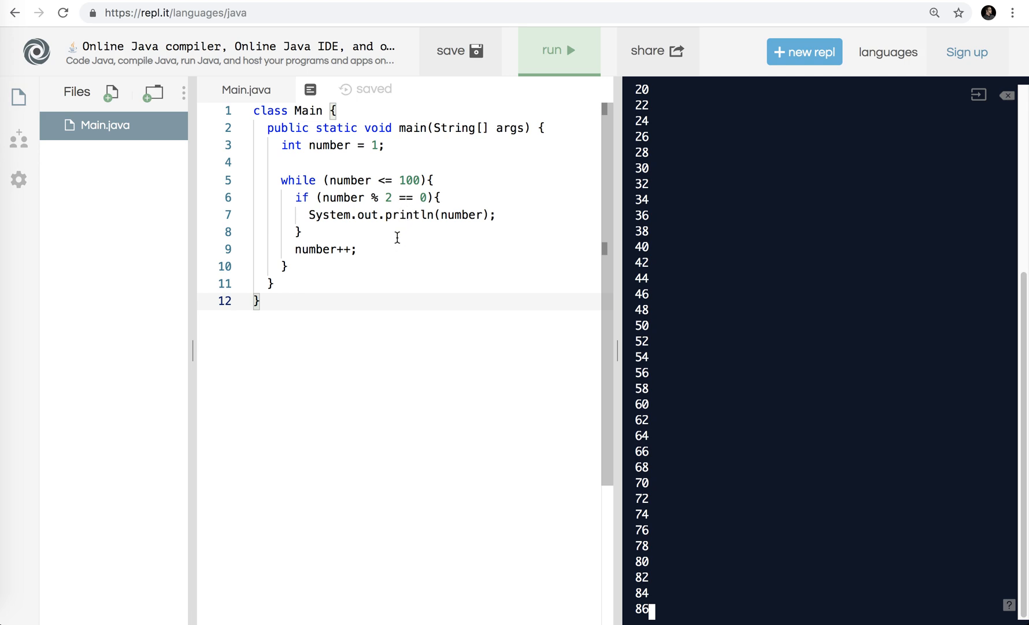
pyautogui.click(375, 198)
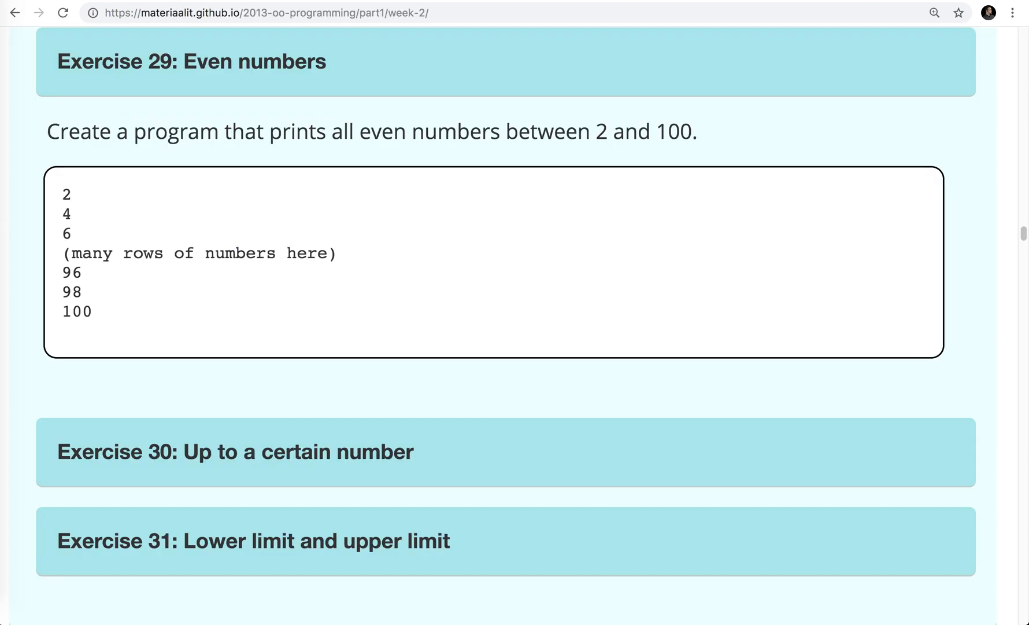
# - Scroll the course page down to Exercise 30, printing 1 up to a user-entered number
pyautogui.scroll(-3)
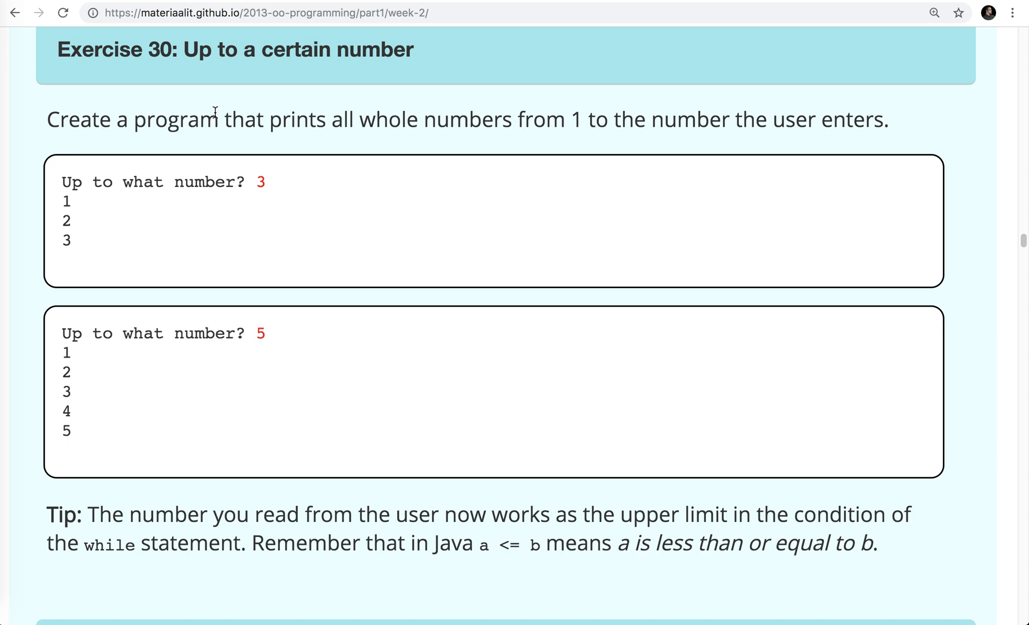
pyautogui.moveTo(266, 187)
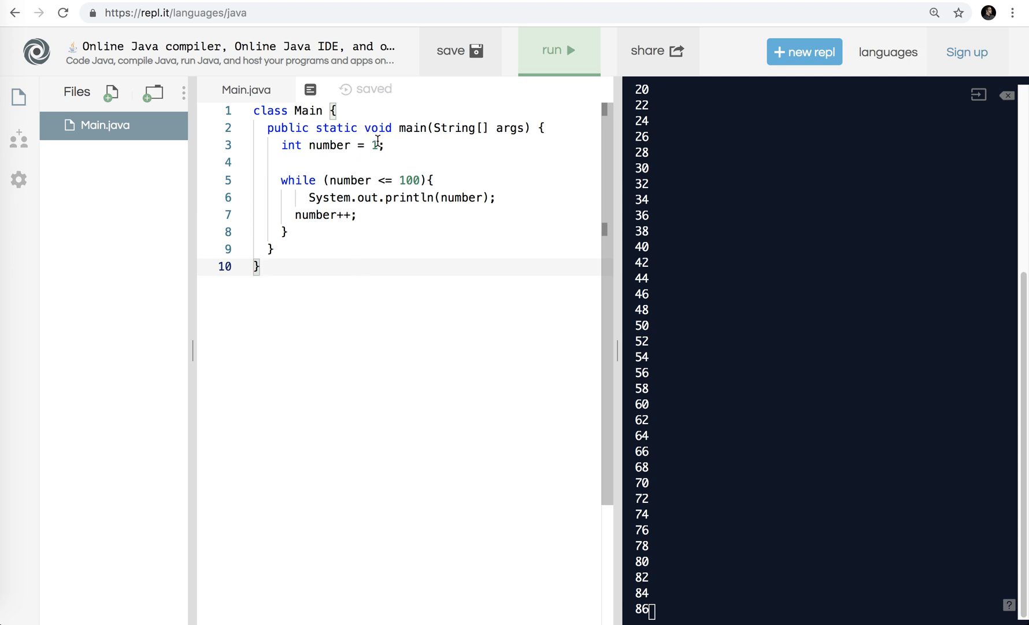
pyautogui.moveTo(409, 178)
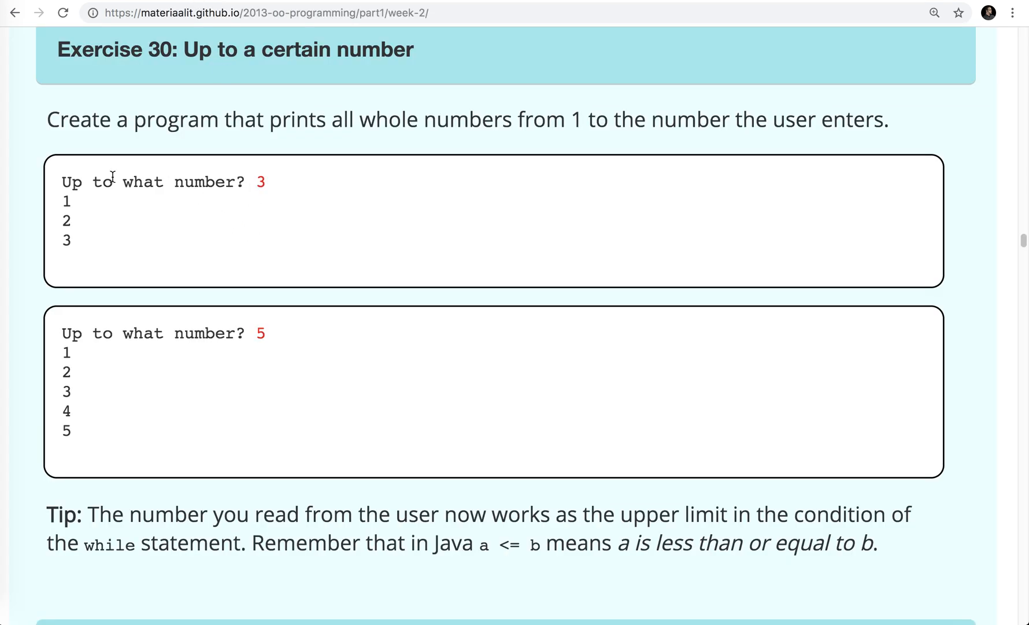
# - Add import java.util.Scanner; at the top of Main.java
pyautogui.doubleClick(259, 182)
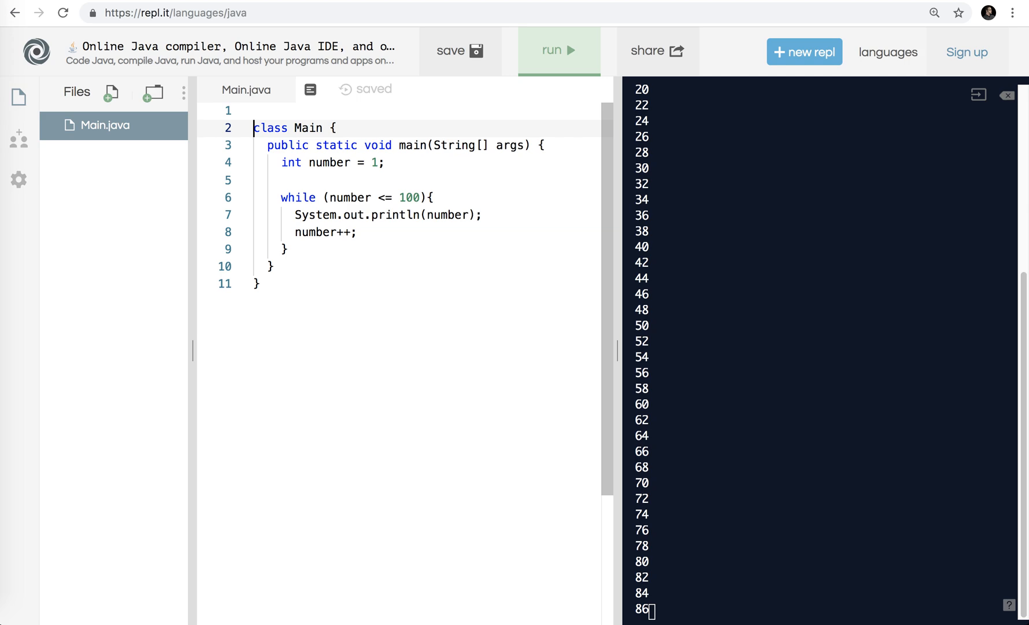
pyautogui.write('import')
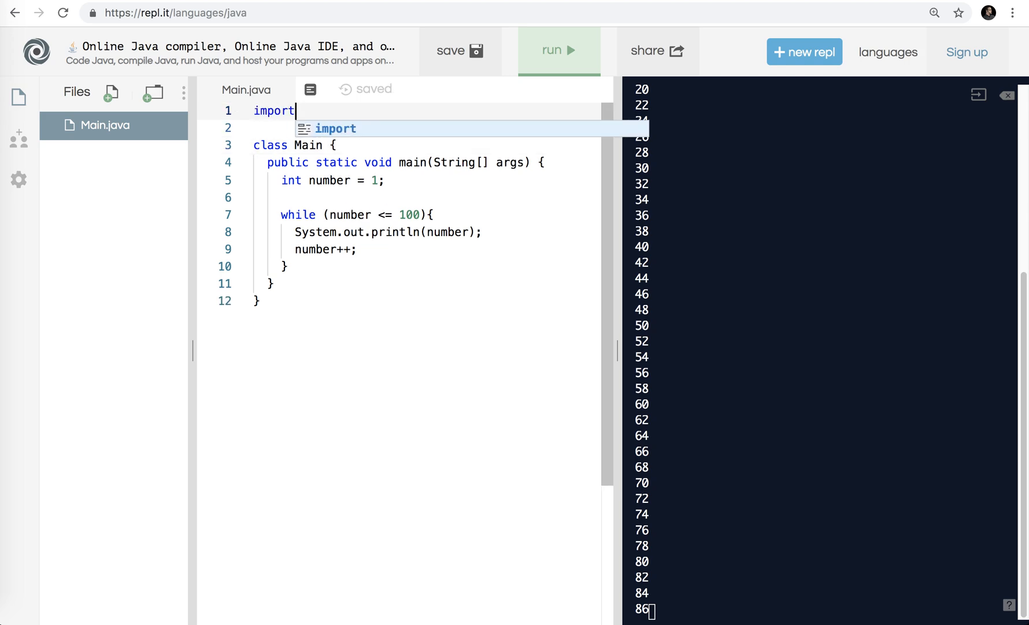
pyautogui.write('java.util.')
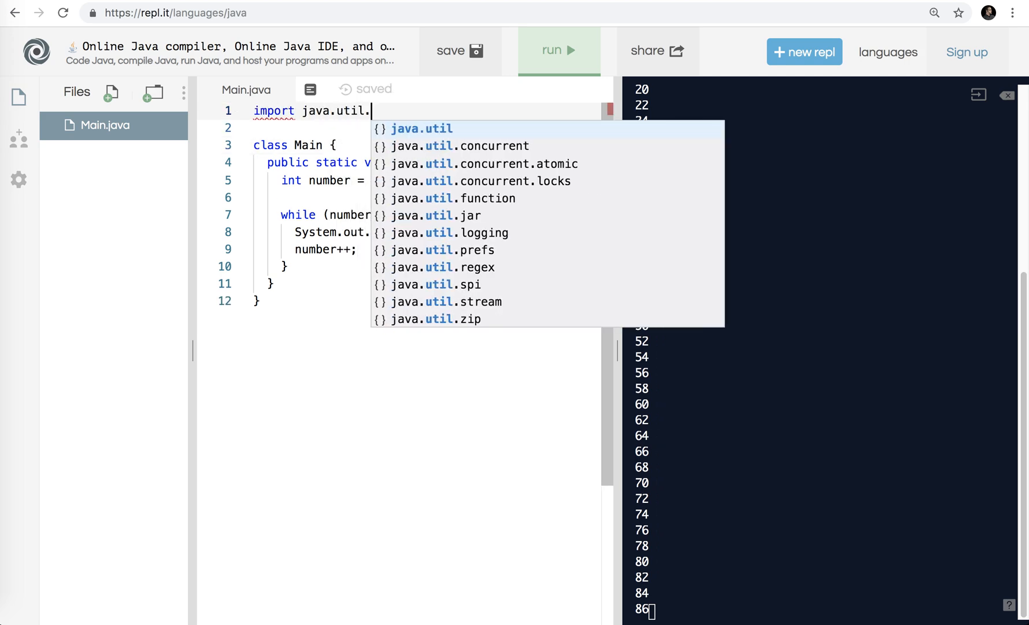
pyautogui.write('Scanner;')
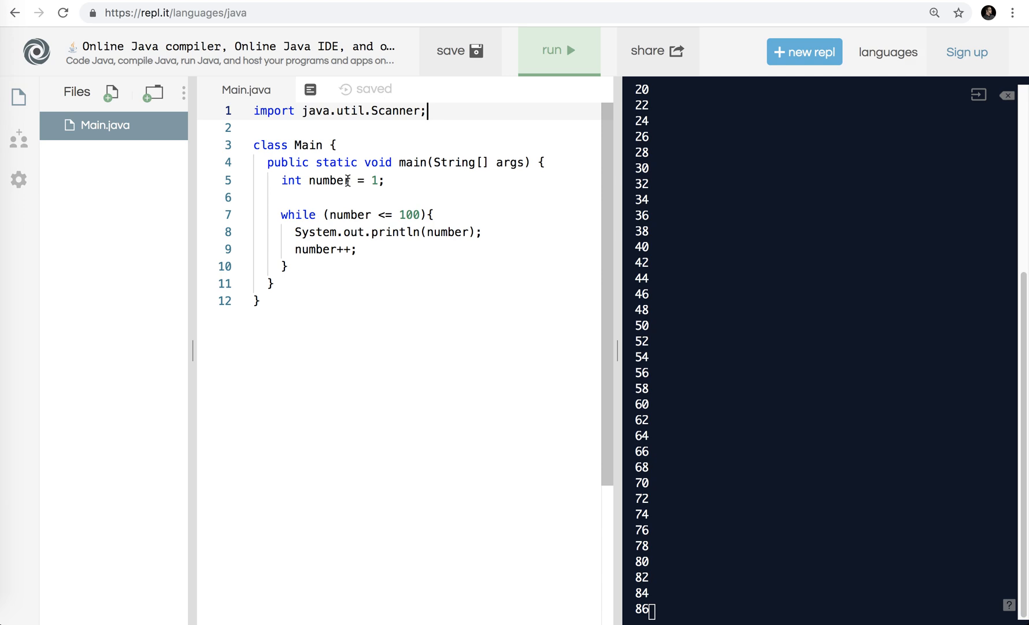
pyautogui.moveTo(398, 183)
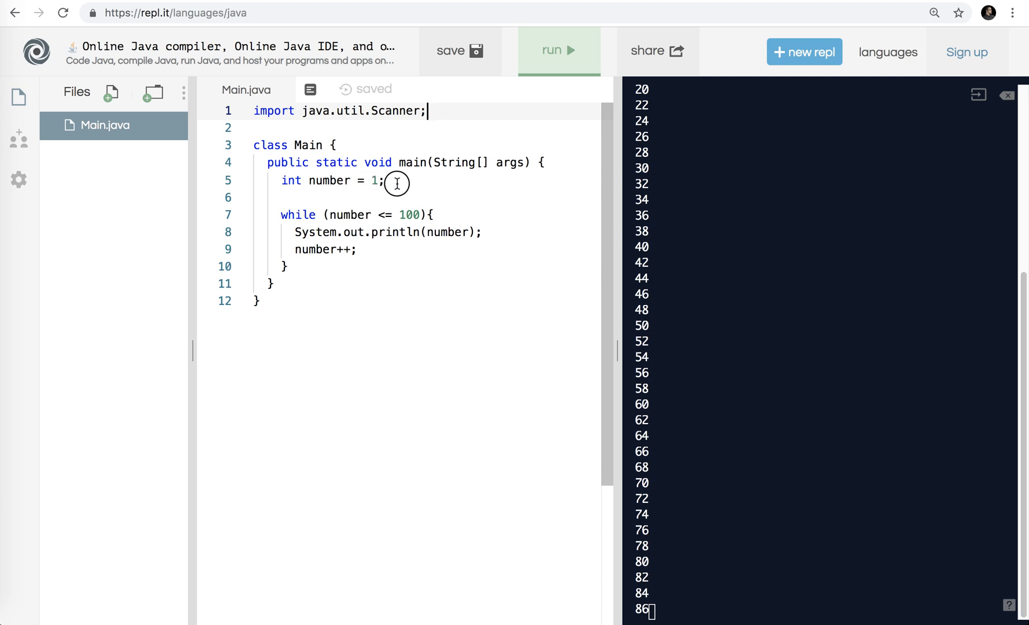
# - Declare int max = Integer.parseInt(reader.nextLine()); using autocomplete for parseInt
pyautogui.write('int')
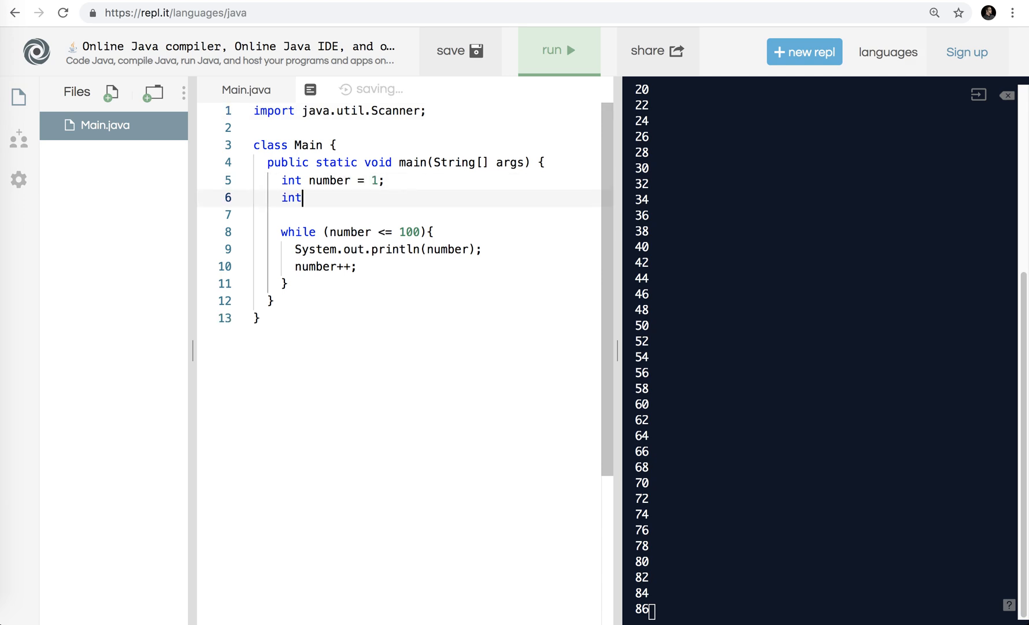
pyautogui.write('max')
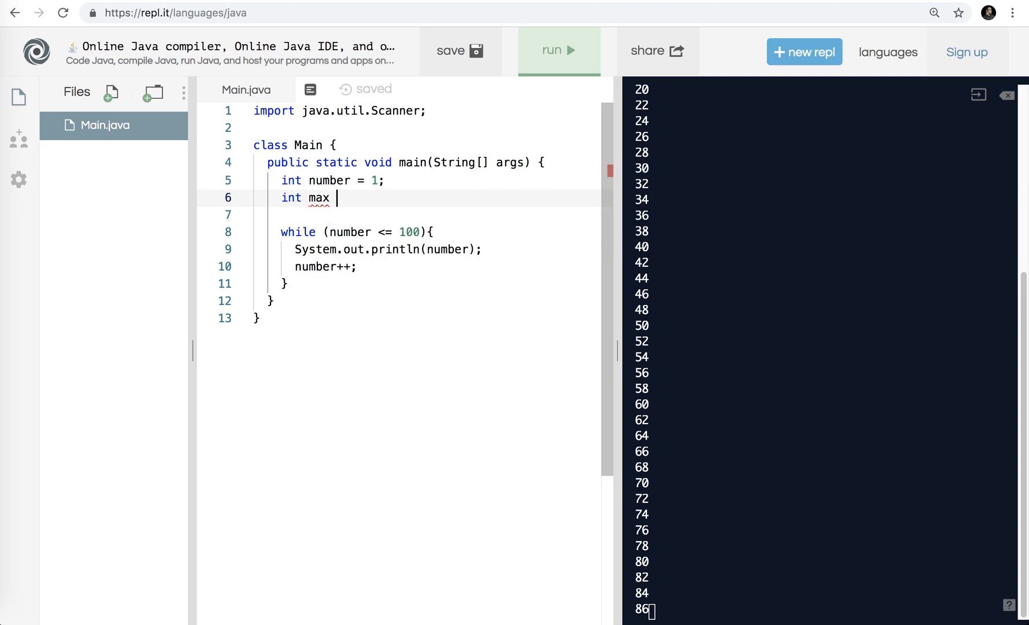
pyautogui.write('=')
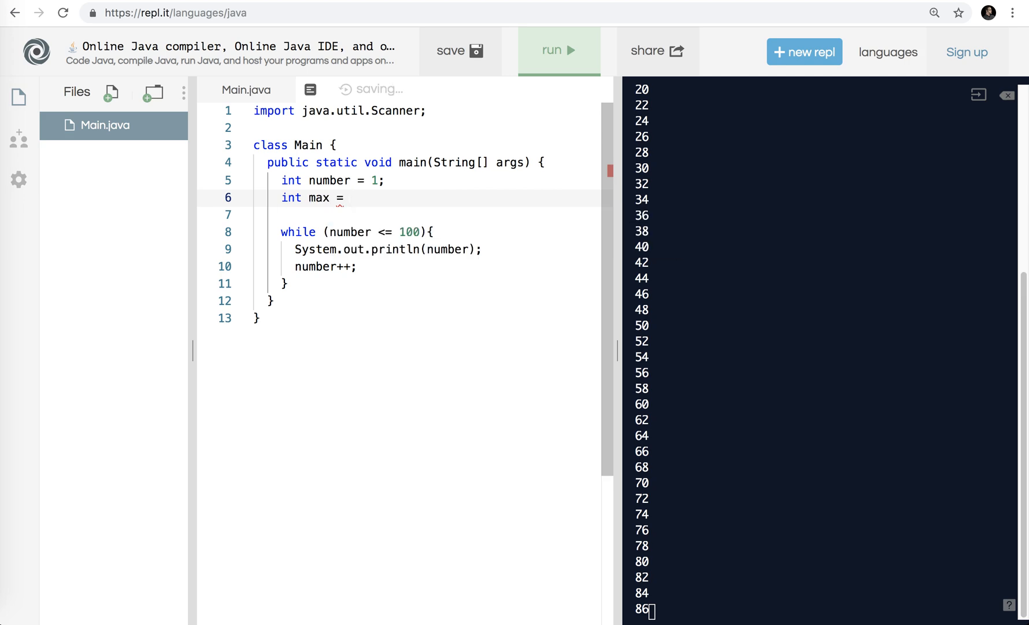
pyautogui.write('reader.ne')
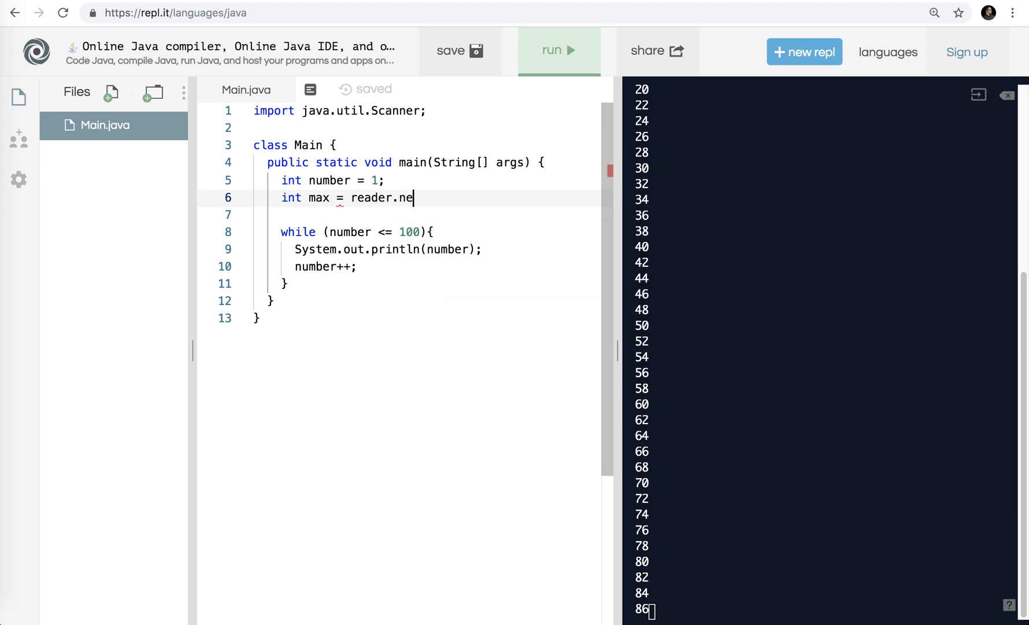
pyautogui.write('xtLine()')
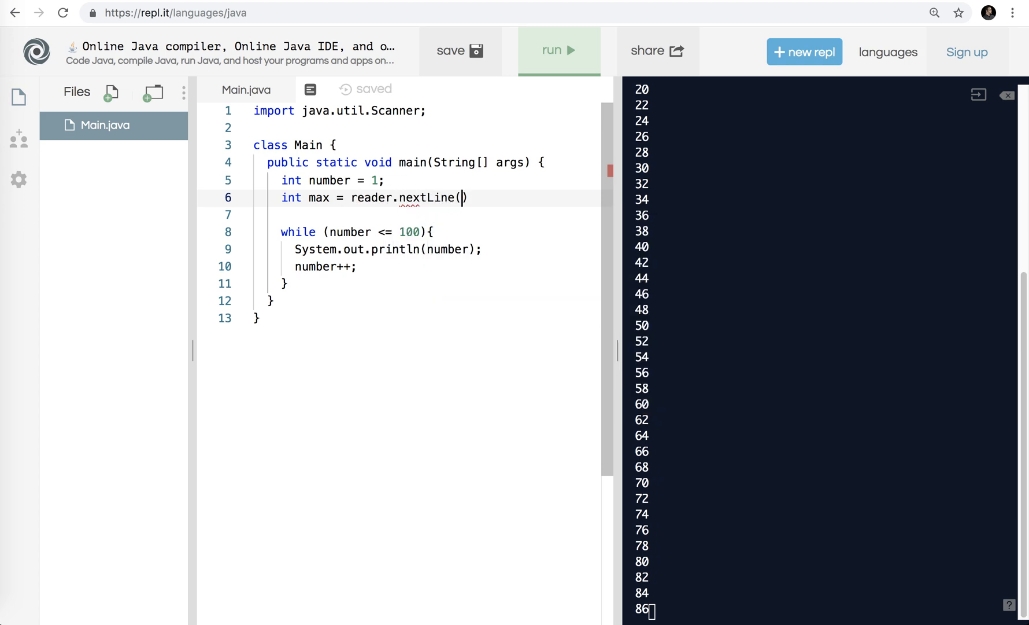
pyautogui.write(';')
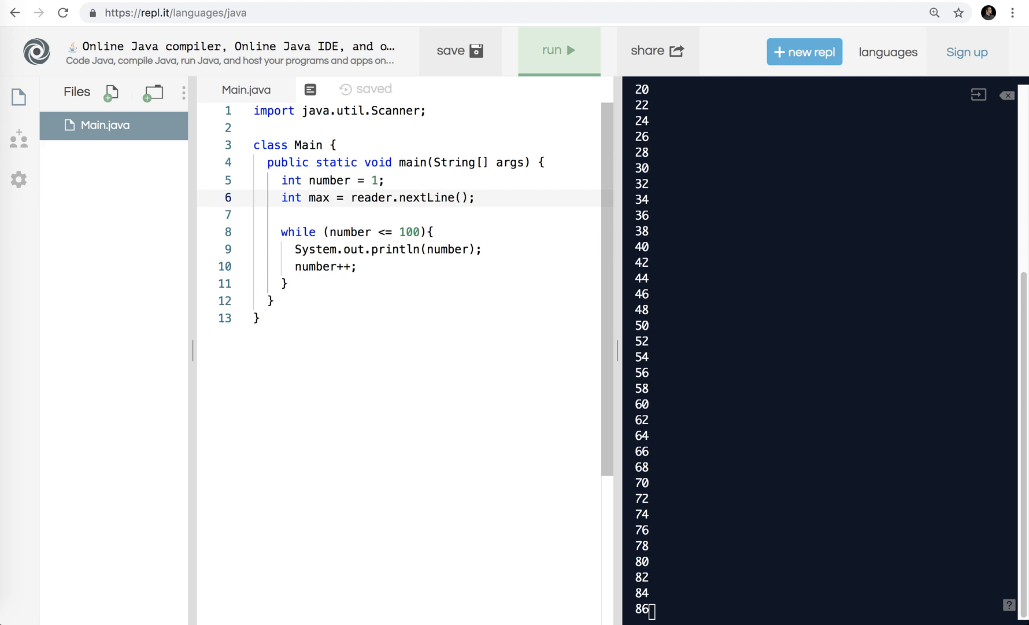
pyautogui.write('Integer.')
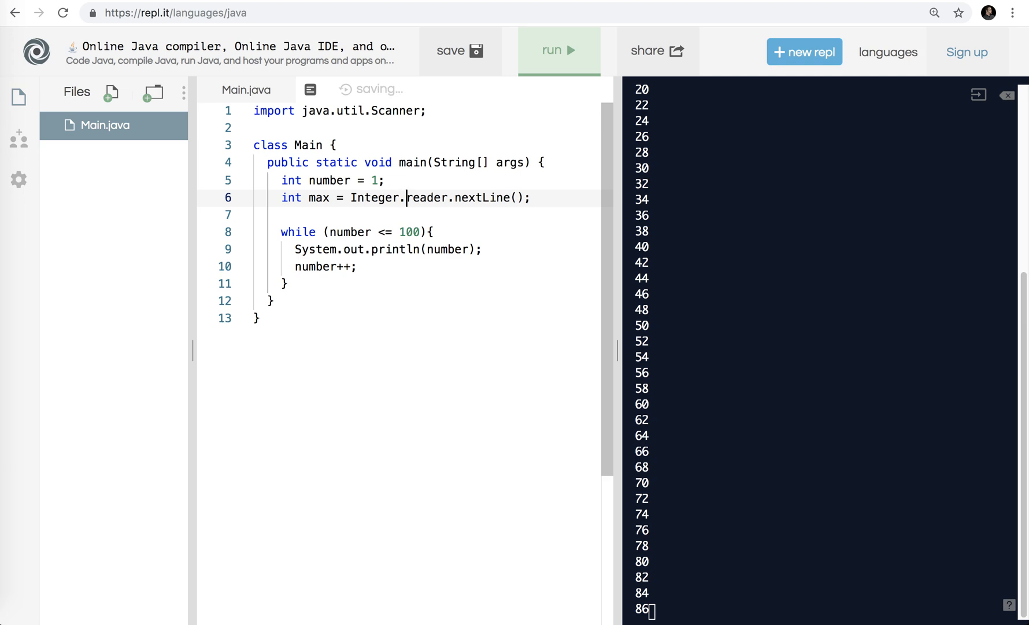
pyautogui.write('parse')
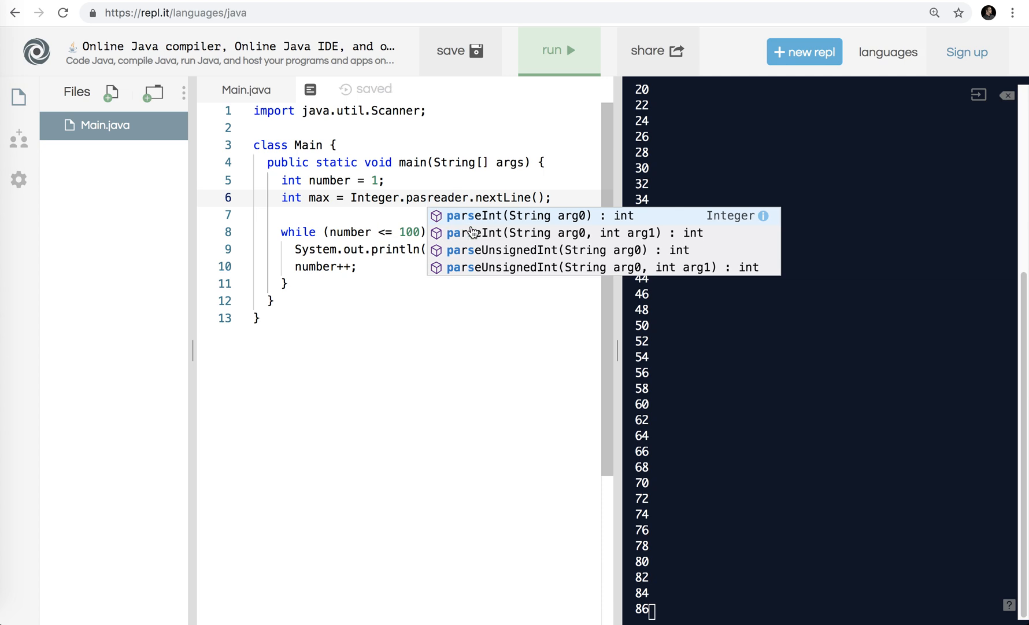
pyautogui.moveTo(486, 215)
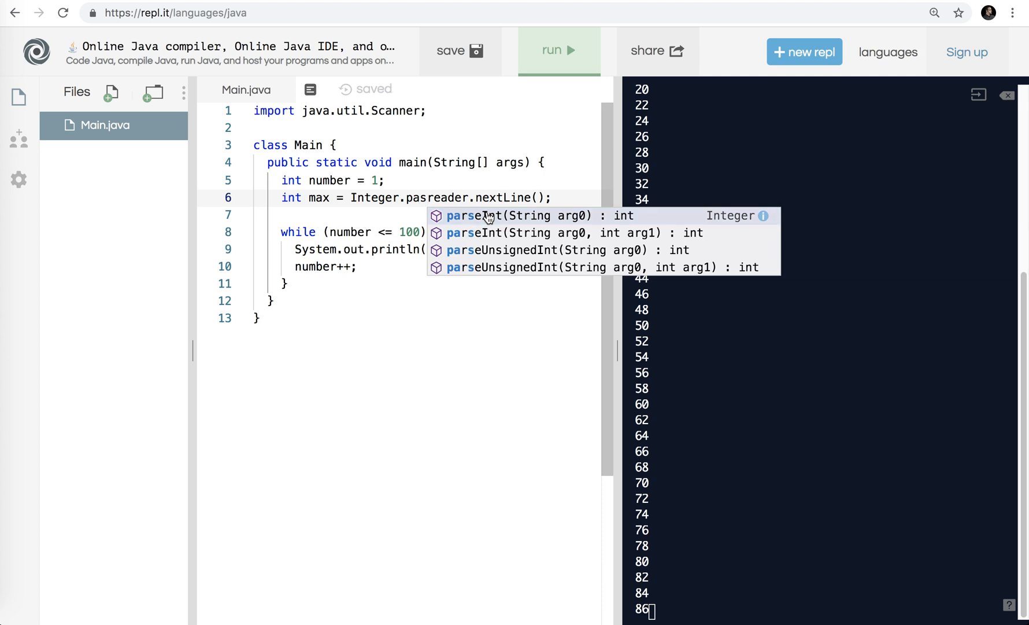
pyautogui.click(518, 215)
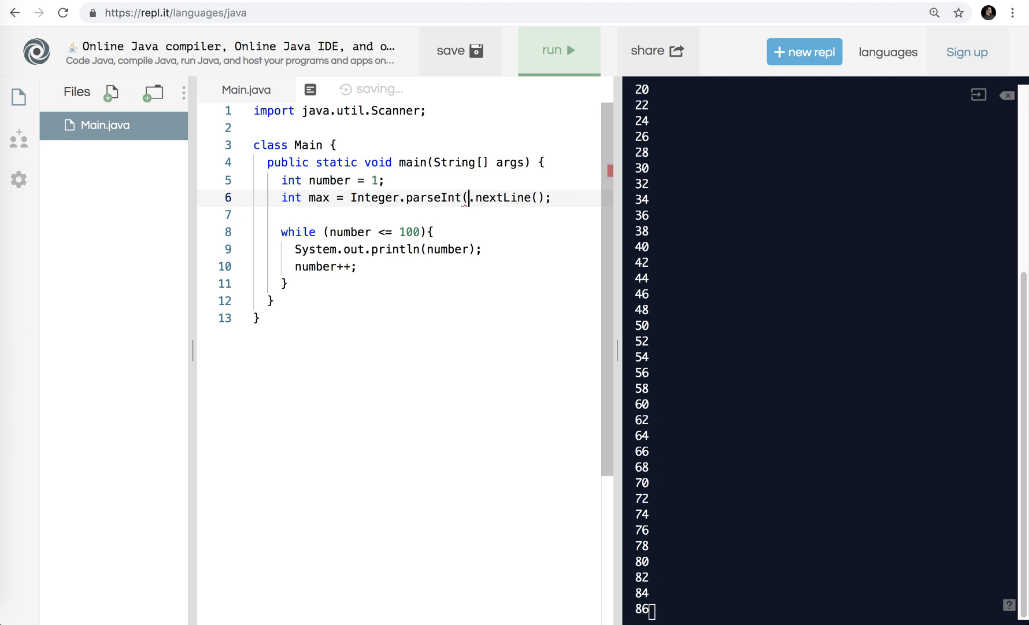
pyautogui.write('reader')
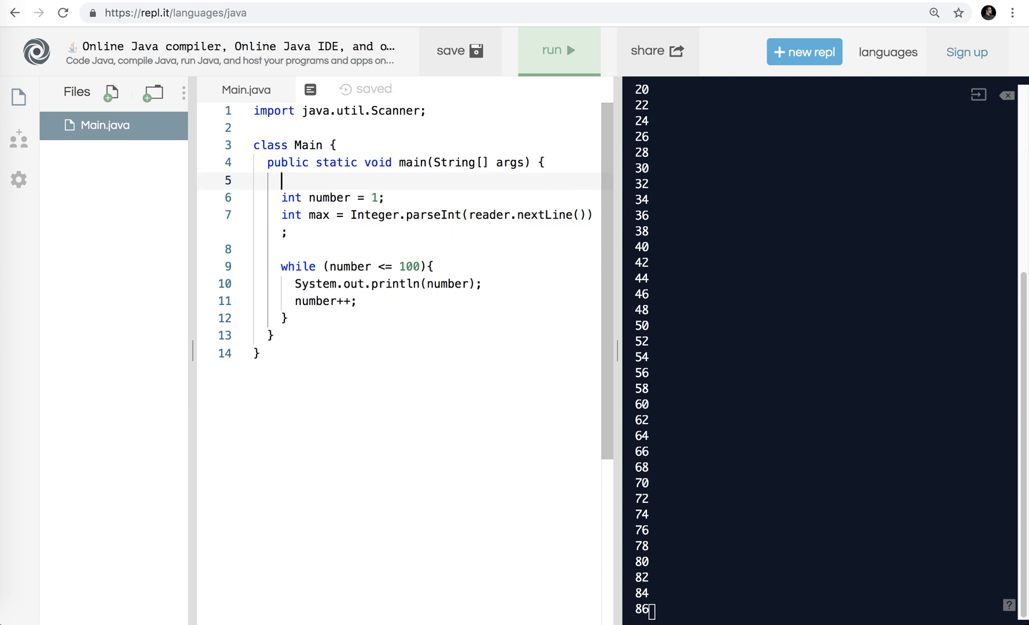
# - Create Scanner reader = new Scanner(System.in); for keyboard input
pyautogui.write('S')
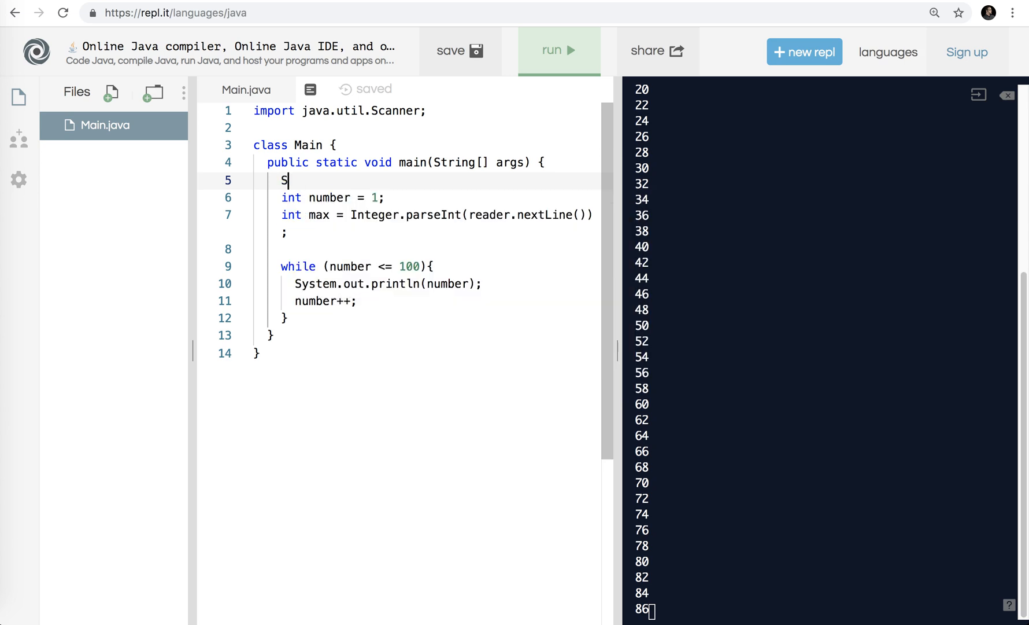
pyautogui.write('canner reader')
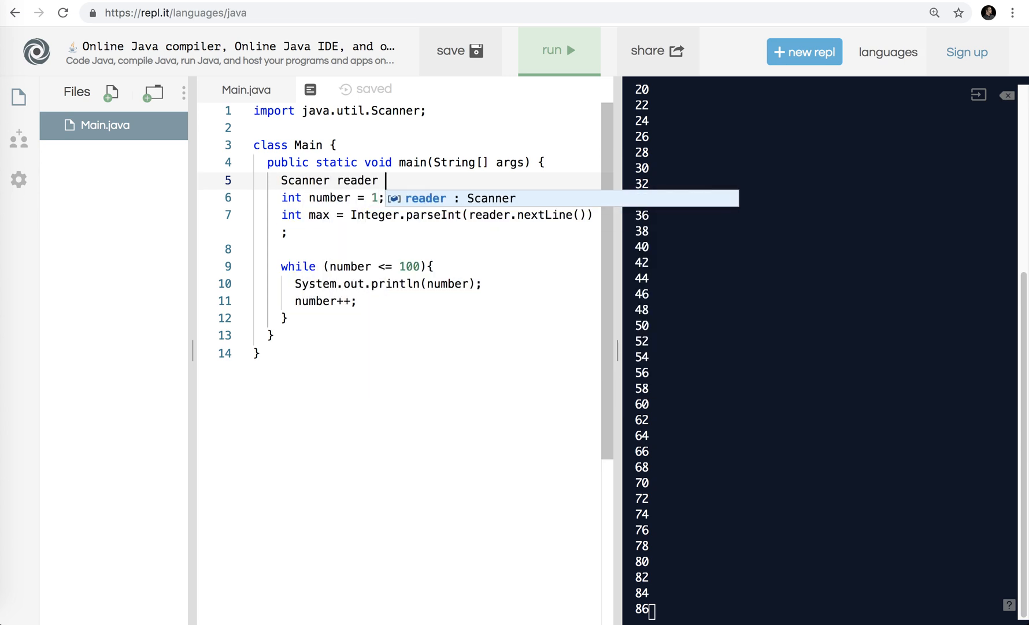
pyautogui.write('= nwe')
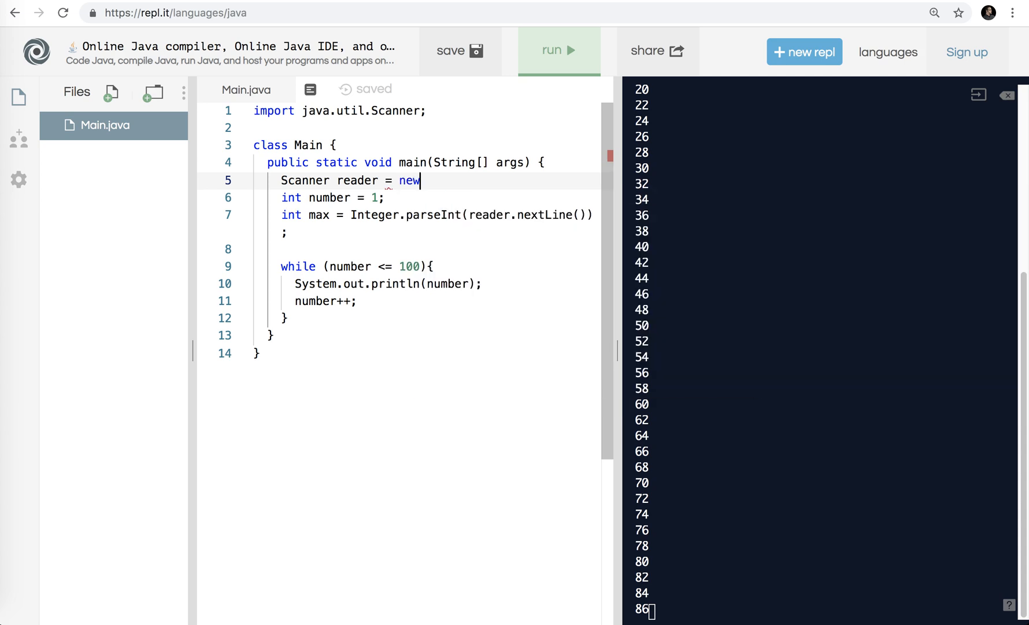
pyautogui.write('Scanner')
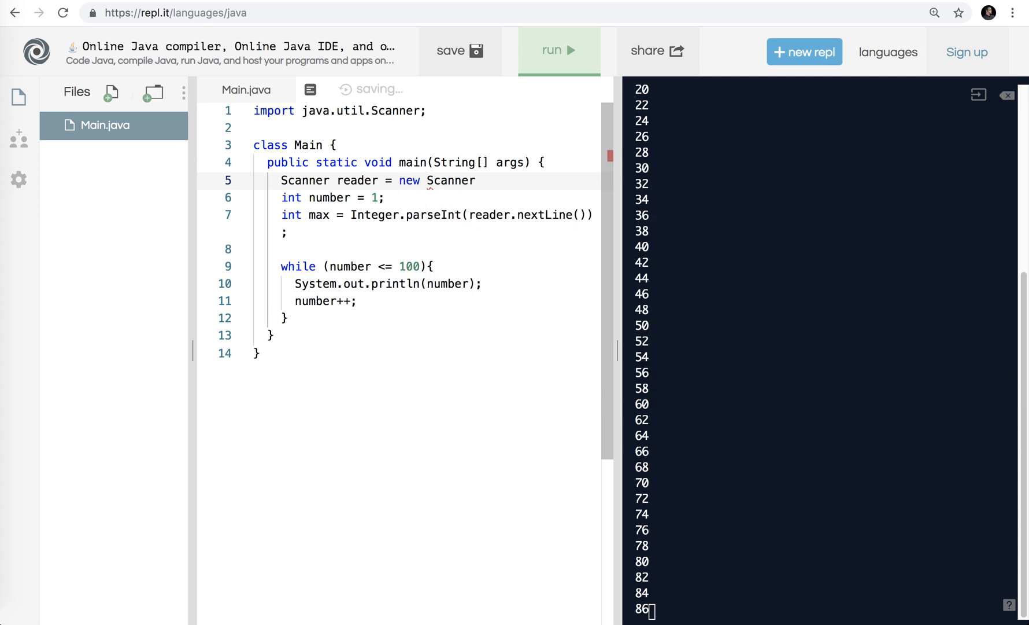
pyautogui.write('(System.in)')
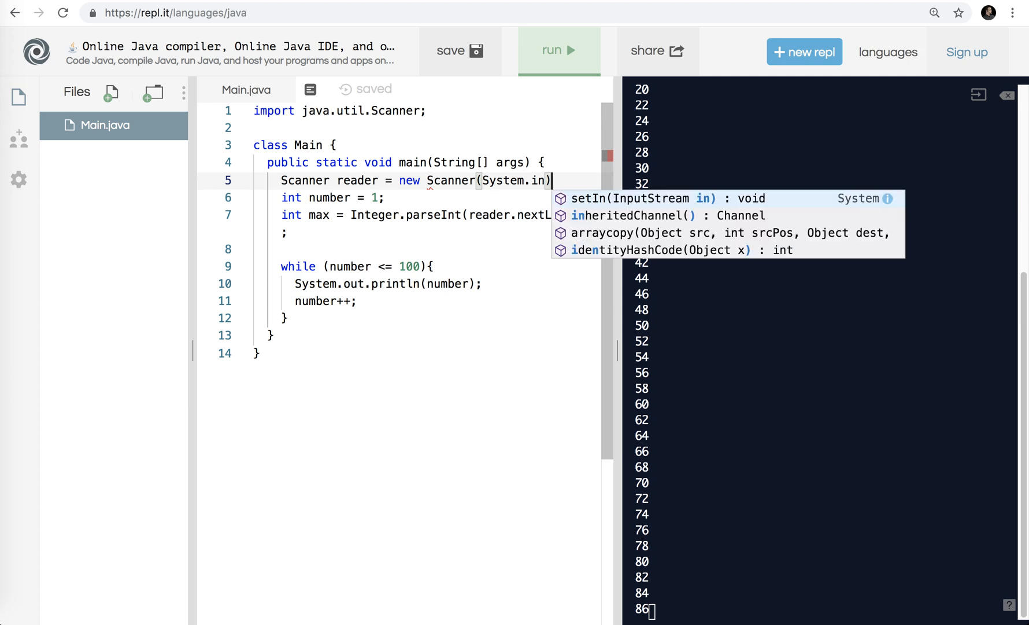
pyautogui.write(';')
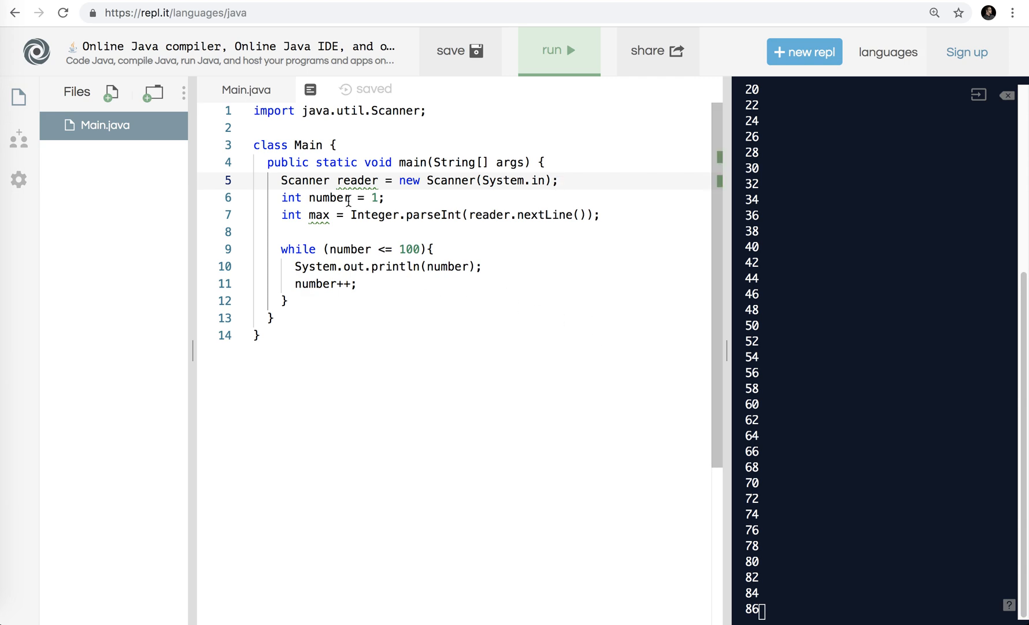
# - Make the while condition number <= max and highlight max and Scanner usages
pyautogui.write('max')
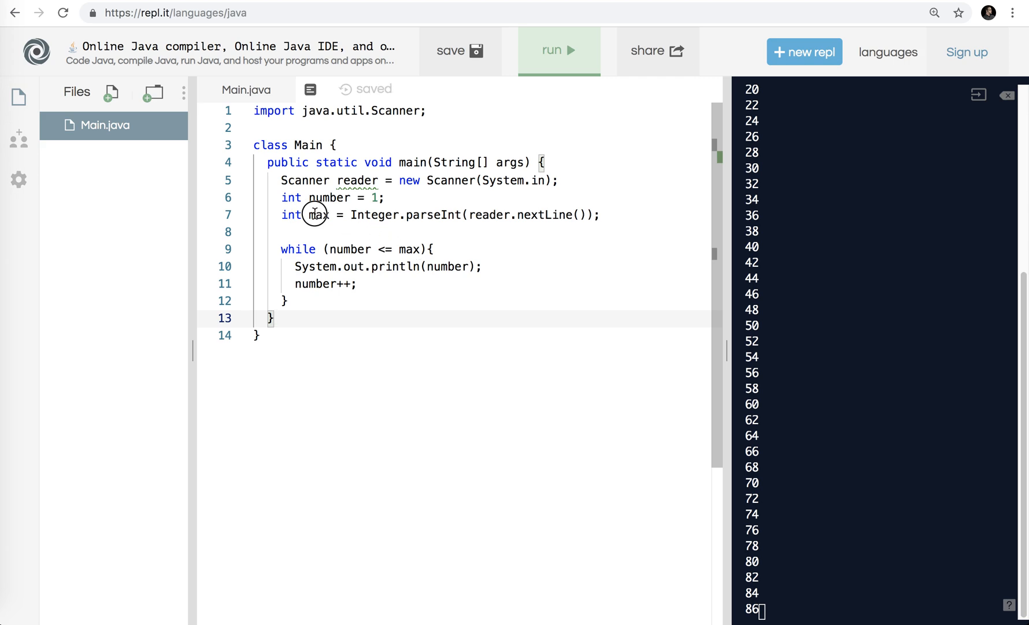
pyautogui.doubleClick(318, 214)
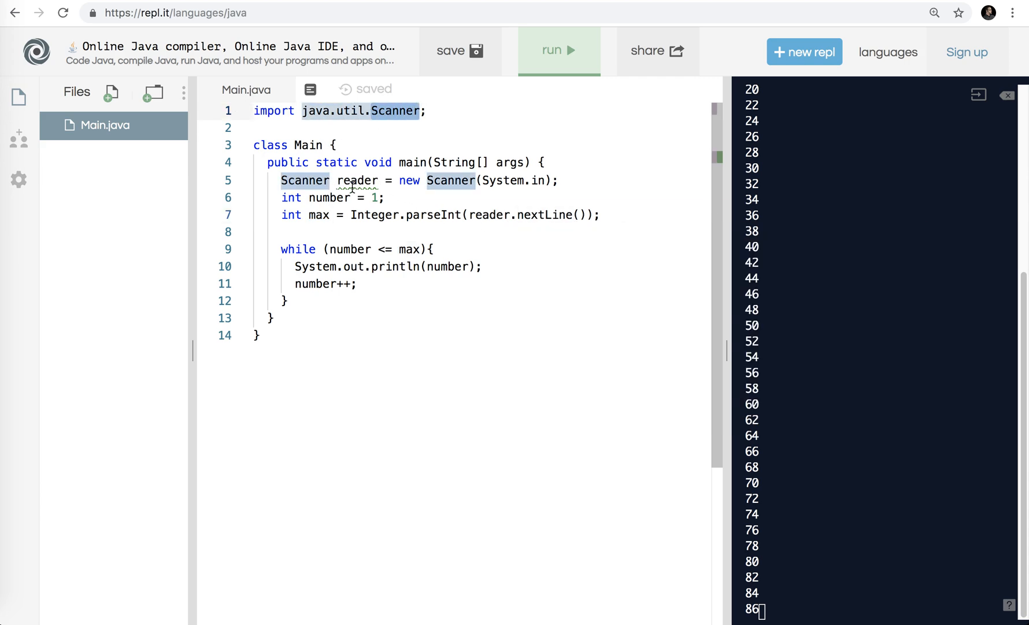
pyautogui.doubleClick(358, 179)
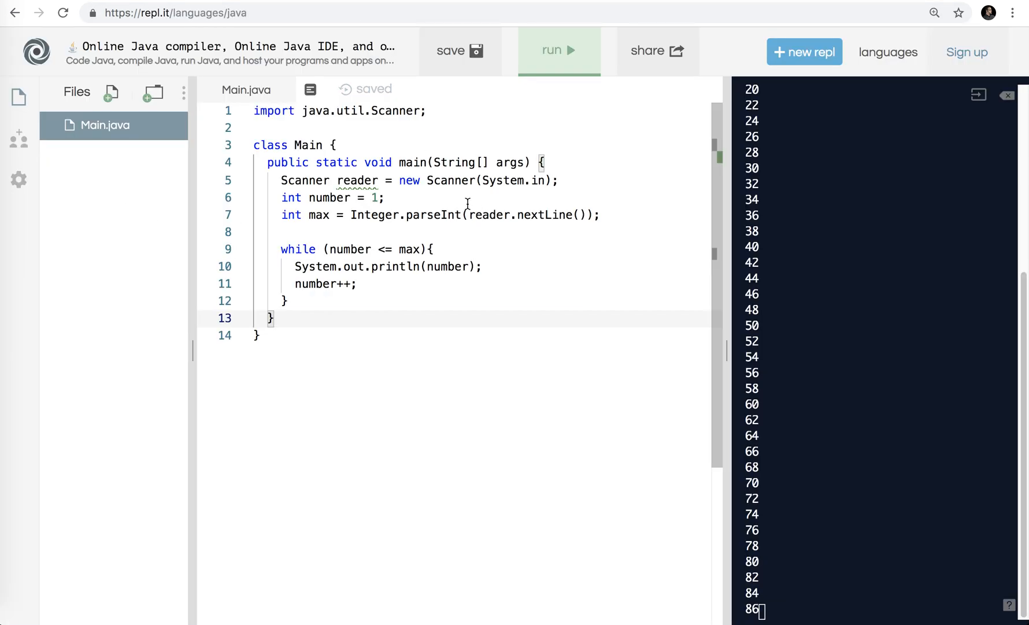
# - Add a System.out.print("Up to what number? > ") prompt, run, and enter 3 to print 1, 2, 3
pyautogui.write('System')
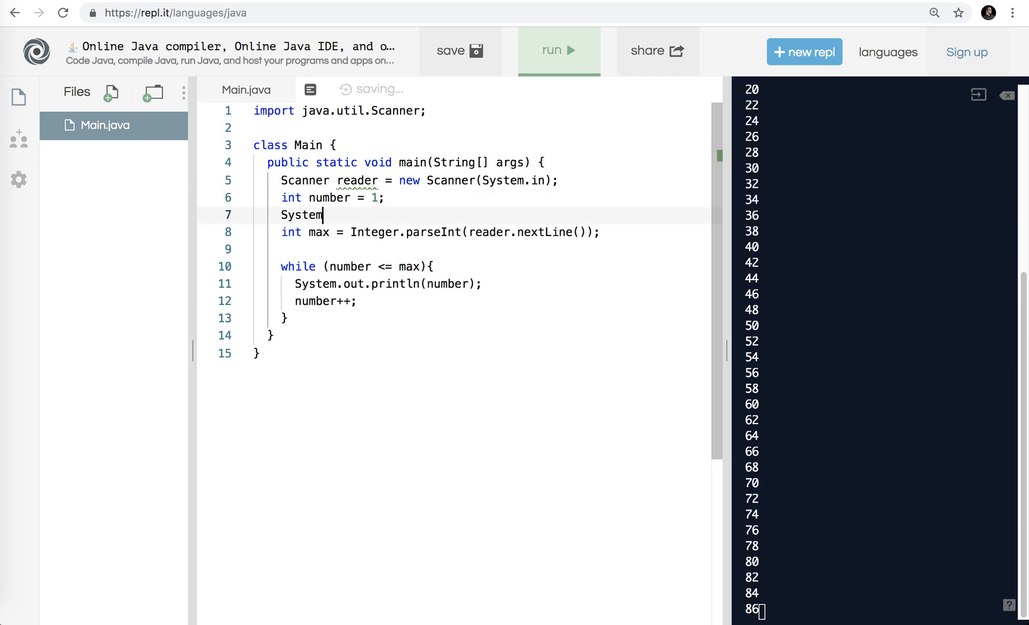
pyautogui.write('.out.print("Up to what n')
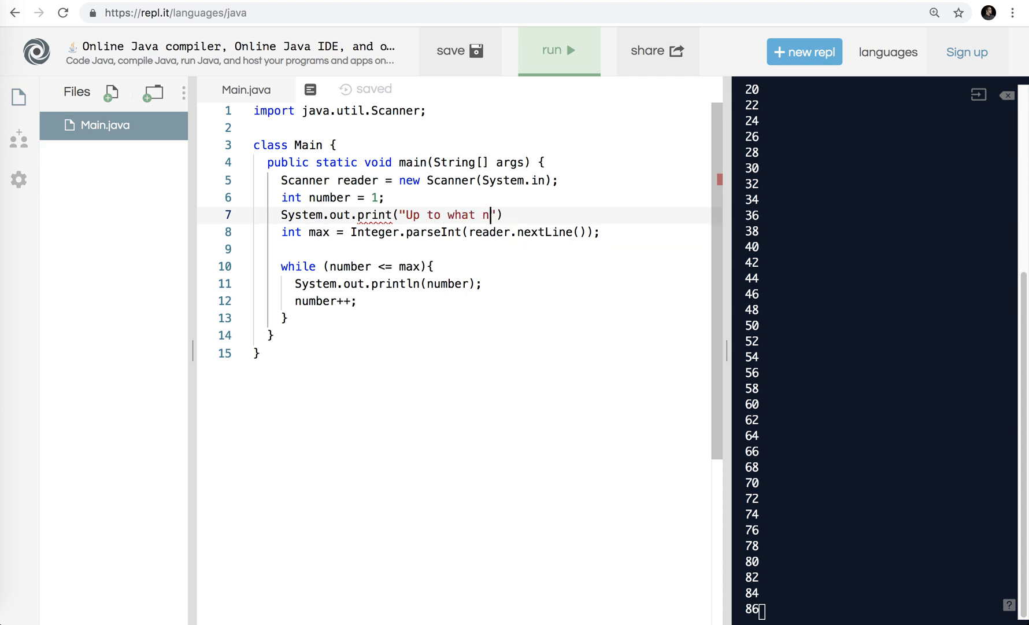
pyautogui.write('umber? >')
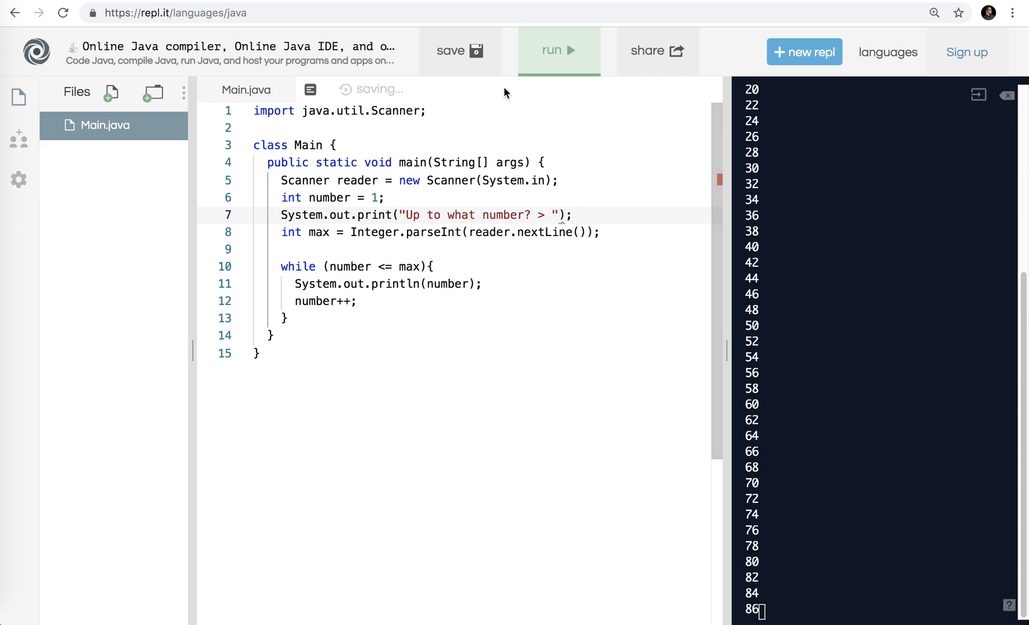
pyautogui.click(559, 50)
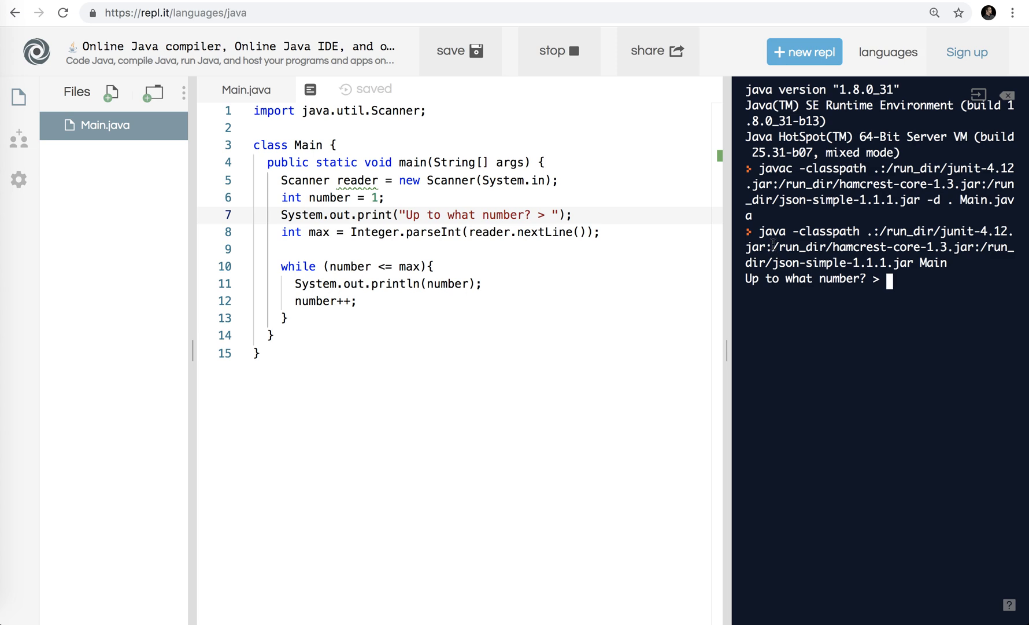
pyautogui.write('3')
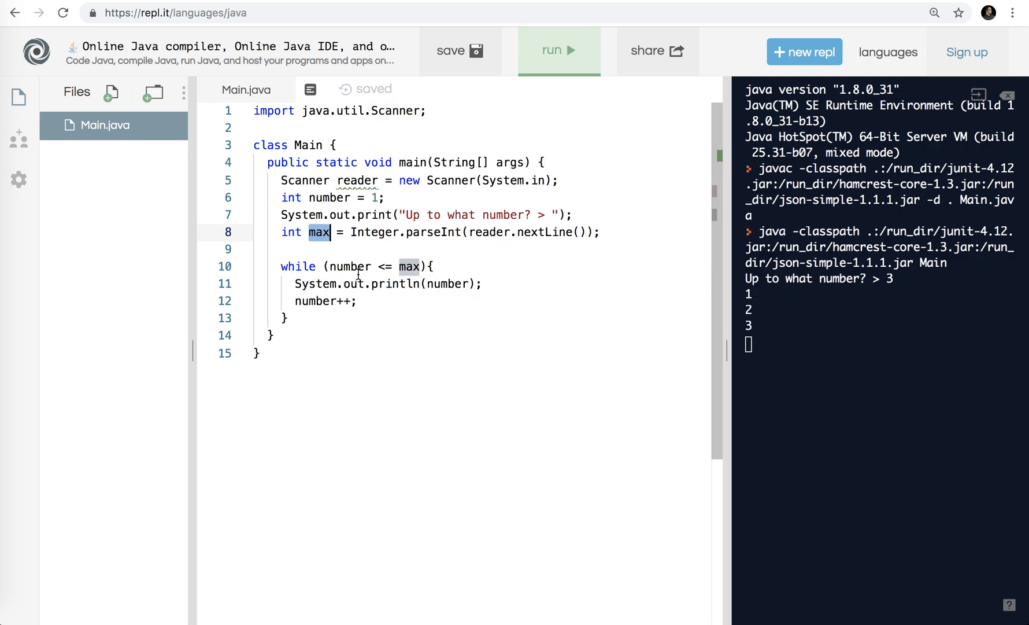
pyautogui.moveTo(350, 266)
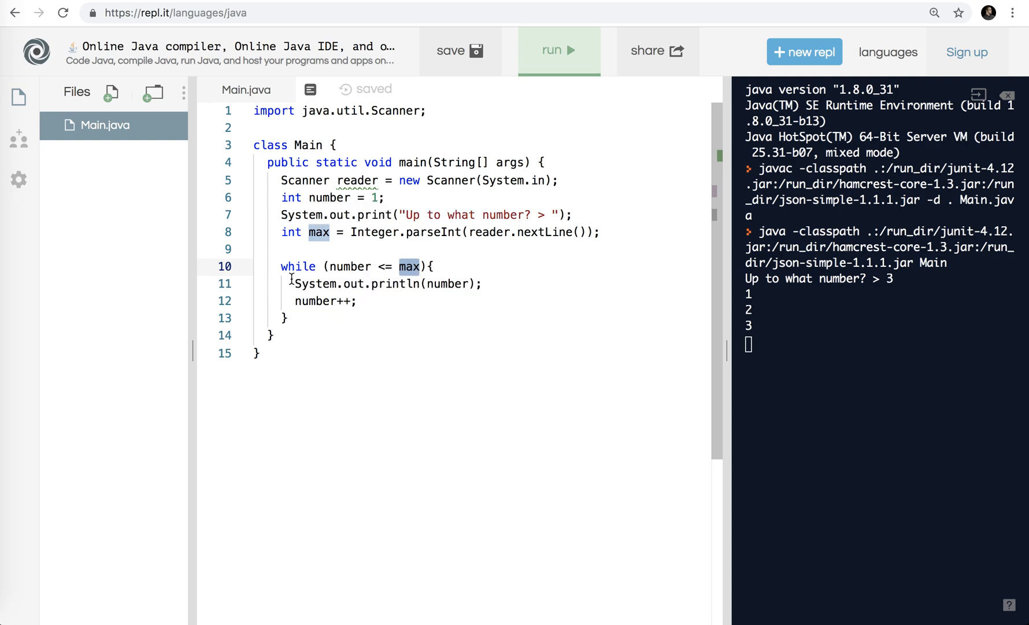
pyautogui.moveTo(394, 300)
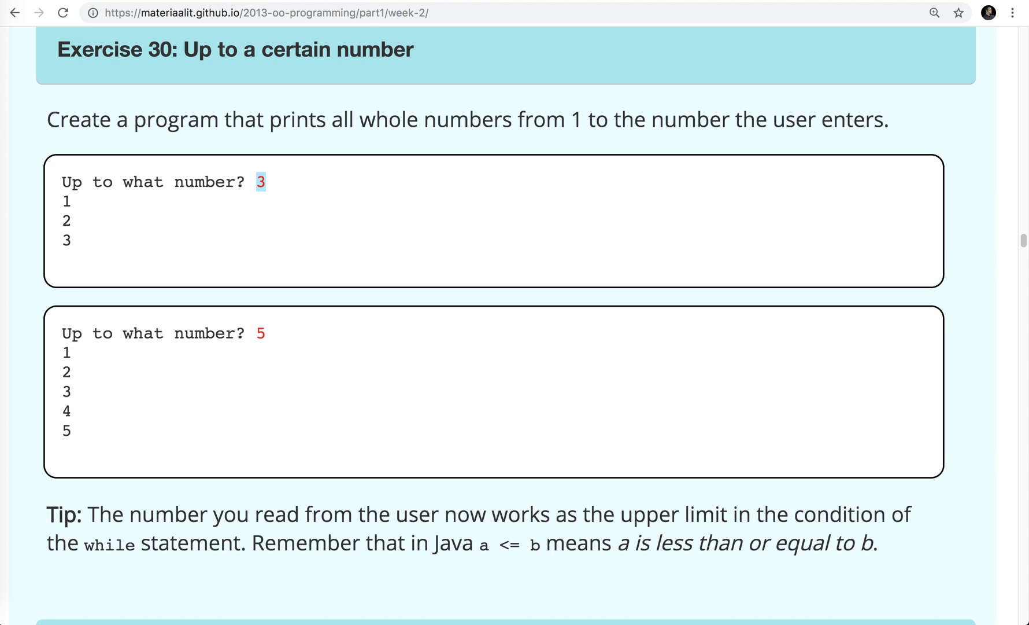
# - Scroll the course page past Exercise 30 to Exercise 31, Lower limit and upper limit
pyautogui.scroll(-3)
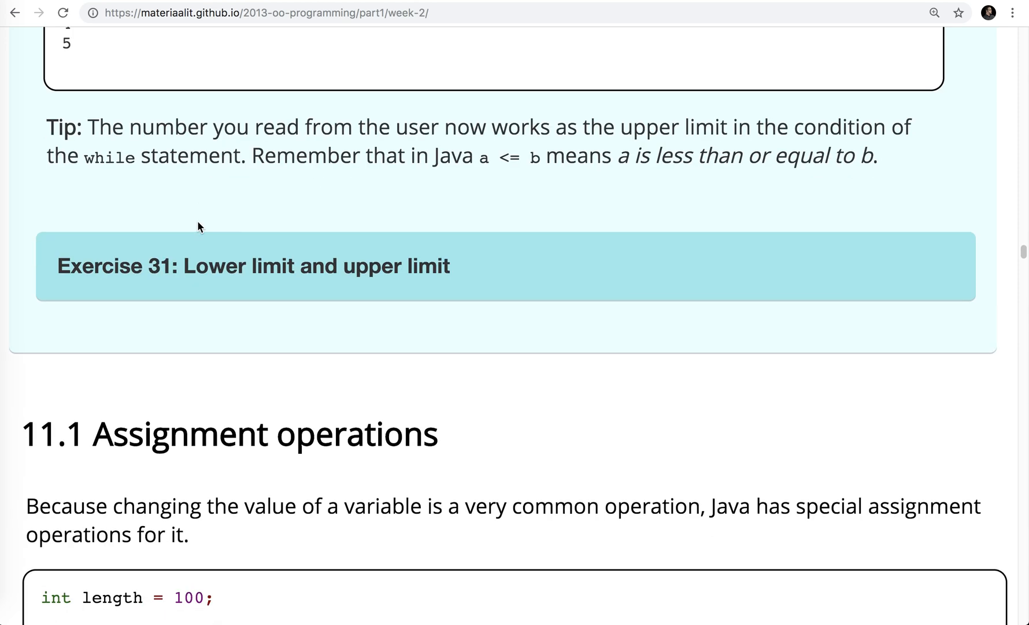
pyautogui.scroll(-3)
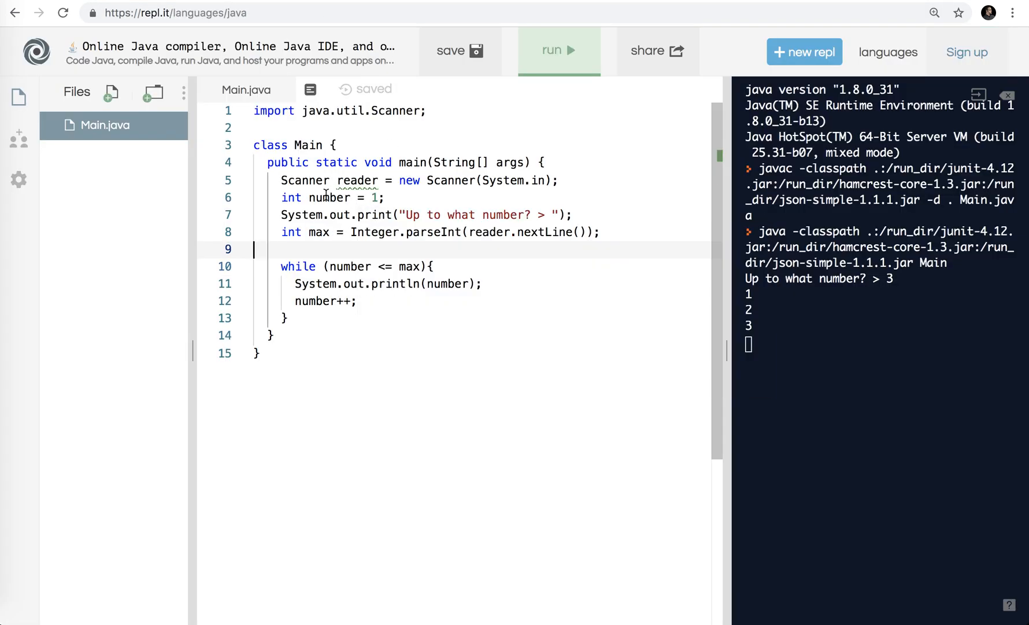
# - Replace the fixed start value 1 with Integer.parseInt(reader.nextLine())
pyautogui.doubleClick(330, 198)
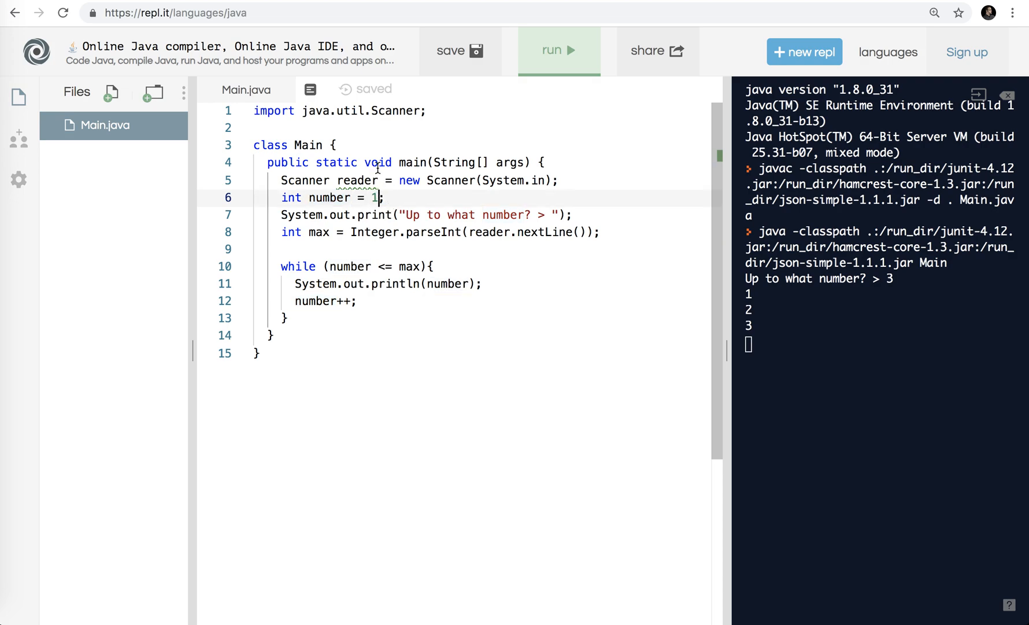
pyautogui.press('Backspace')
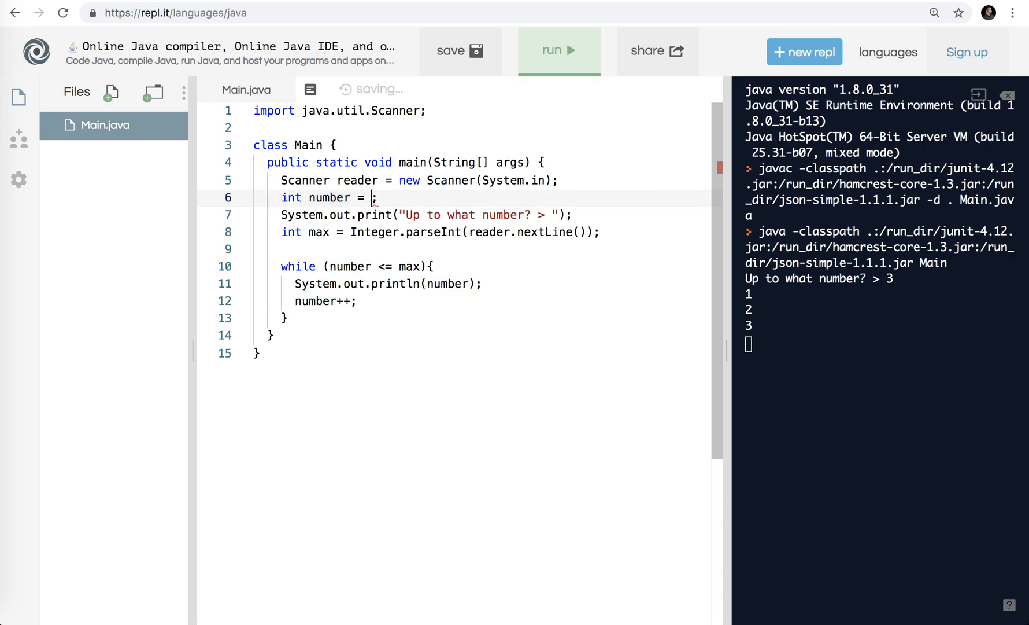
pyautogui.write('Integer.parseInt(')
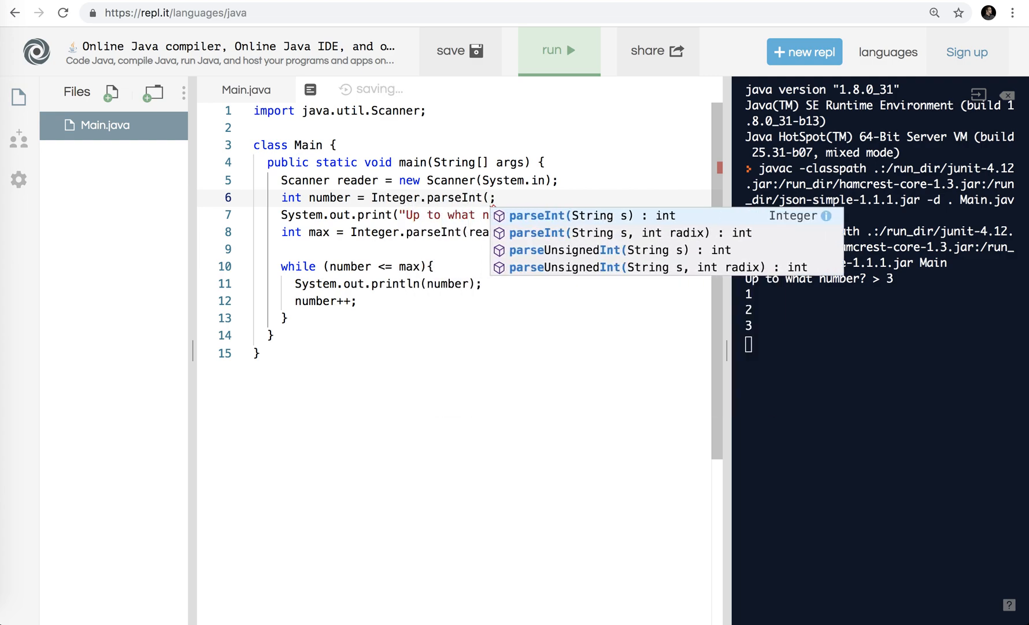
pyautogui.write('reader.nextLine())')
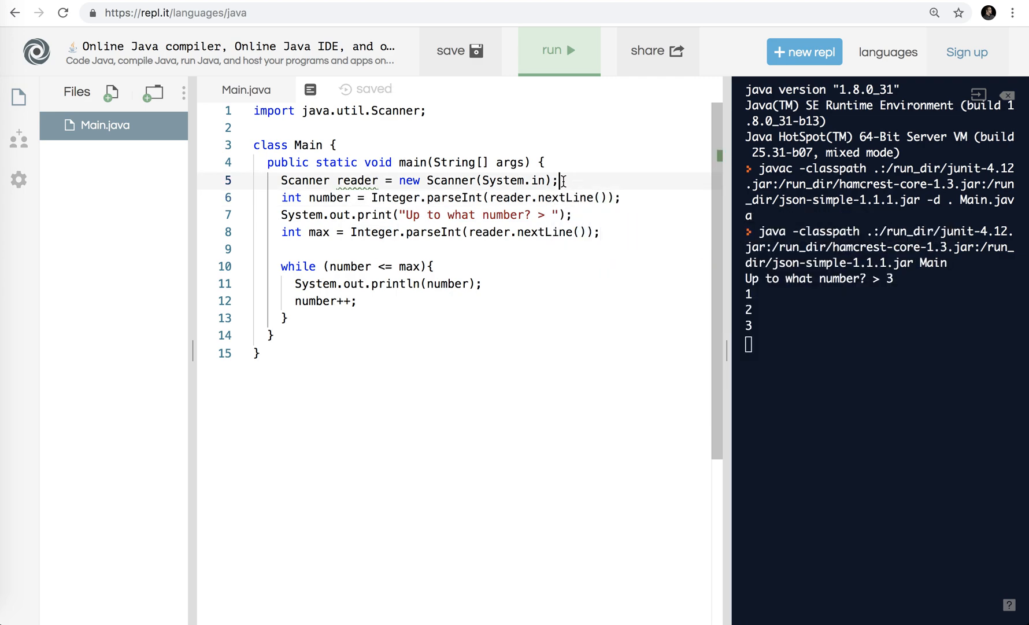
# - Add a "First: " prompt before reading number and change the second prompt to "last: "
pyautogui.write('Syse')
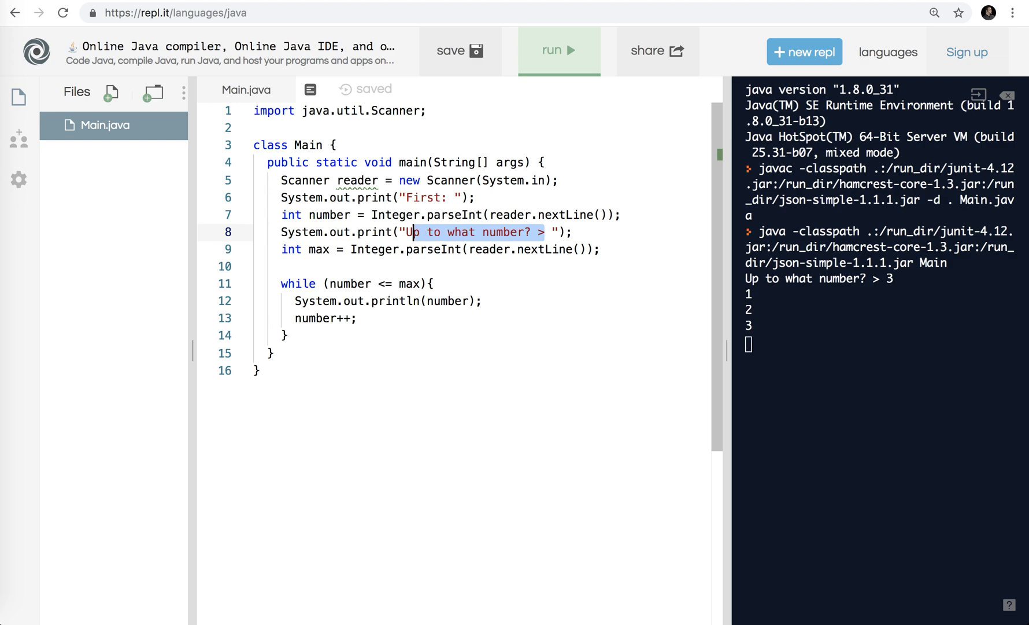
pyautogui.write('Second:')
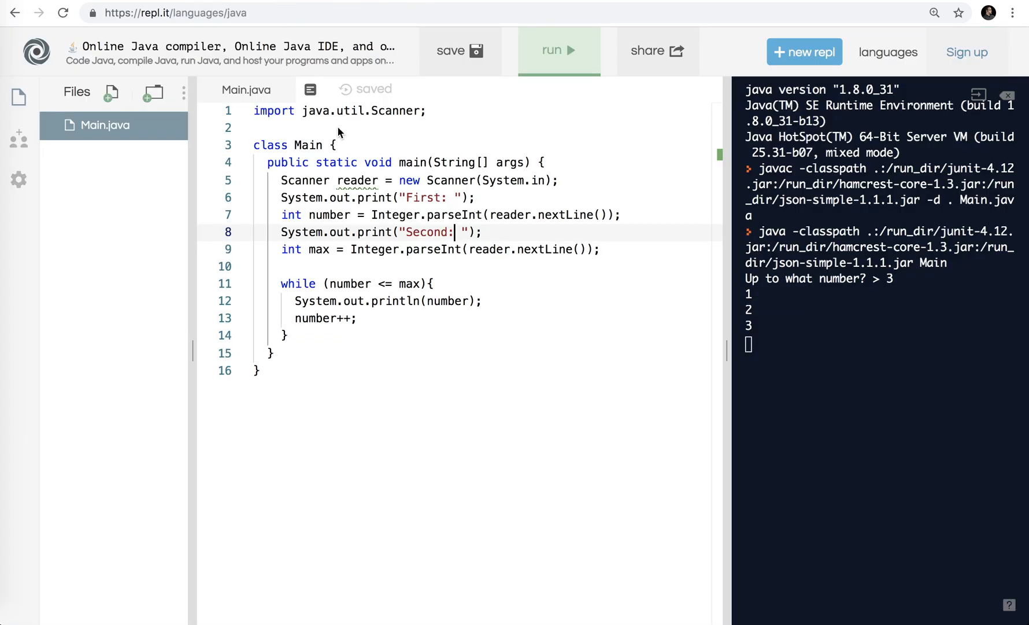
pyautogui.write('last')
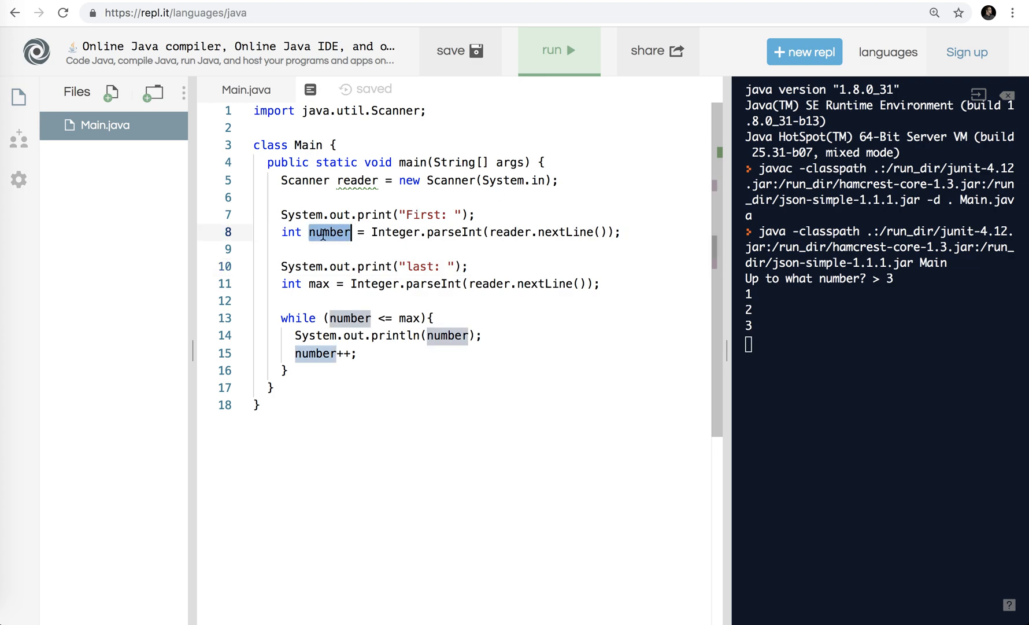
pyautogui.moveTo(319, 283)
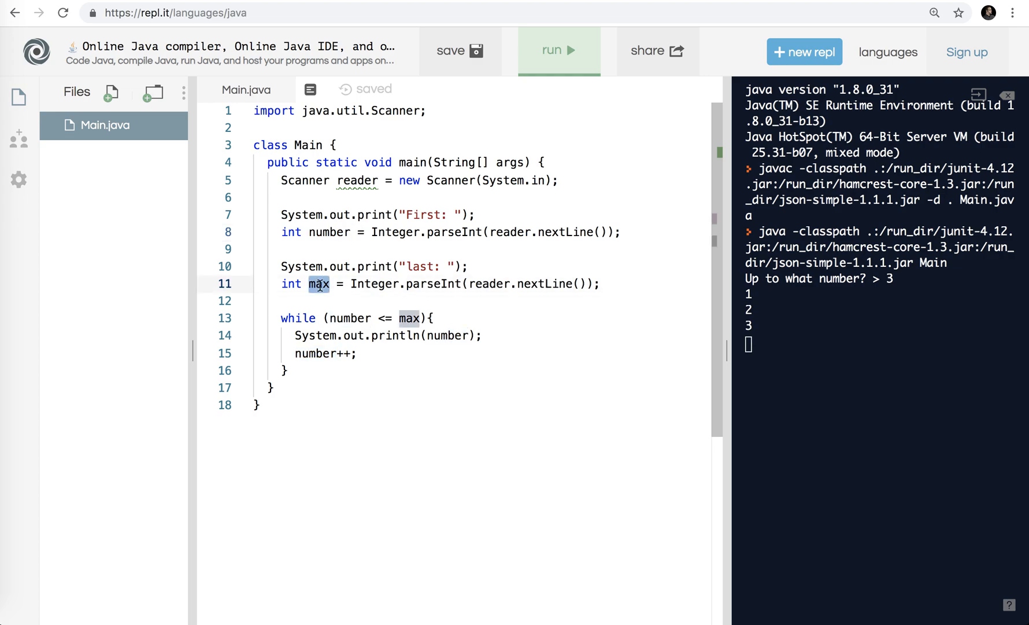
pyautogui.moveTo(330, 232)
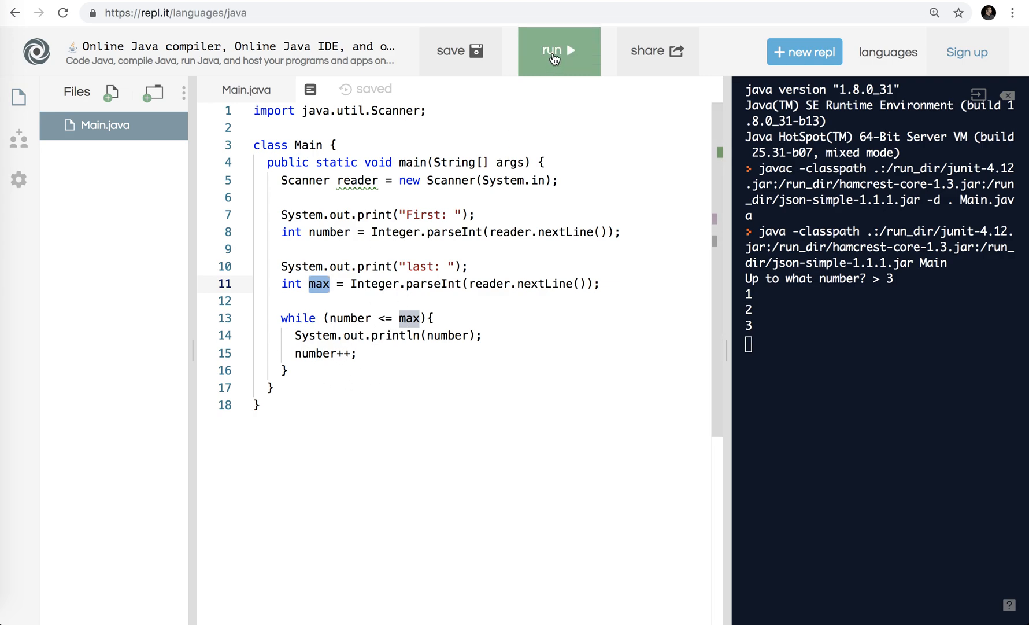
# - Run the program with first 5 and last 8, confirming it prints 5 through 8
pyautogui.click(559, 50)
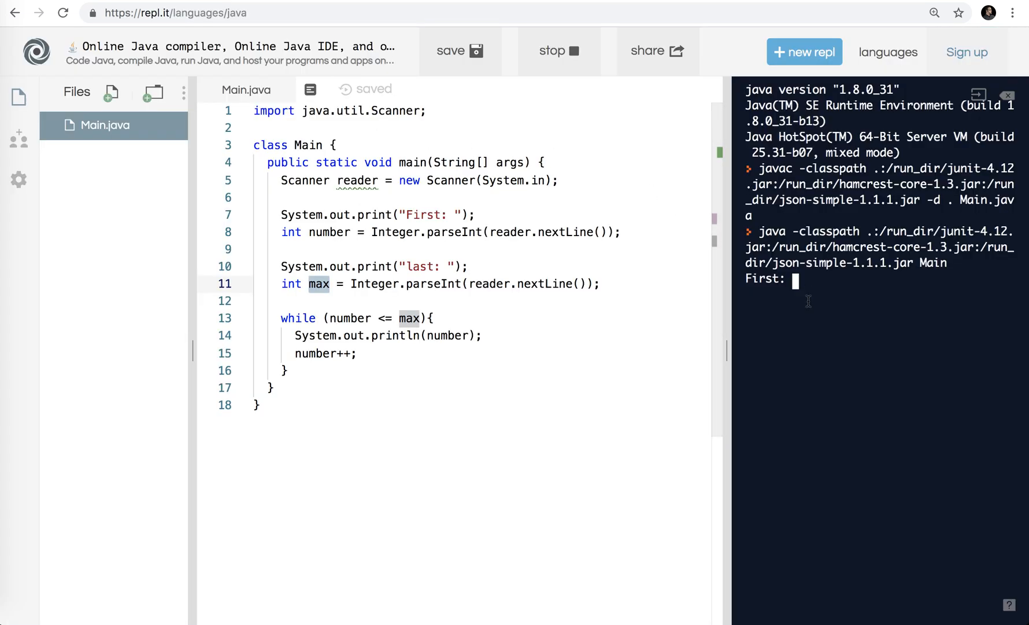
pyautogui.write('8')
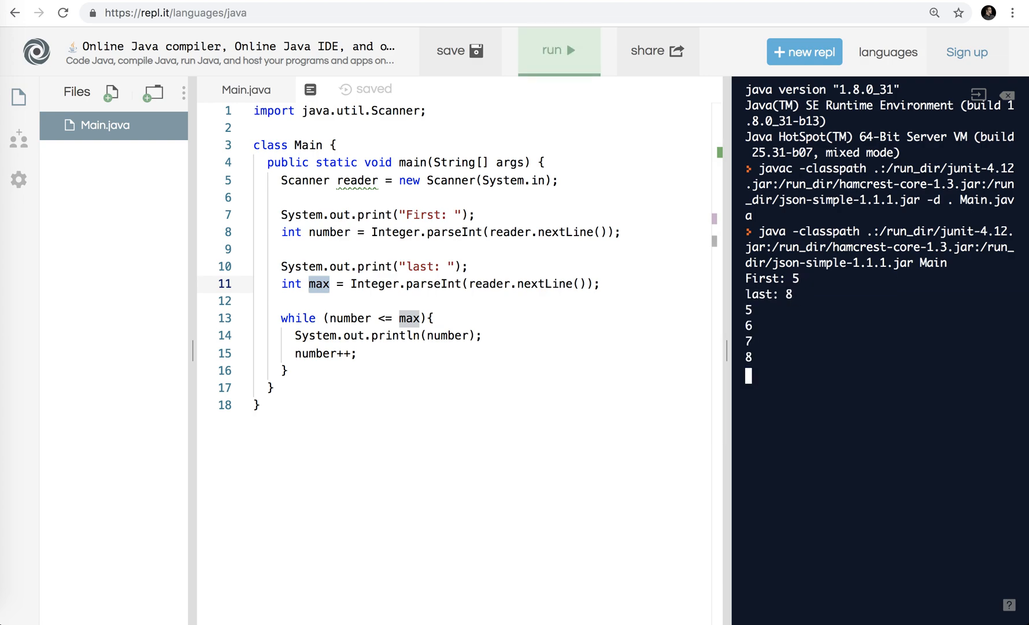
pyautogui.click(407, 266)
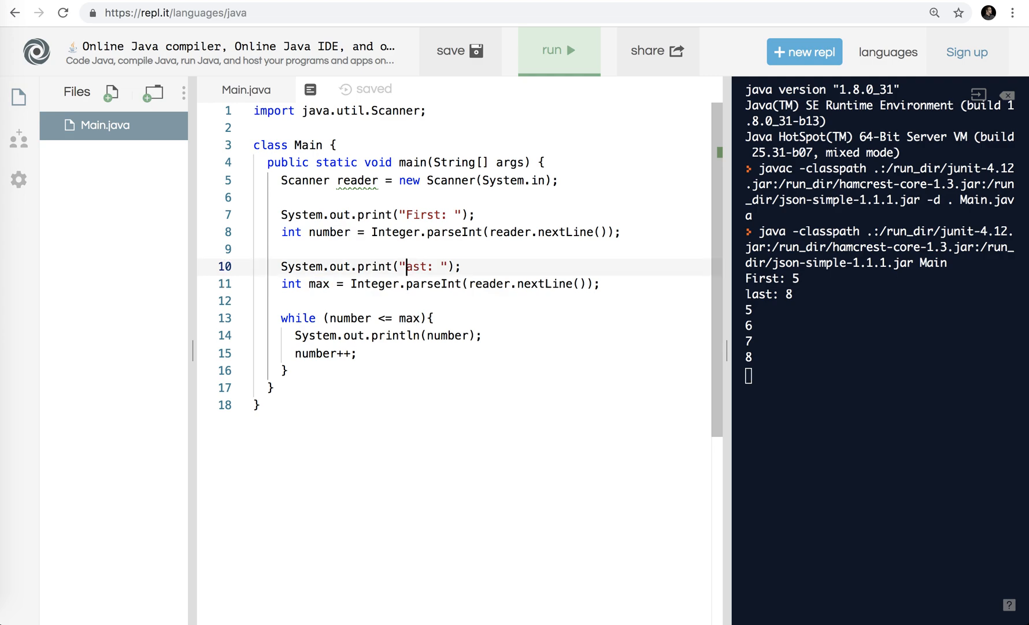